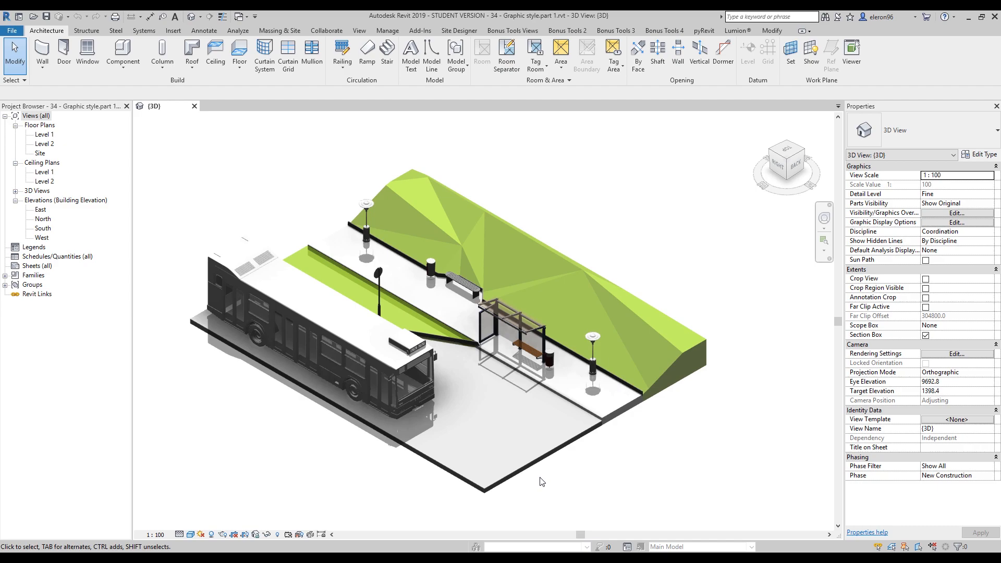
Step: Duplicate the {3D} view with detailing and rename the original view to Type 1
{"action": "left_click", "coordinate": [558, 361]}
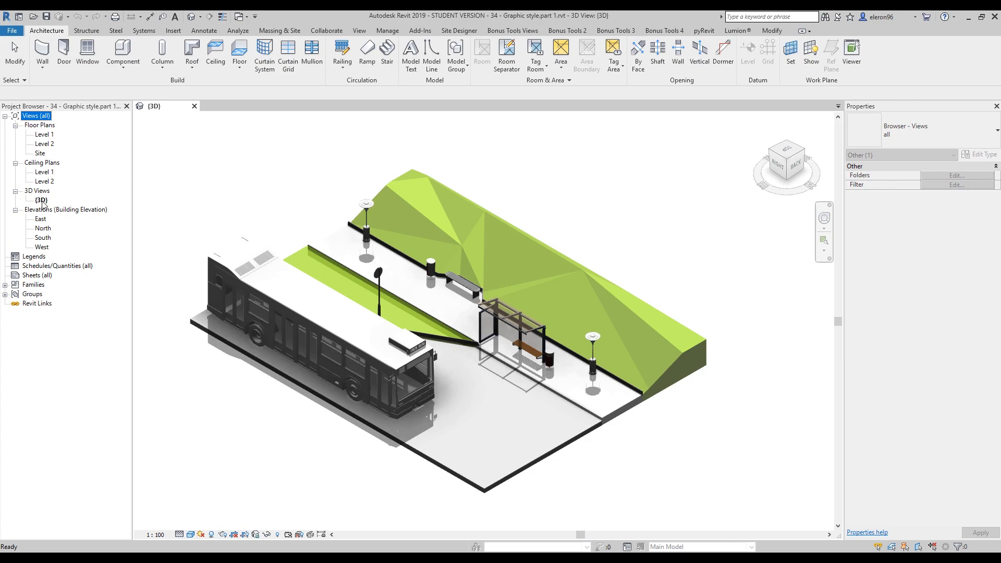
{"action": "right_click", "coordinate": [41, 199]}
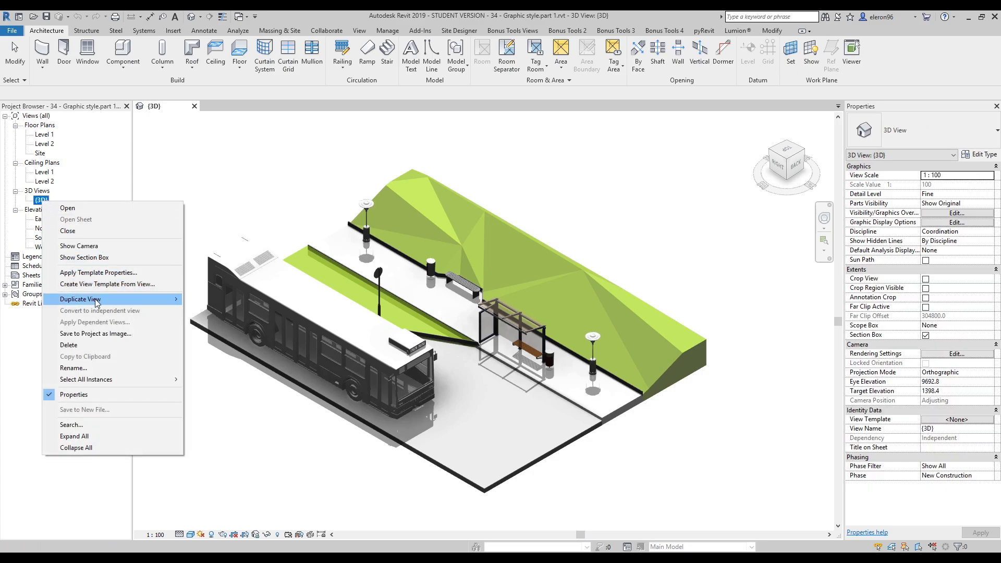
{"action": "mouse_move", "coordinate": [80, 299]}
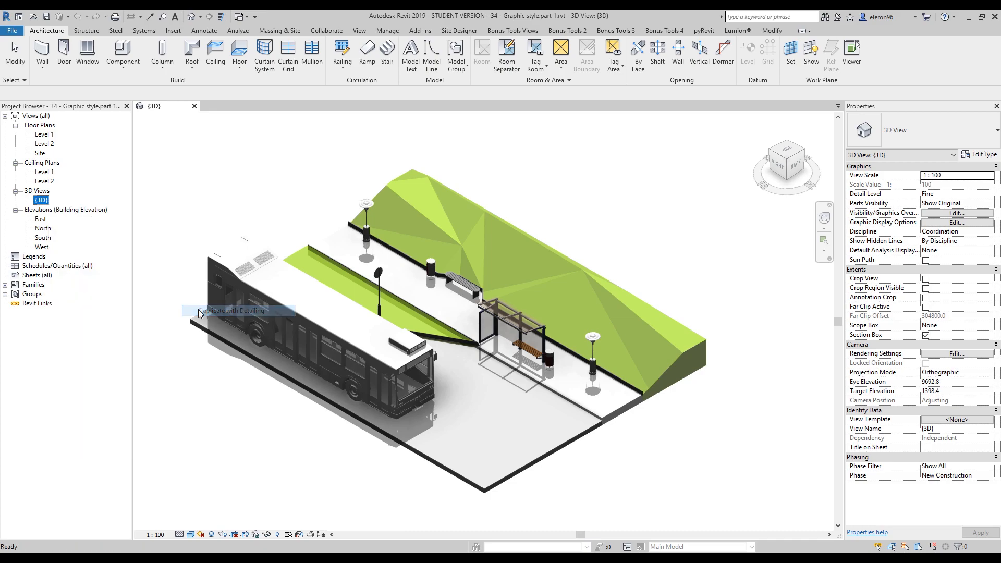
{"action": "left_click", "coordinate": [236, 311]}
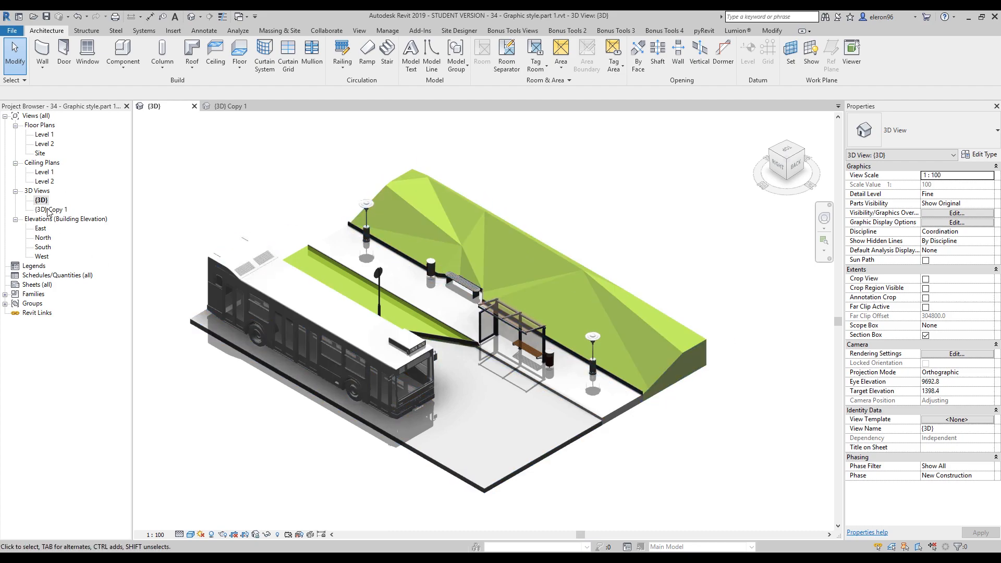
{"action": "left_click", "coordinate": [231, 106]}
{"action": "type", "text": "Type"}
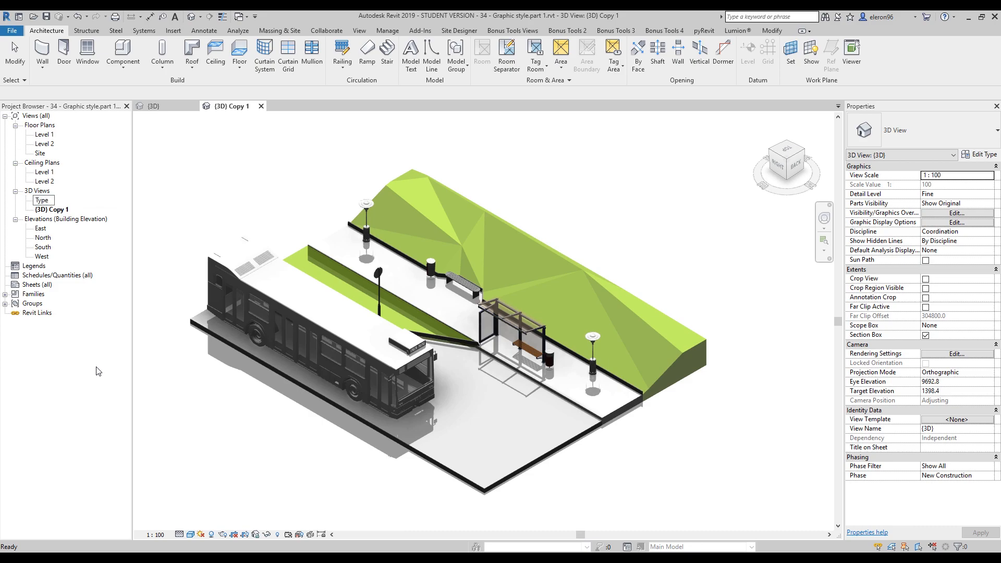
Step: Rename the copied 3D view to Type 2 and open it
{"action": "right_click", "coordinate": [51, 210]}
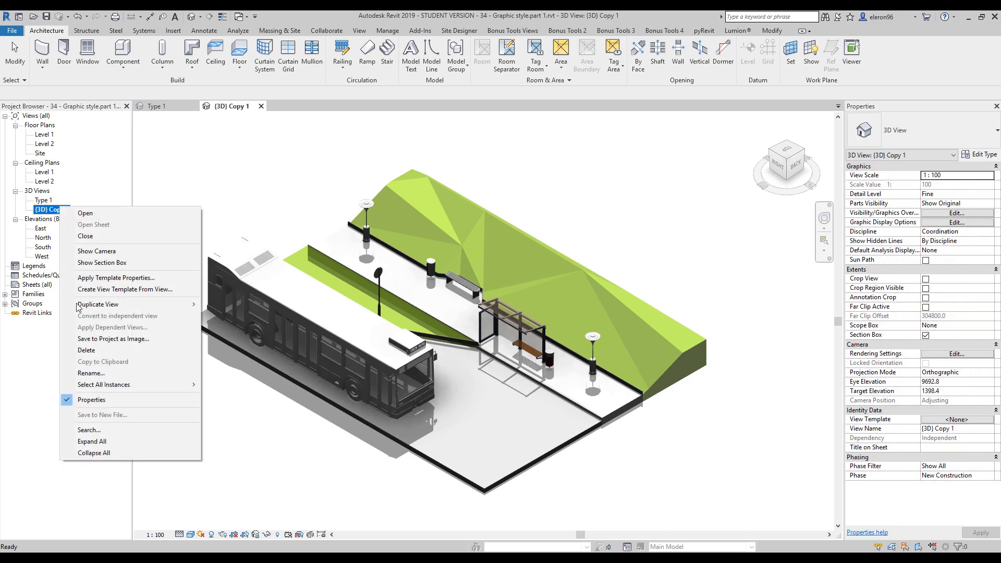
{"action": "left_click", "coordinate": [90, 373]}
{"action": "type", "text": "Type 2"}
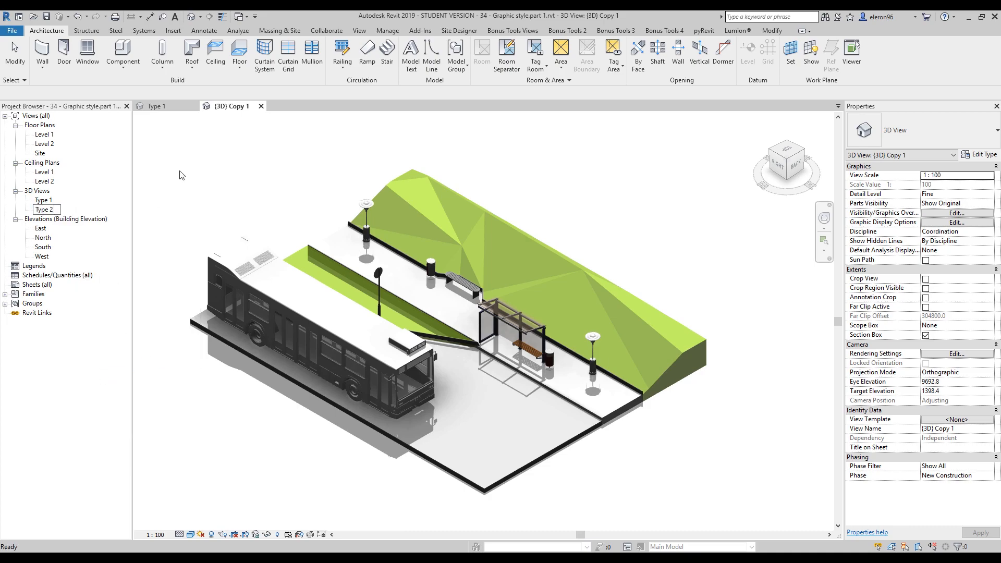
{"action": "double_click", "coordinate": [43, 209]}
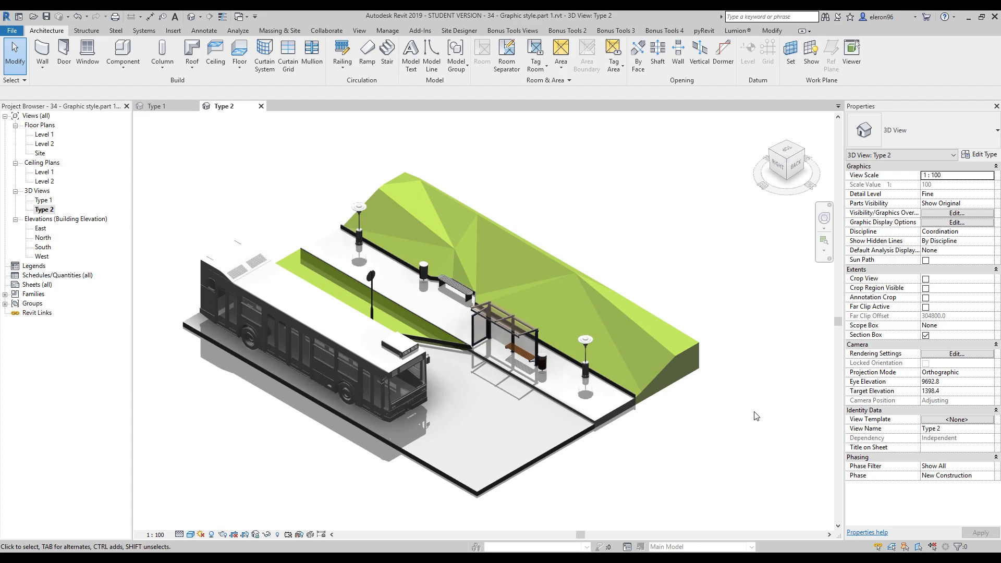
Step: Open Type 2's Visibility/Graphic Overrides from Properties, close them, then reopen them from the View ribbon
{"action": "left_click", "coordinate": [955, 213]}
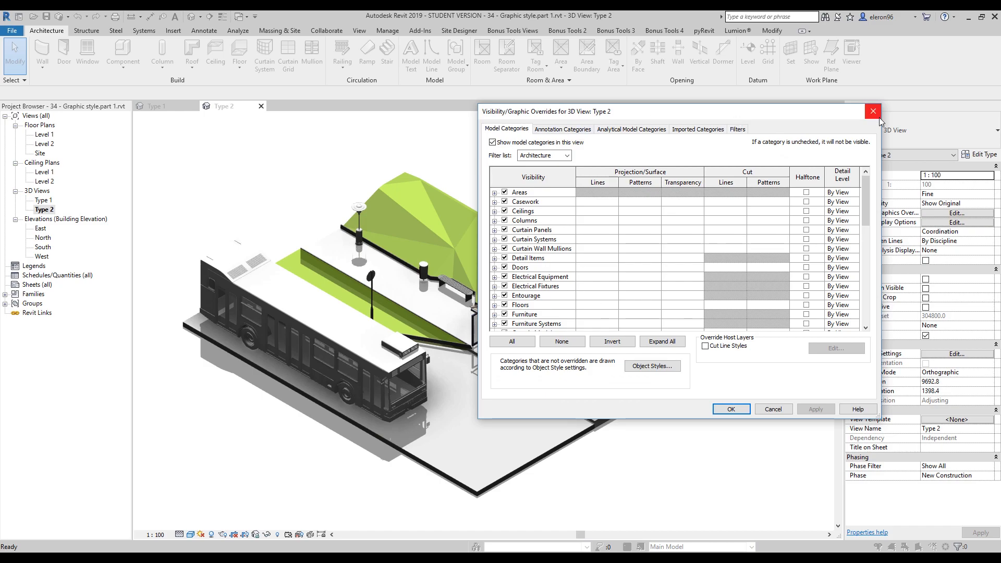
{"action": "left_click", "coordinate": [873, 111]}
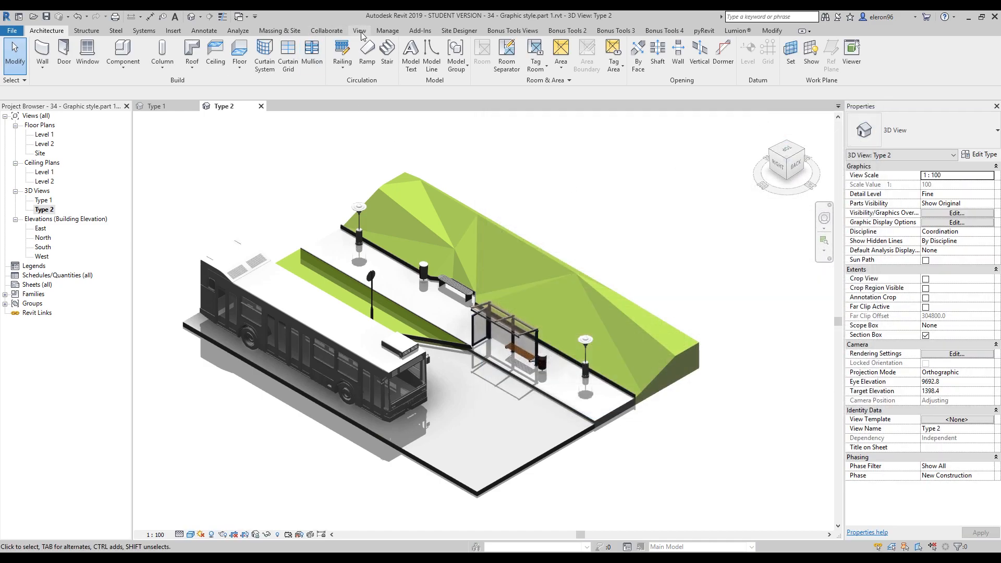
{"action": "left_click", "coordinate": [359, 31]}
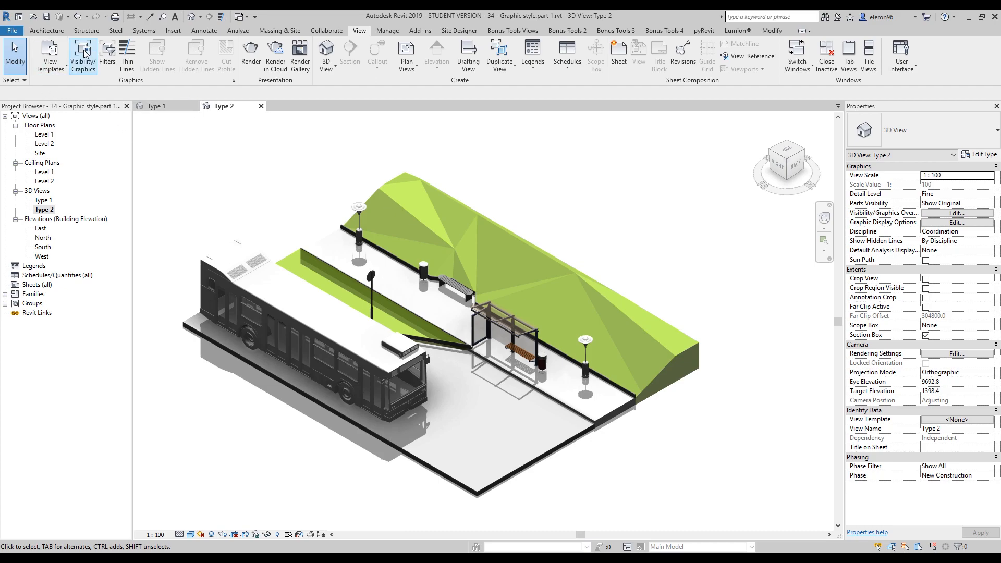
{"action": "left_click", "coordinate": [82, 56]}
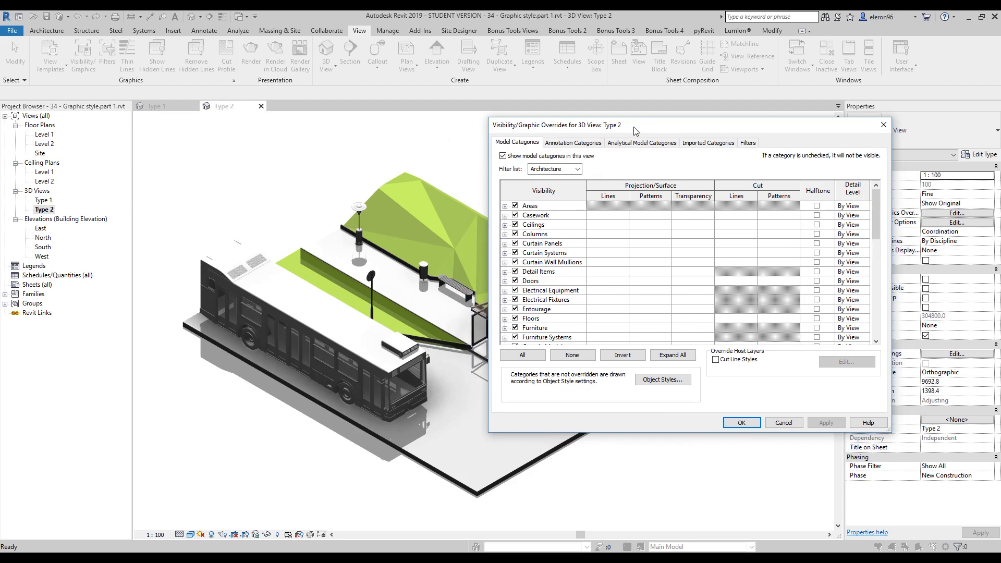
{"action": "mouse_move", "coordinate": [615, 140]}
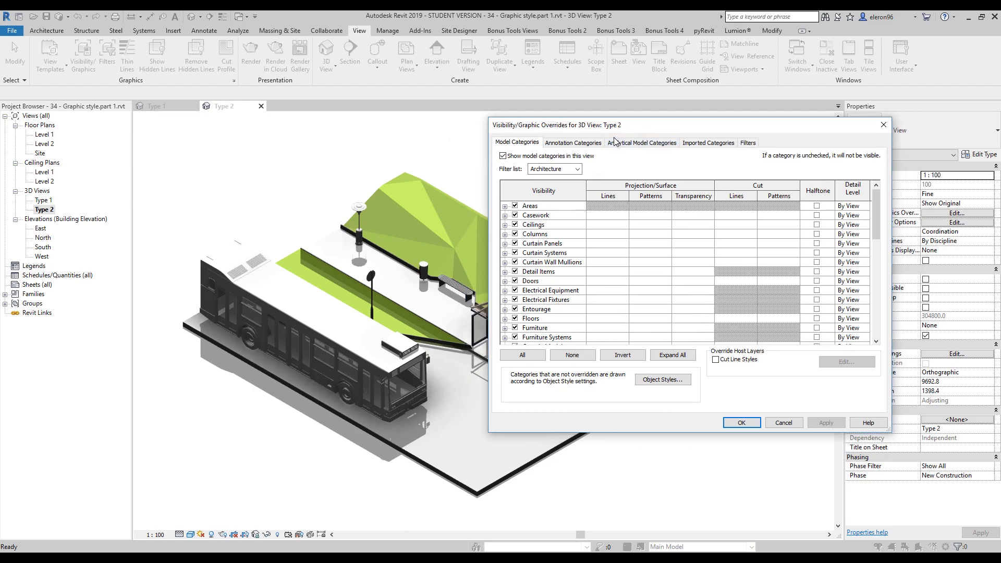
{"action": "mouse_move", "coordinate": [643, 142]}
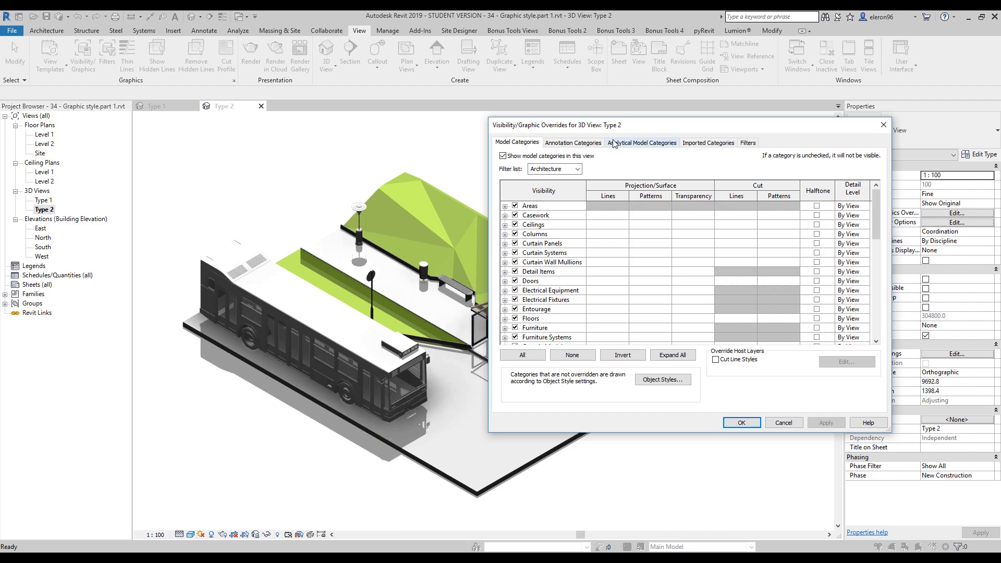
{"action": "mouse_move", "coordinate": [487, 433]}
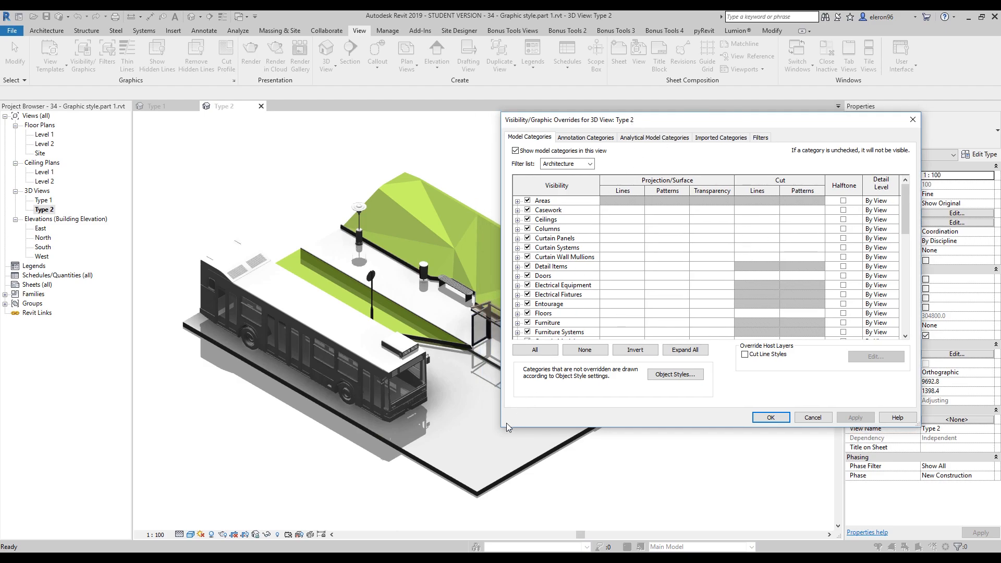
{"action": "mouse_move", "coordinate": [500, 436]}
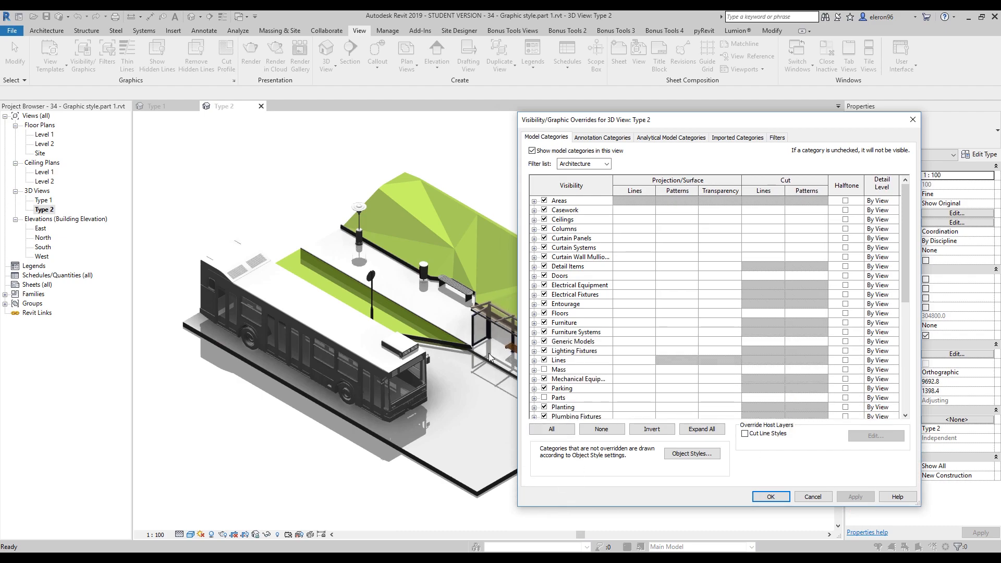
{"action": "mouse_move", "coordinate": [415, 305]}
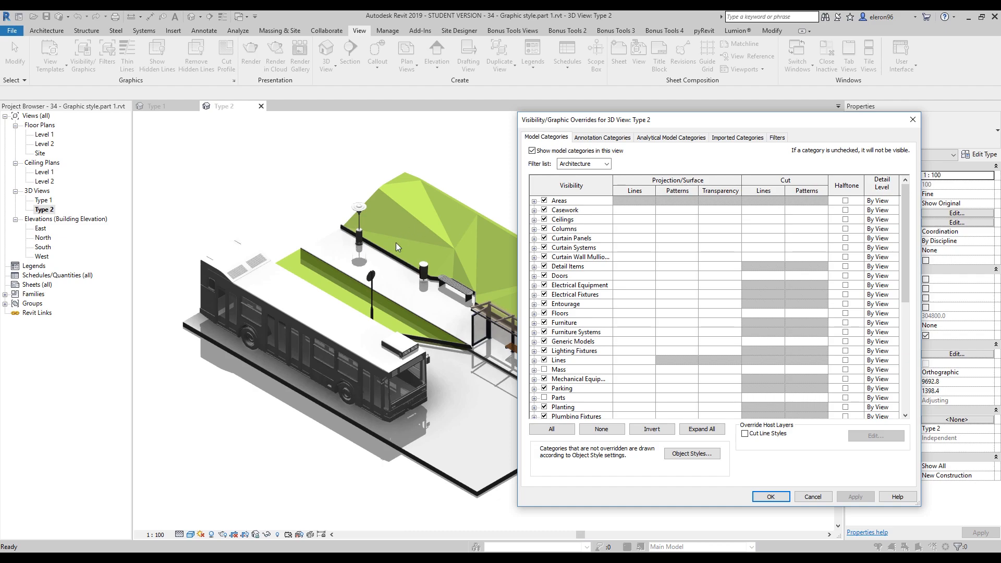
{"action": "mouse_move", "coordinate": [399, 243]}
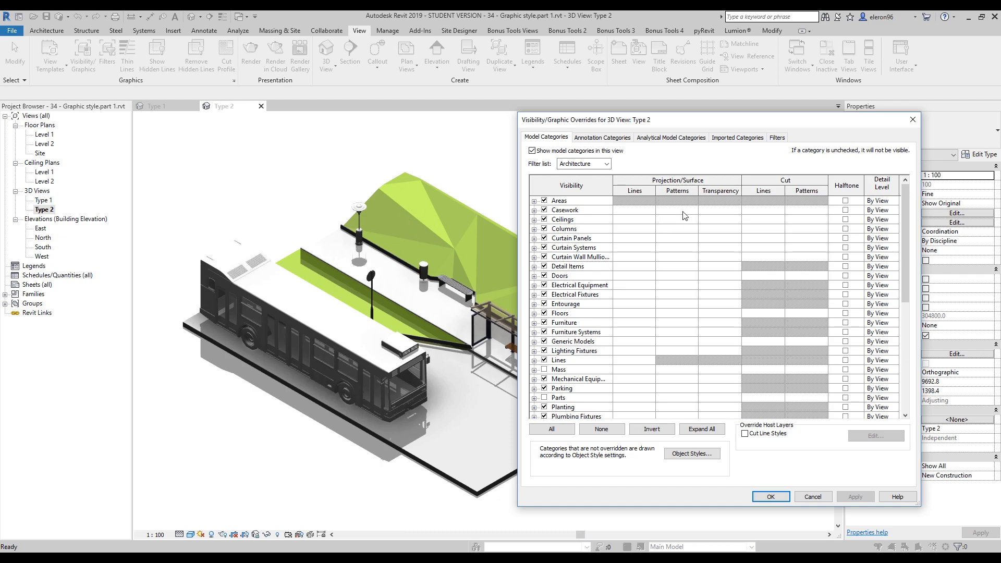
Step: Select all model categories from Casework to Windows and override their surface colour to white
{"action": "left_click", "coordinate": [564, 209]}
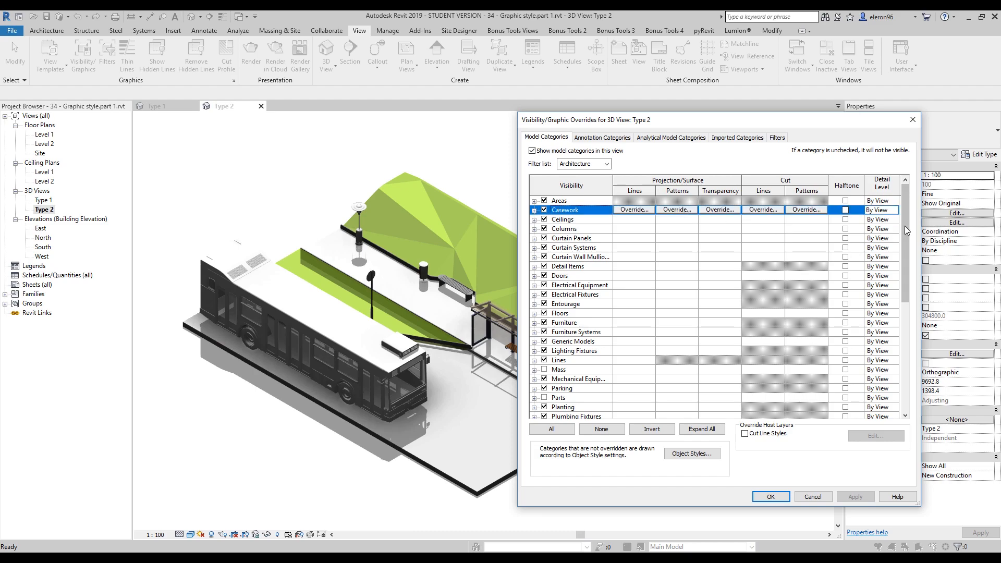
{"action": "scroll", "scroll_direction": "down", "scroll_amount": 3}
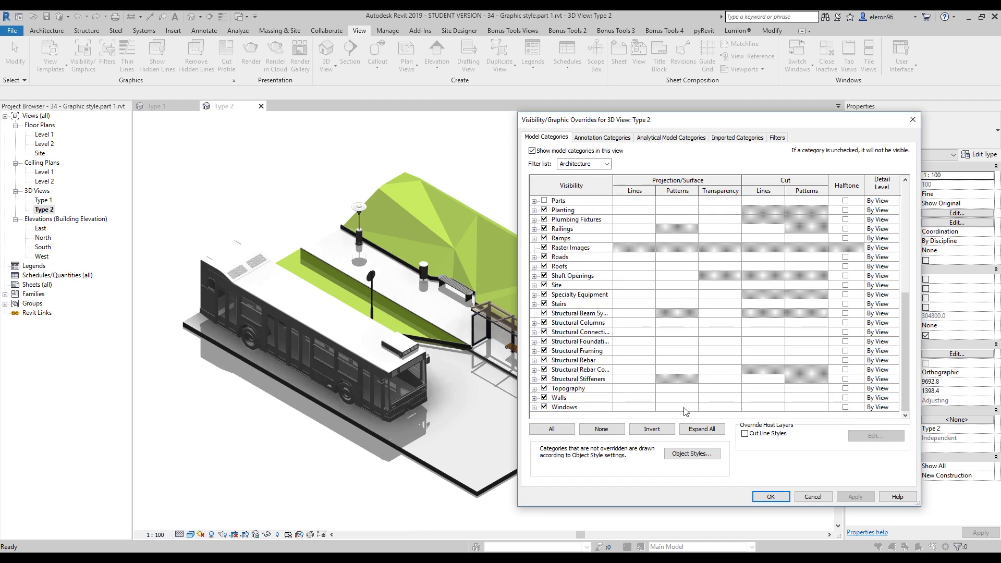
{"action": "left_click", "coordinate": [676, 406]}
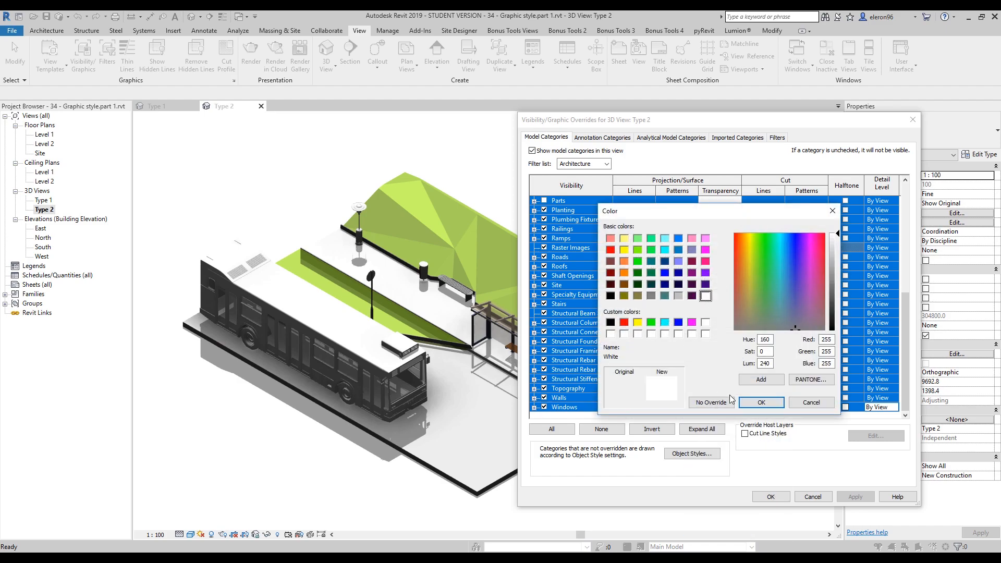
{"action": "left_click", "coordinate": [761, 402]}
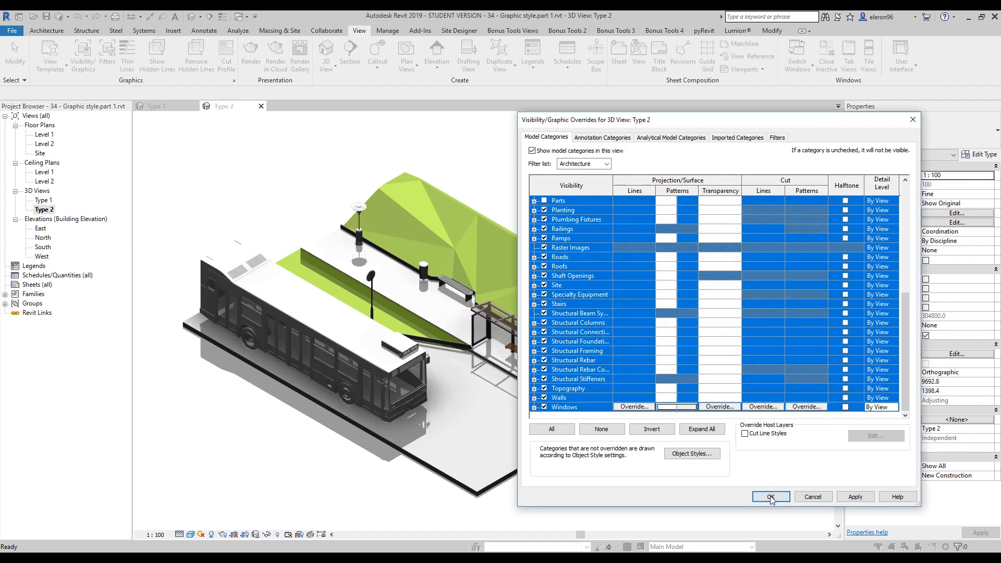
{"action": "left_click", "coordinate": [770, 497]}
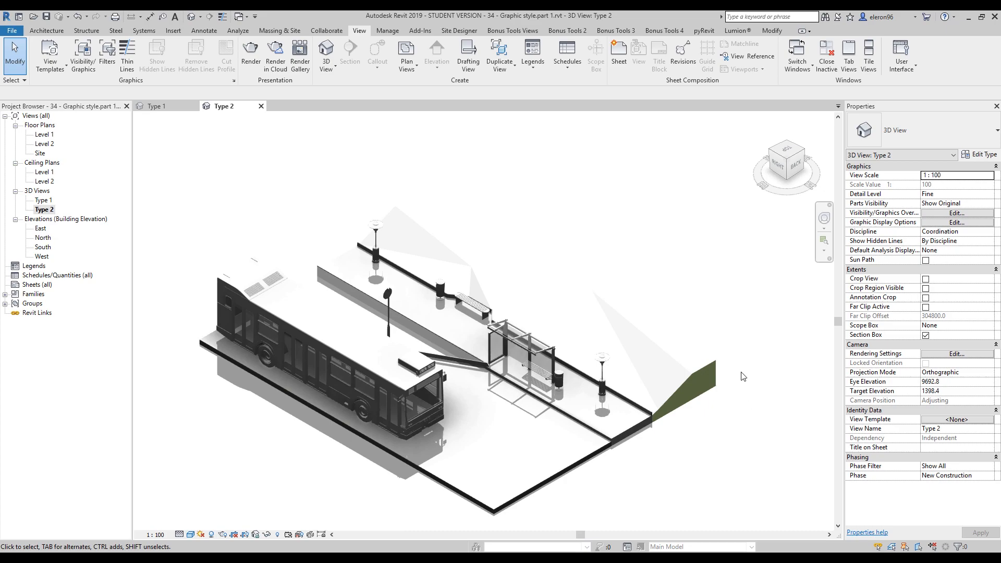
{"action": "left_click", "coordinate": [524, 358]}
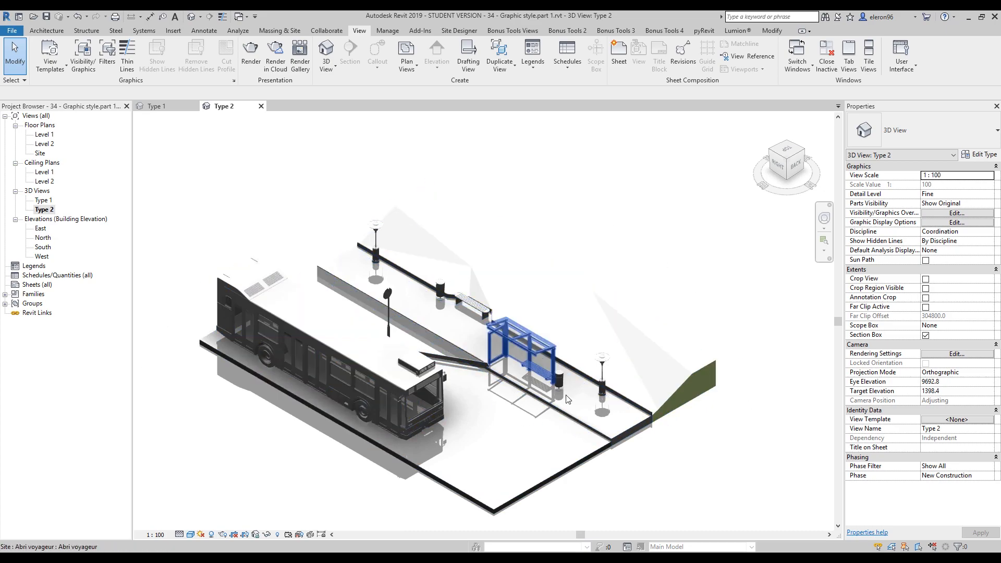
{"action": "left_click", "coordinate": [671, 490]}
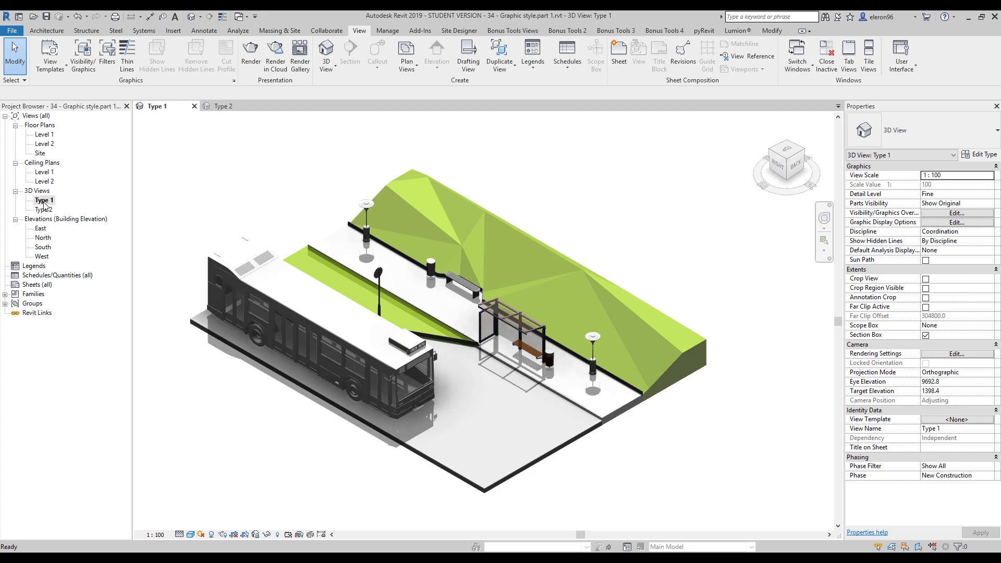
{"action": "left_click", "coordinate": [44, 210]}
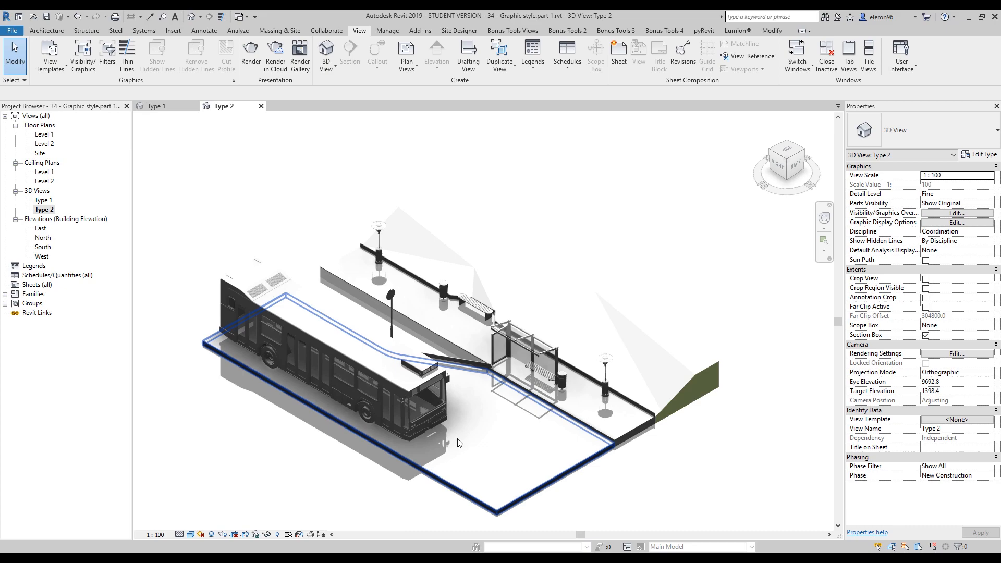
Step: Duplicate the Type 2 view with detailing and rename the copy to 'Type 3'
{"action": "right_click", "coordinate": [44, 209]}
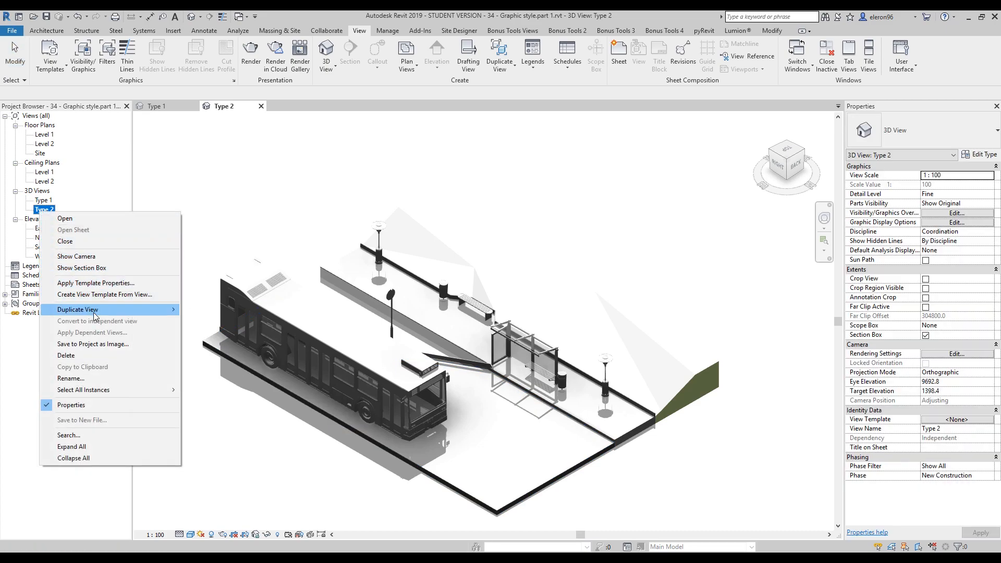
{"action": "left_click", "coordinate": [78, 309]}
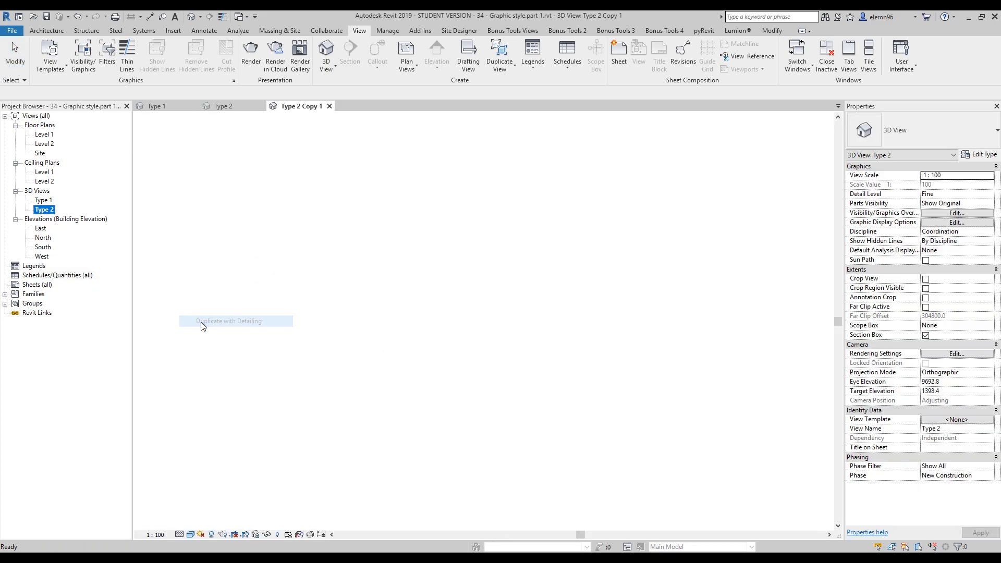
{"action": "left_click", "coordinate": [228, 321]}
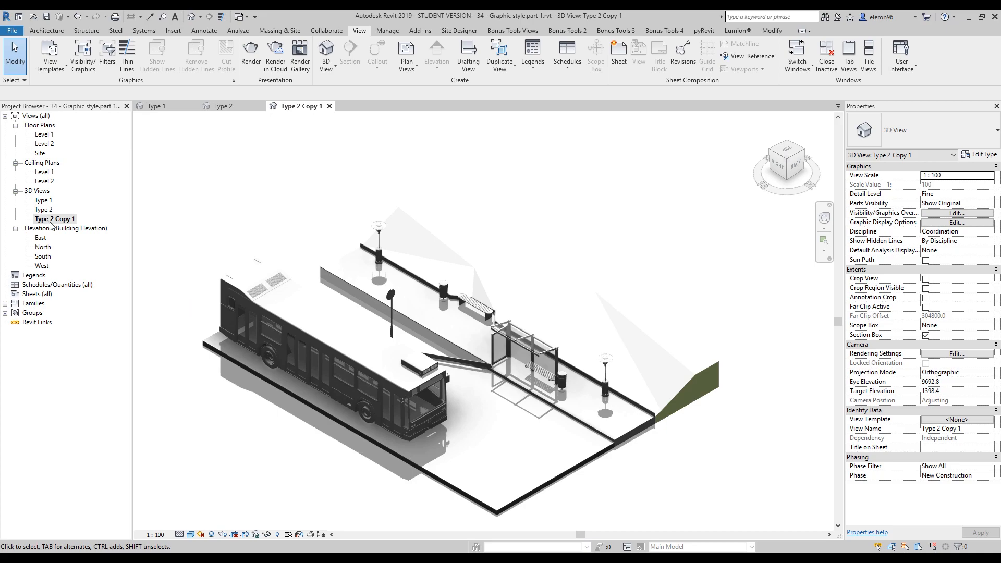
{"action": "right_click", "coordinate": [54, 218]}
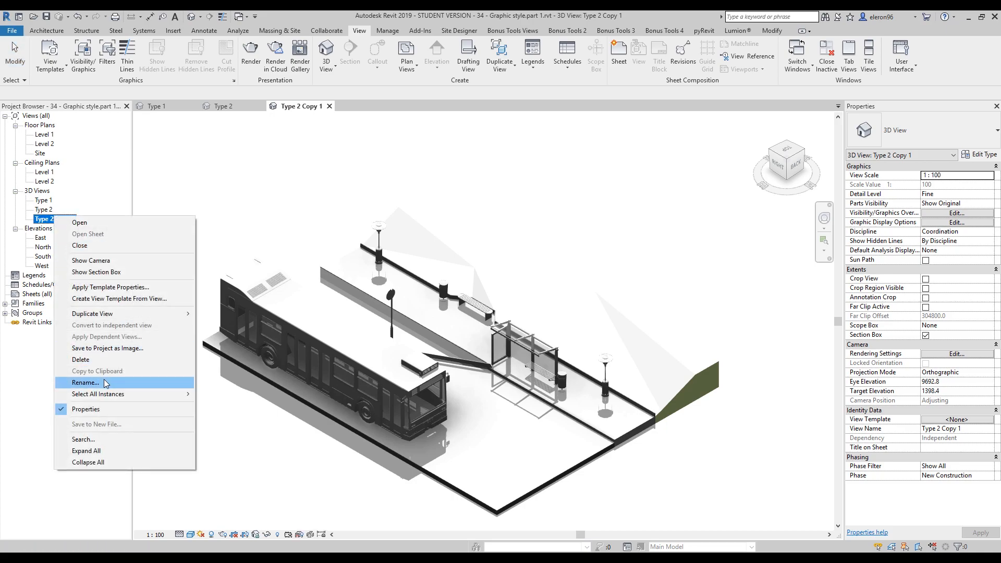
{"action": "left_click", "coordinate": [84, 382]}
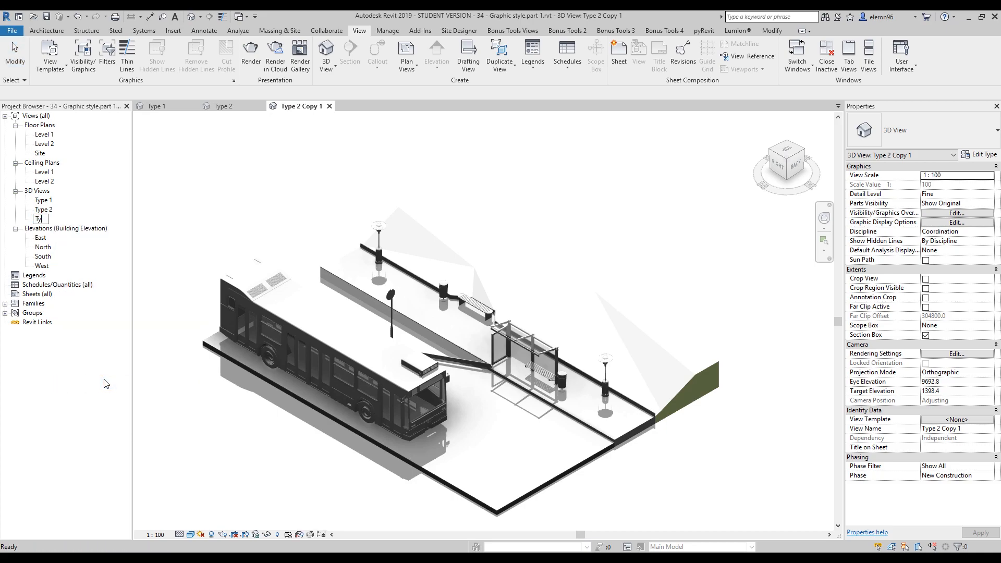
{"action": "type", "text": "Type 3"}
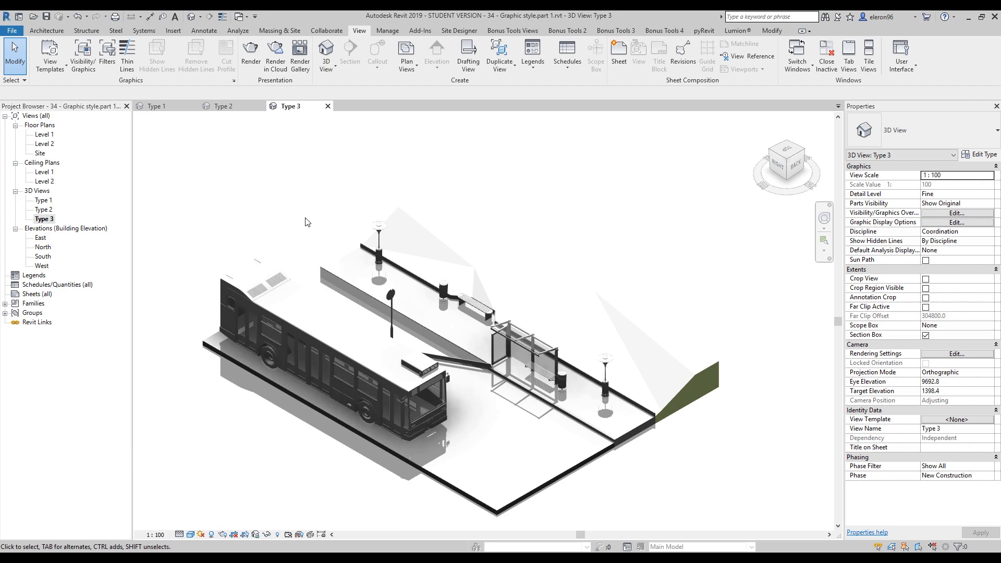
{"action": "mouse_move", "coordinate": [284, 483]}
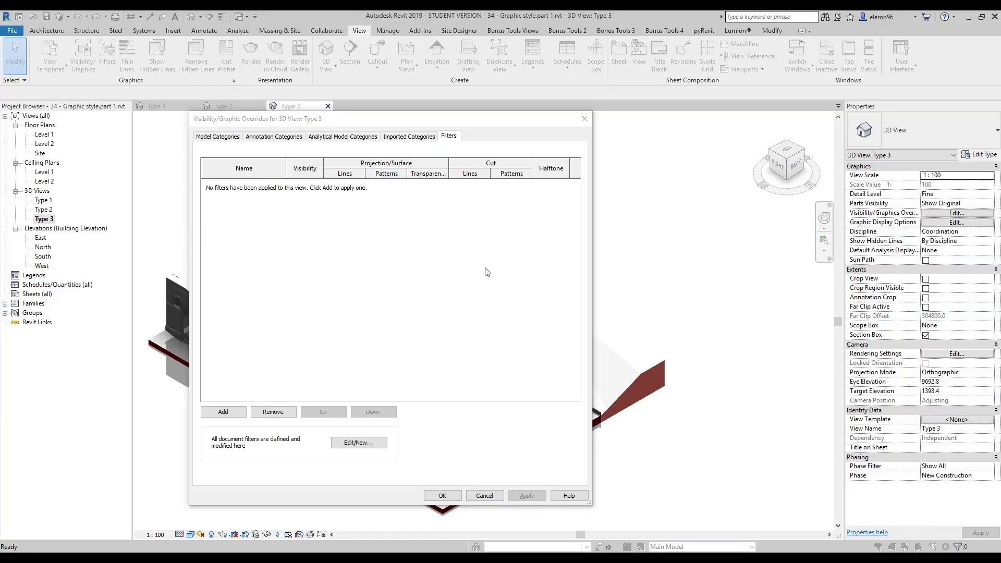
Step: Add the Interior filter to Type 3 and open its definition for editing
{"action": "left_click", "coordinate": [223, 411]}
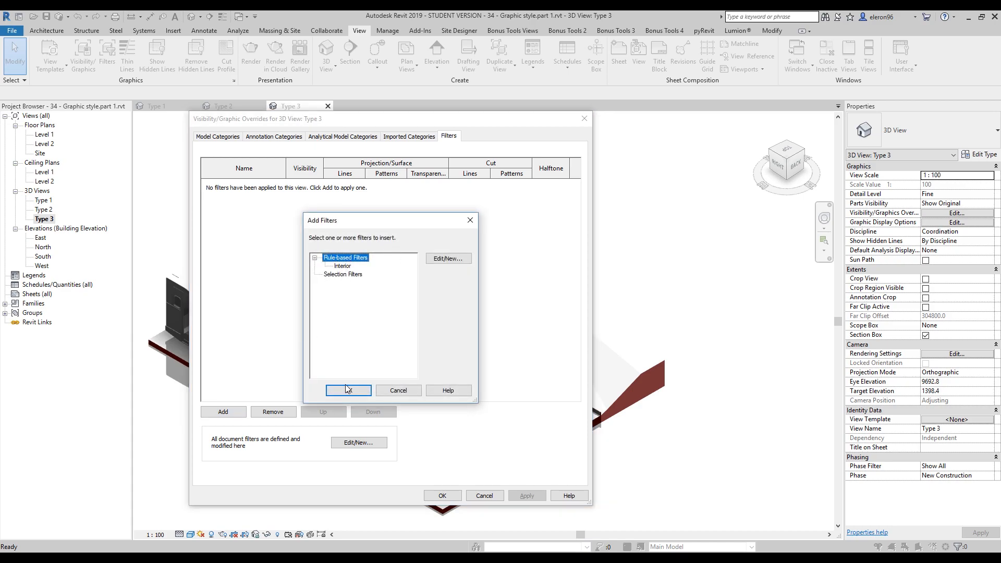
{"action": "left_click", "coordinate": [397, 390]}
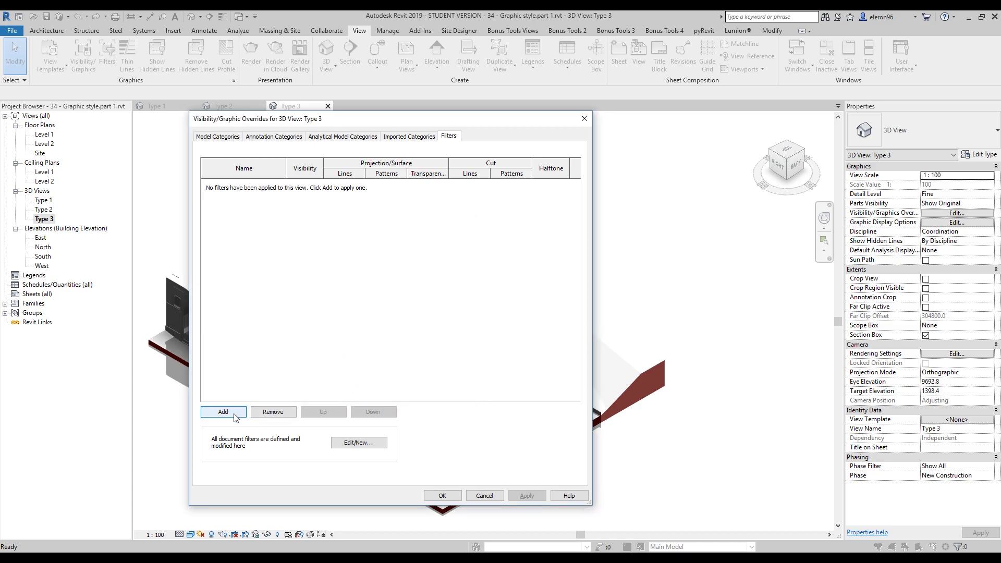
{"action": "left_click", "coordinate": [223, 411]}
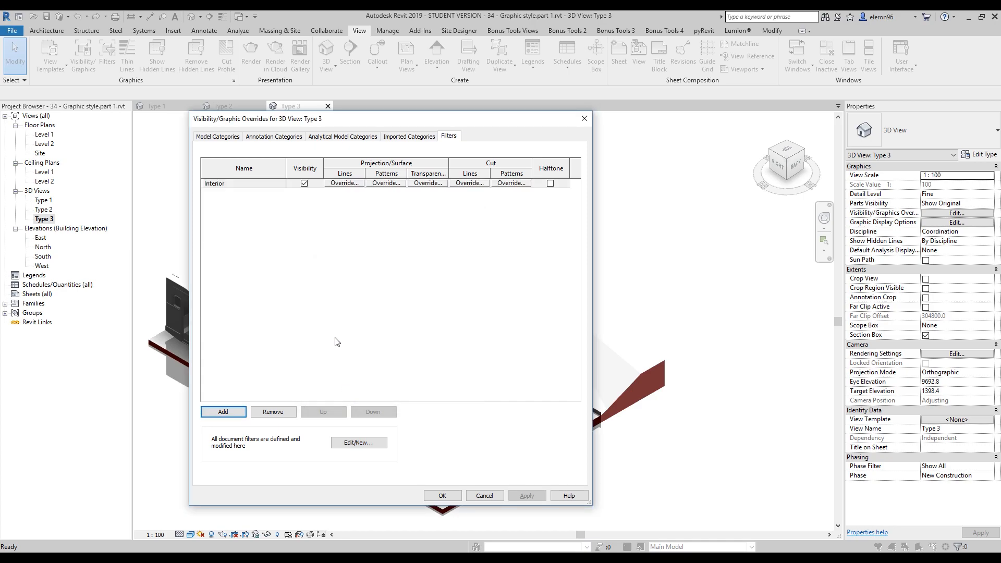
{"action": "left_click", "coordinate": [243, 183]}
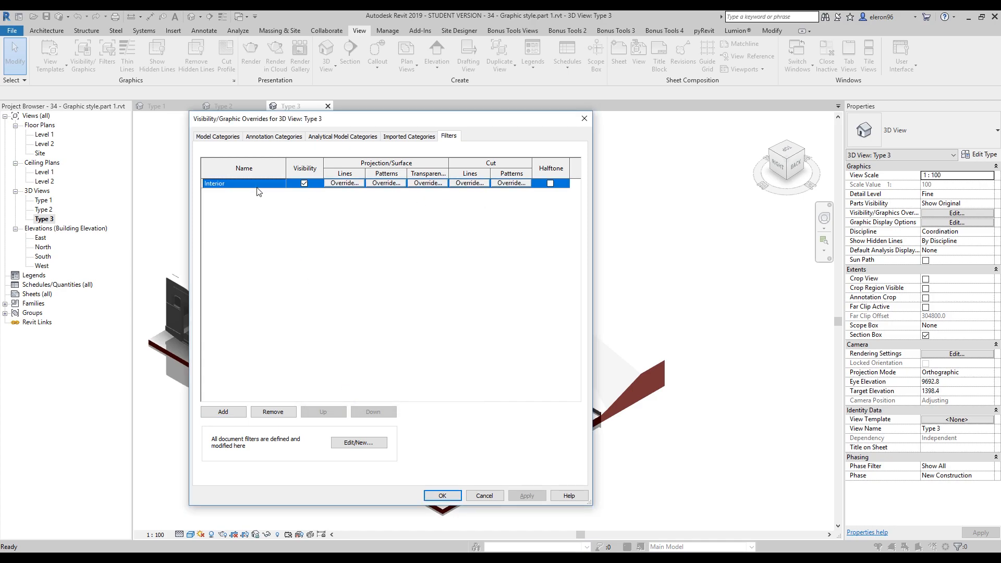
{"action": "left_click", "coordinate": [358, 443]}
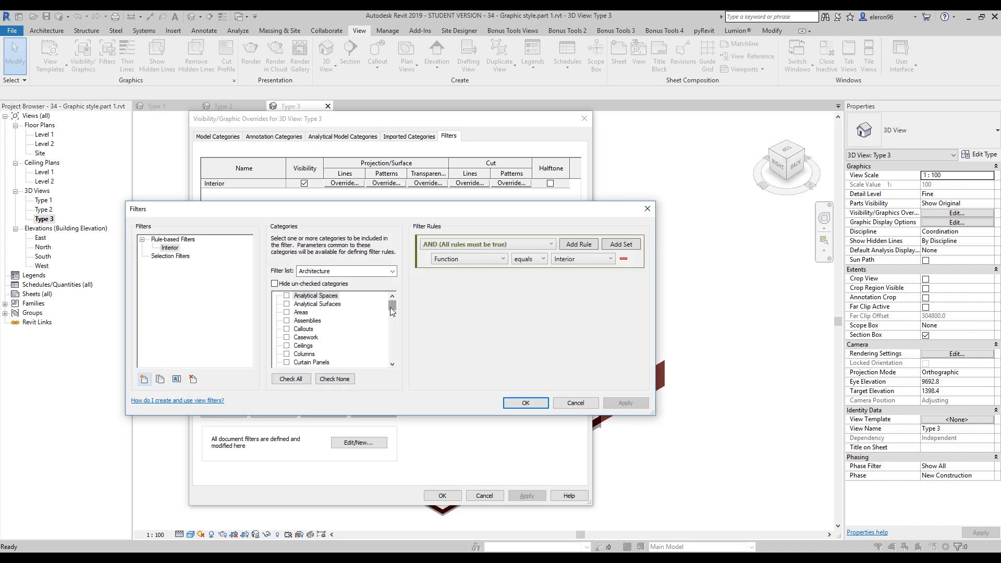
{"action": "scroll", "scroll_direction": "down", "scroll_amount": 3}
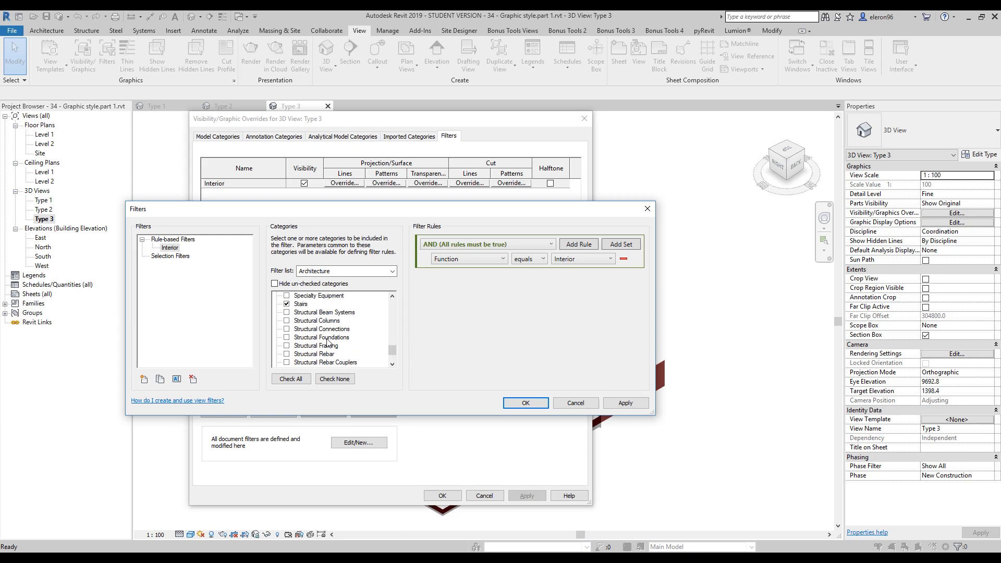
{"action": "scroll", "scroll_direction": "up", "scroll_amount": 3}
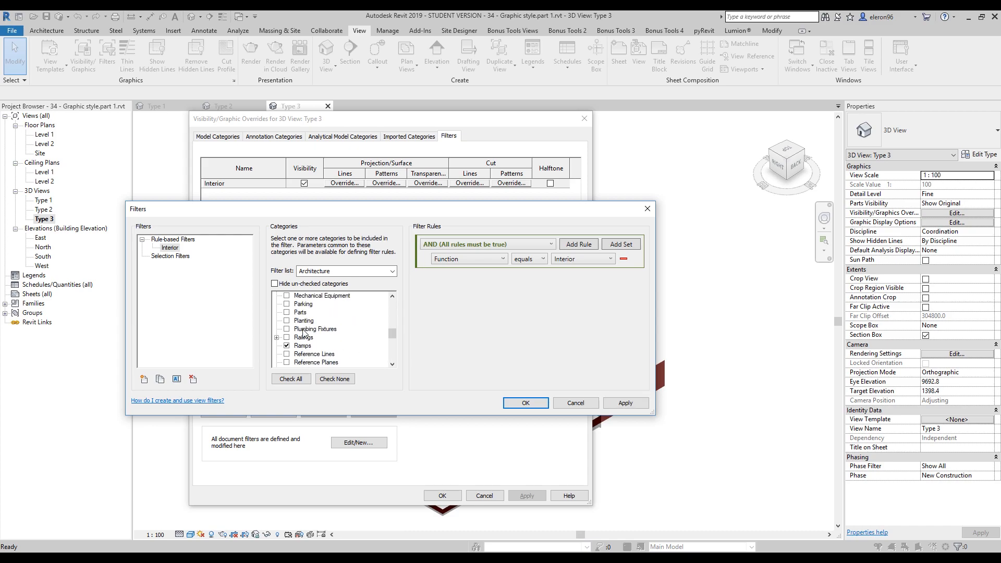
{"action": "scroll", "scroll_direction": "up", "scroll_amount": 3}
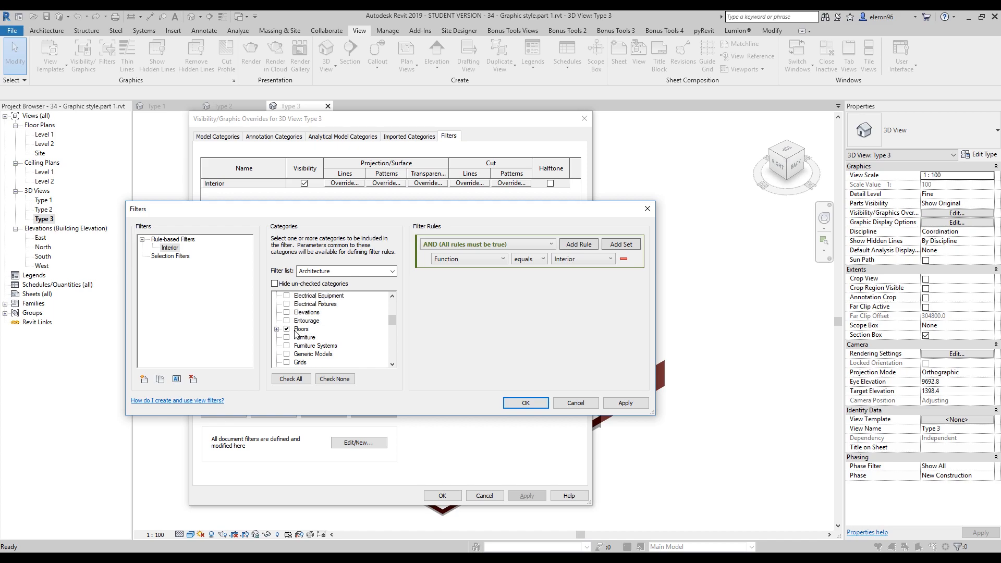
{"action": "mouse_move", "coordinate": [307, 337]}
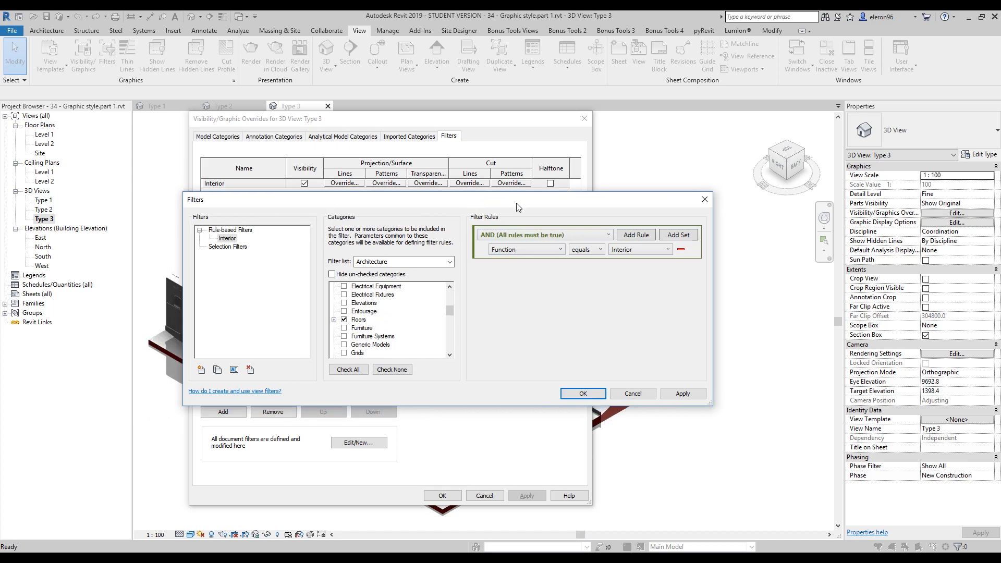
{"action": "mouse_move", "coordinate": [466, 315]}
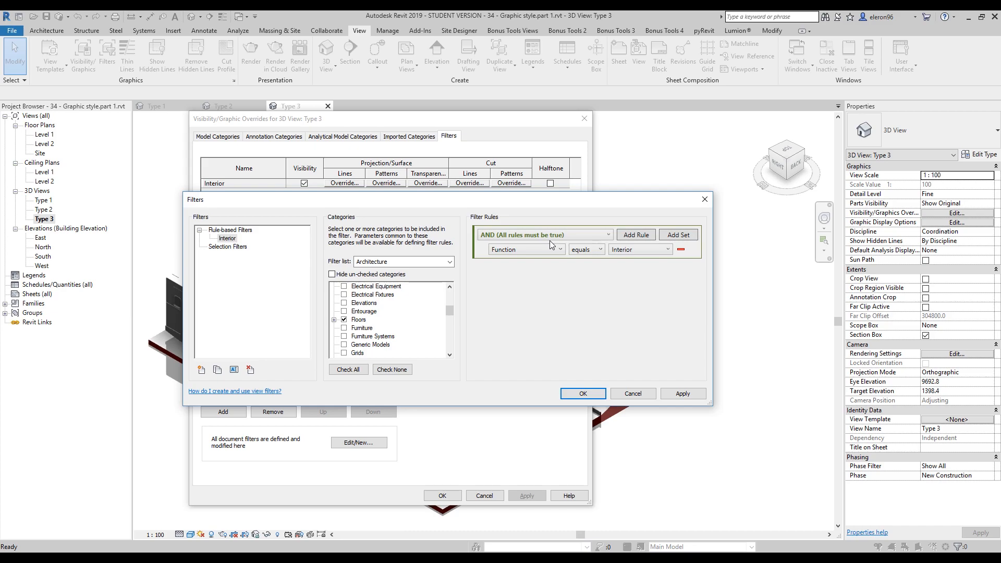
{"action": "mouse_move", "coordinate": [554, 260]}
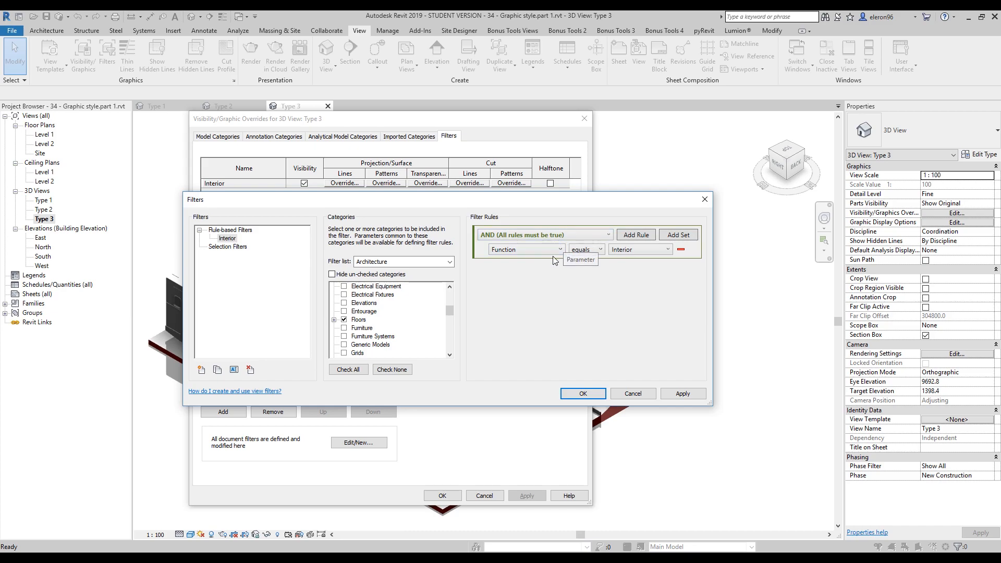
Step: Replace the Function equals Interior rule with a Comments equals rule, keeping AND logic
{"action": "left_click", "coordinate": [544, 234]}
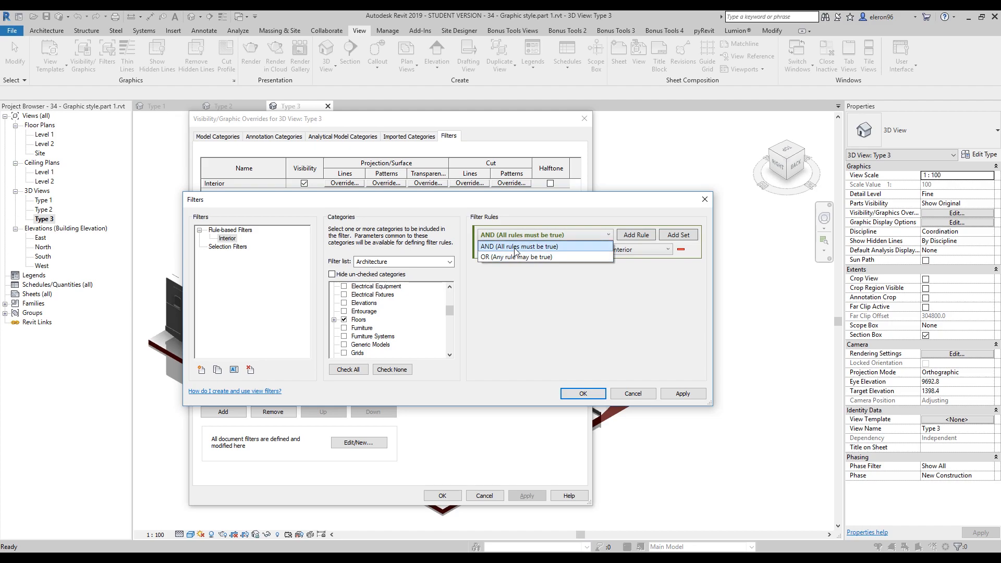
{"action": "left_click", "coordinate": [520, 247]}
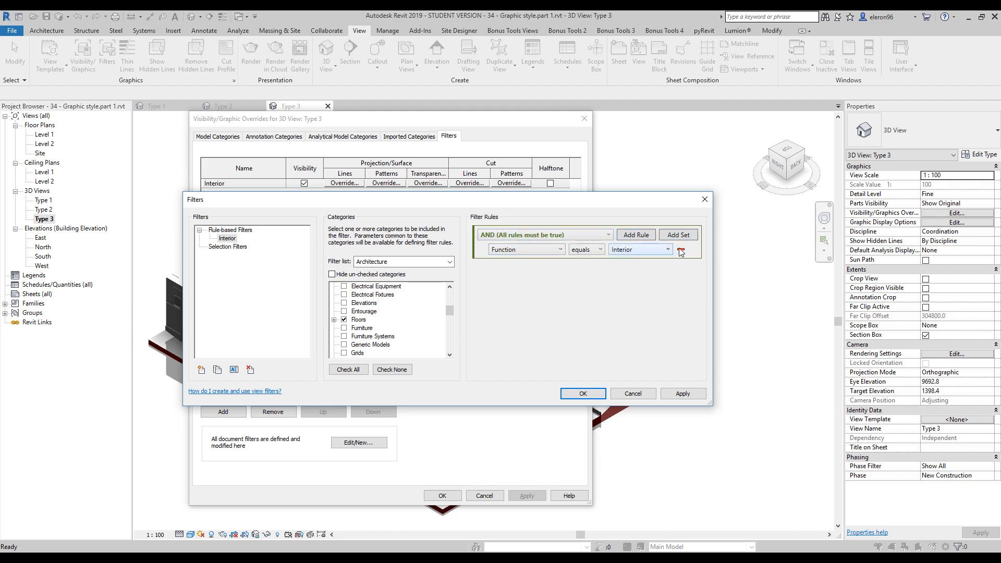
{"action": "left_click", "coordinate": [682, 249]}
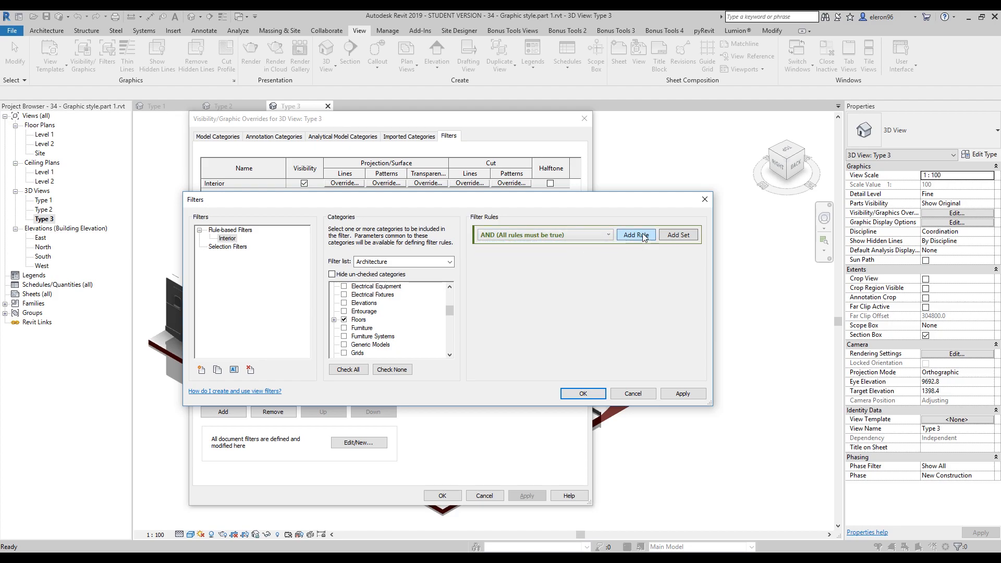
{"action": "left_click", "coordinate": [634, 234]}
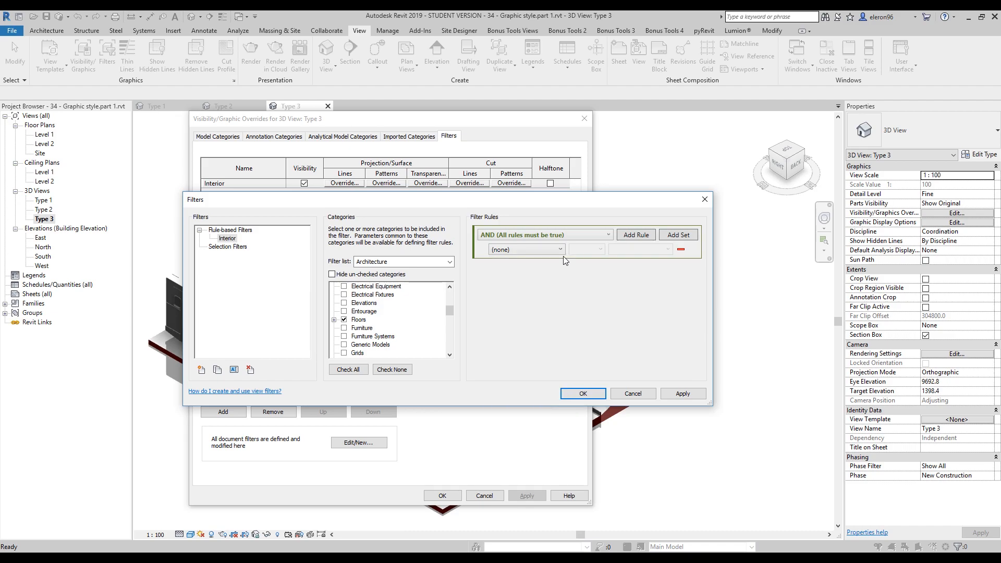
{"action": "left_click", "coordinate": [524, 250]}
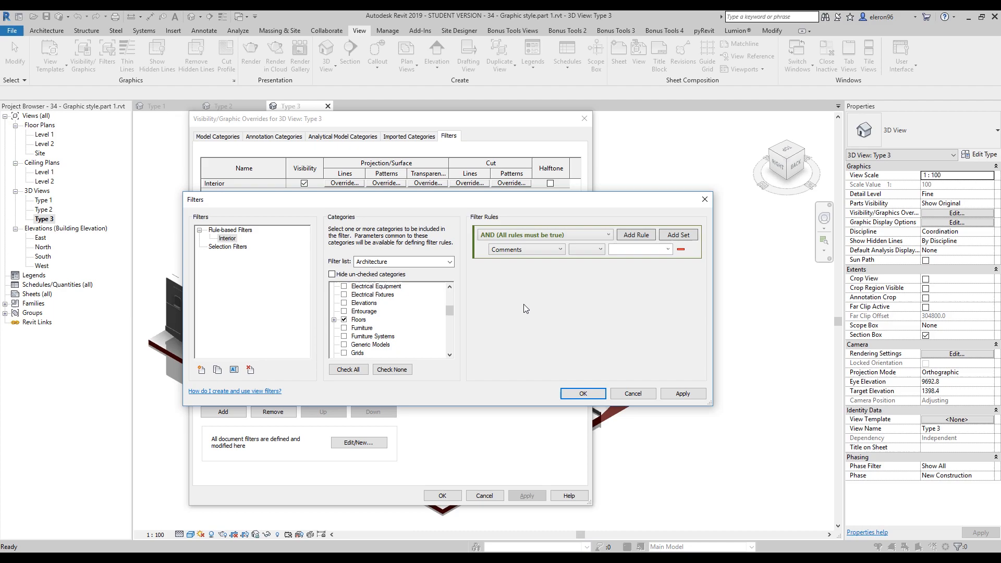
{"action": "left_click", "coordinate": [603, 249]}
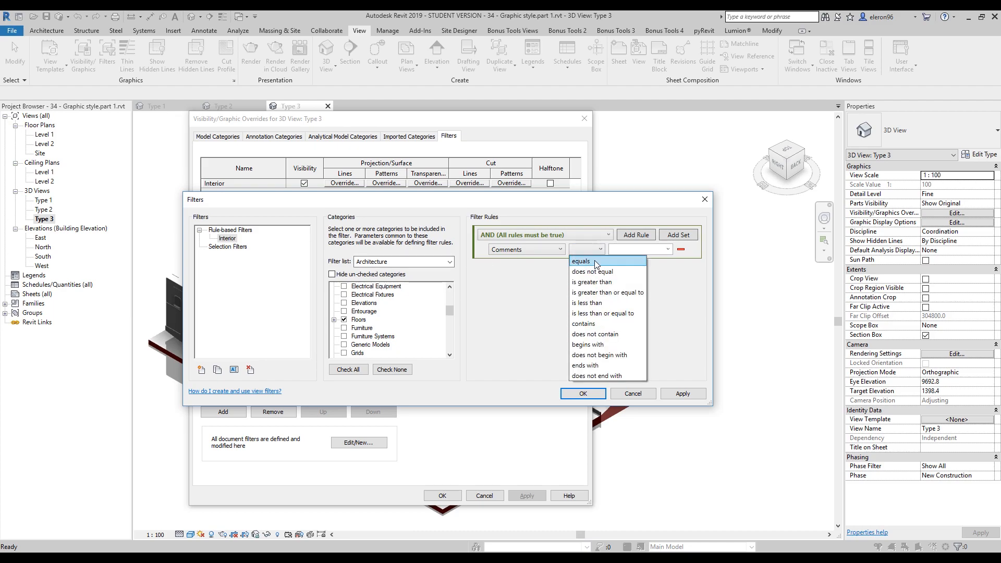
{"action": "left_click", "coordinate": [580, 261]}
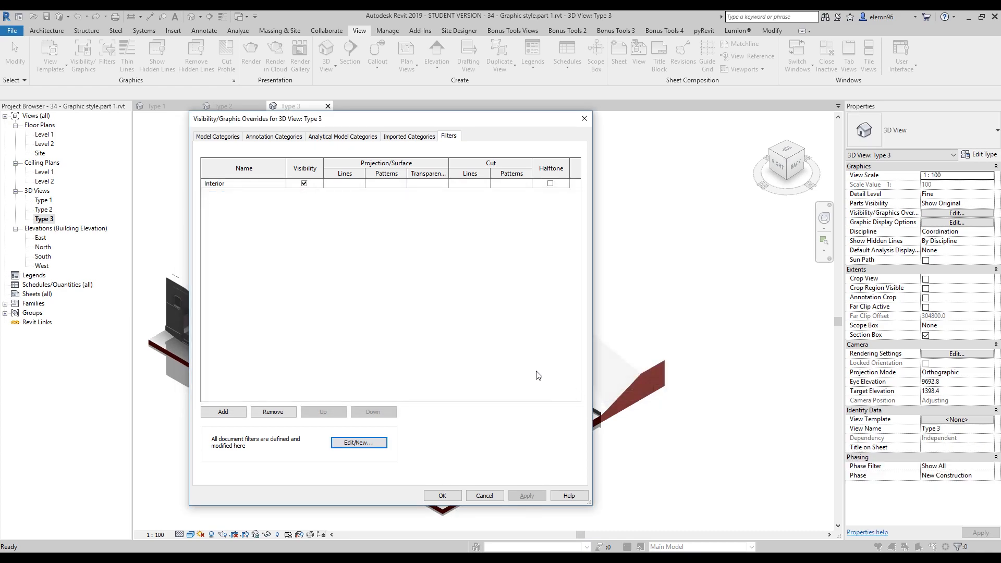
{"action": "mouse_move", "coordinate": [427, 175]}
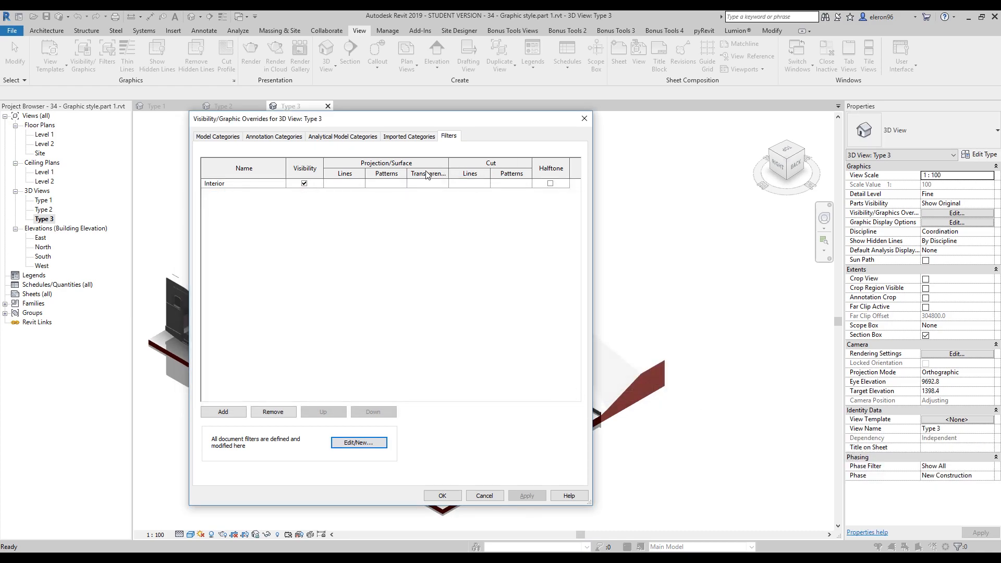
{"action": "mouse_move", "coordinate": [399, 185]}
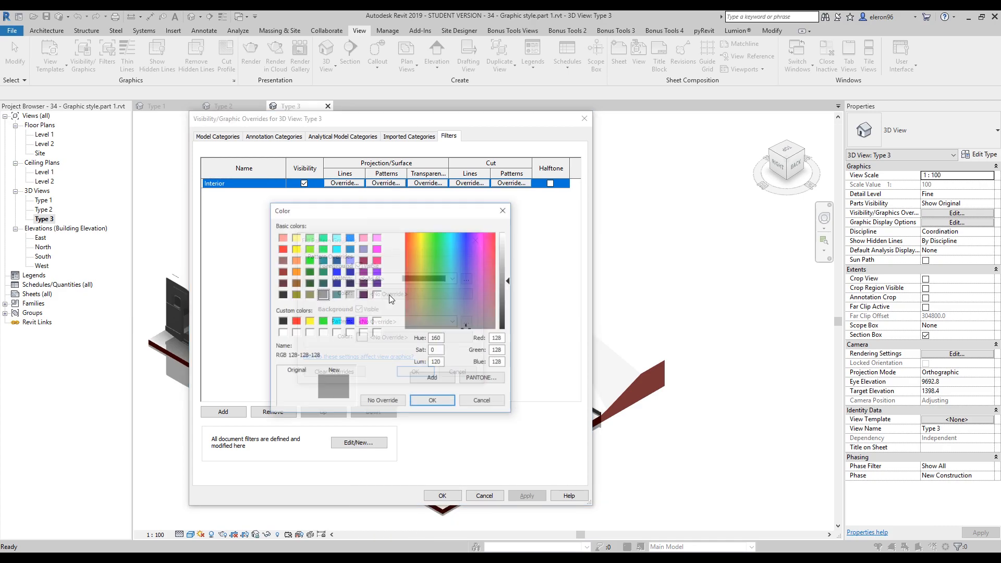
Step: Override the Interior filter's surface colour to red, apply it, and select the platform floor
{"action": "left_click", "coordinate": [282, 248]}
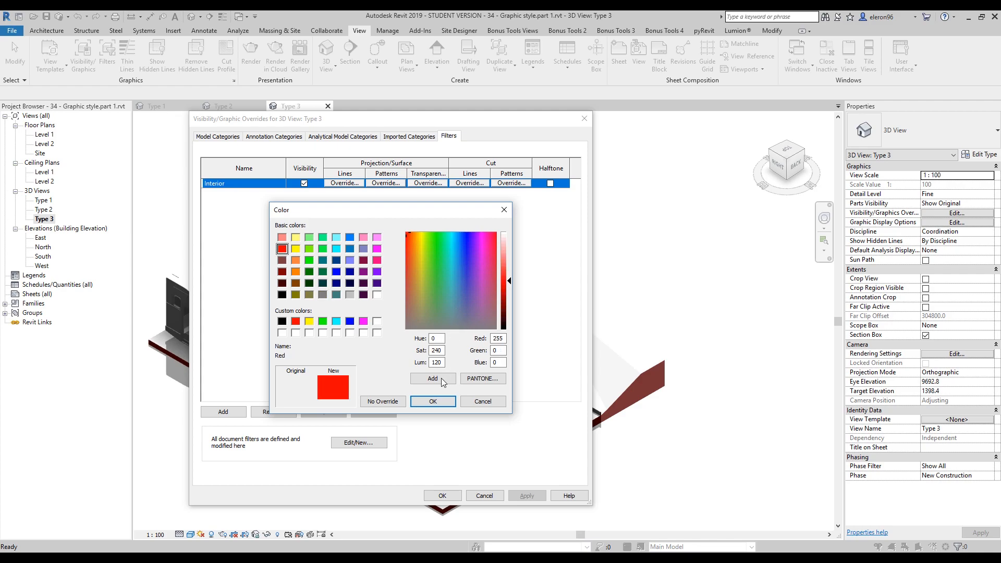
{"action": "left_click", "coordinate": [433, 401]}
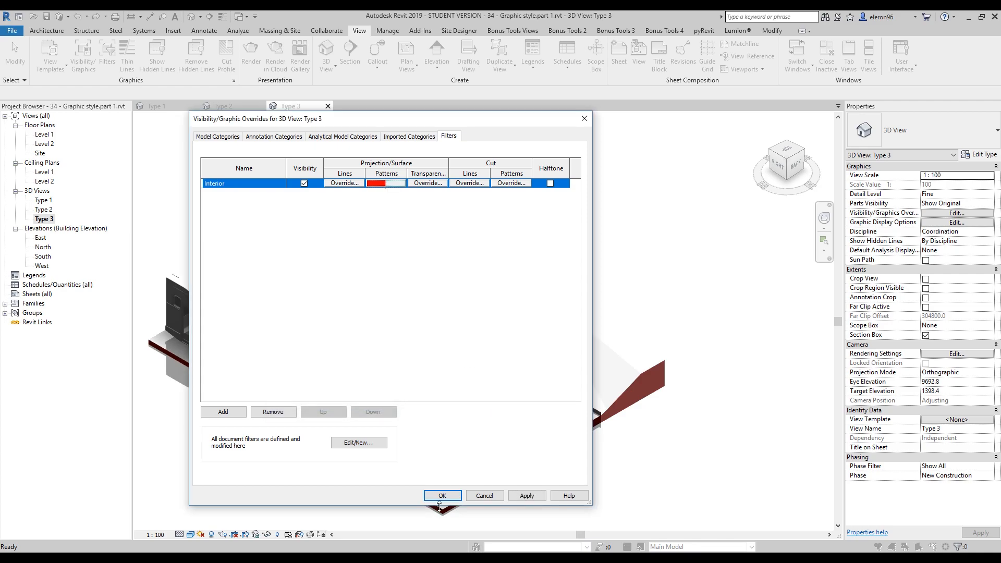
{"action": "left_click", "coordinate": [441, 495]}
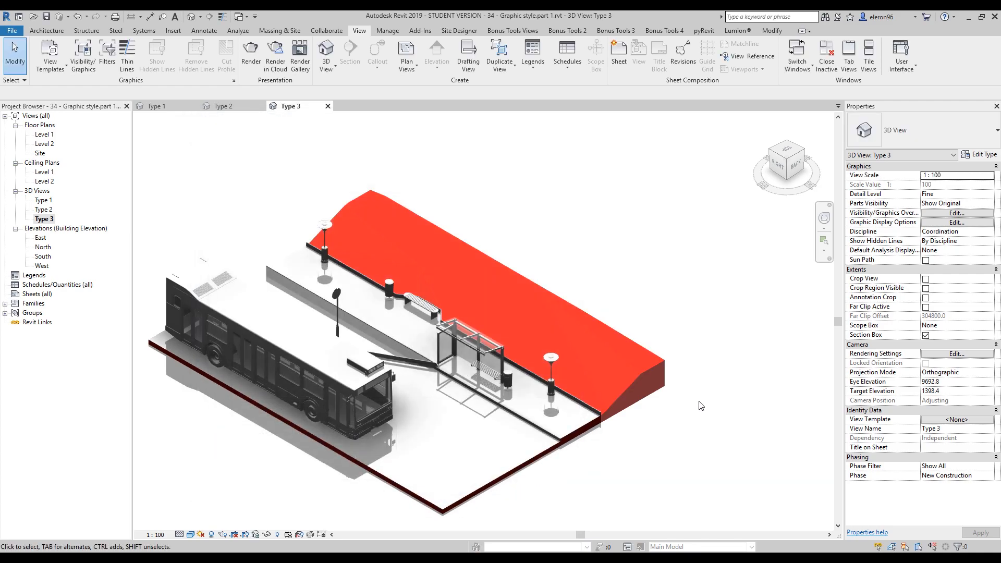
{"action": "left_click", "coordinate": [300, 294]}
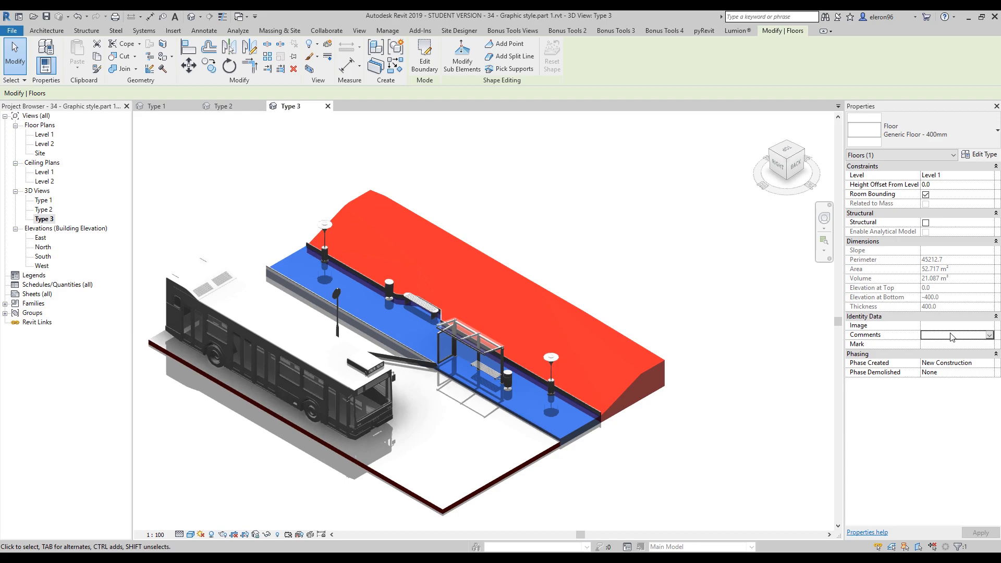
Step: Enter B as the platform floor's Comments value
{"action": "left_click", "coordinate": [955, 335]}
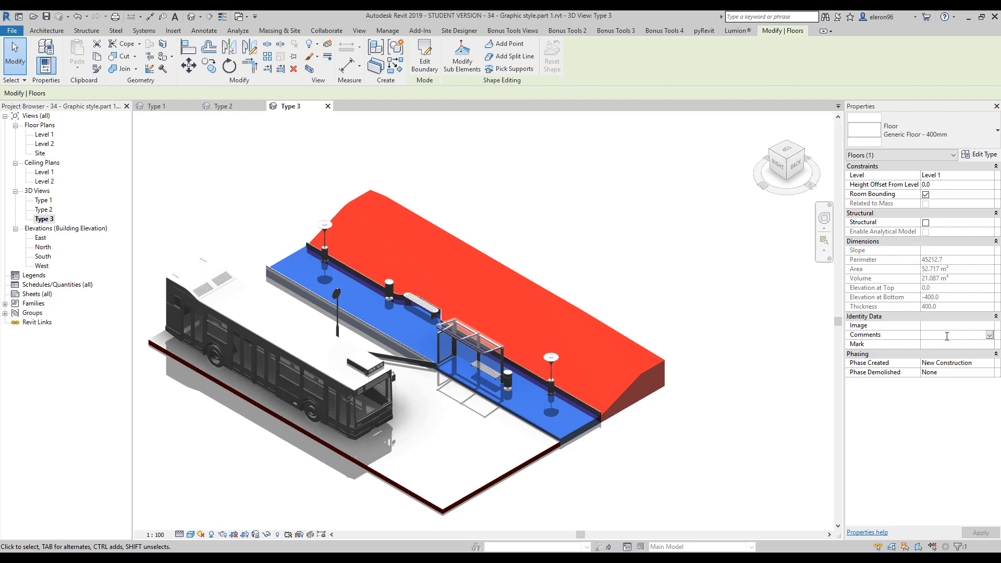
{"action": "type", "text": "B"}
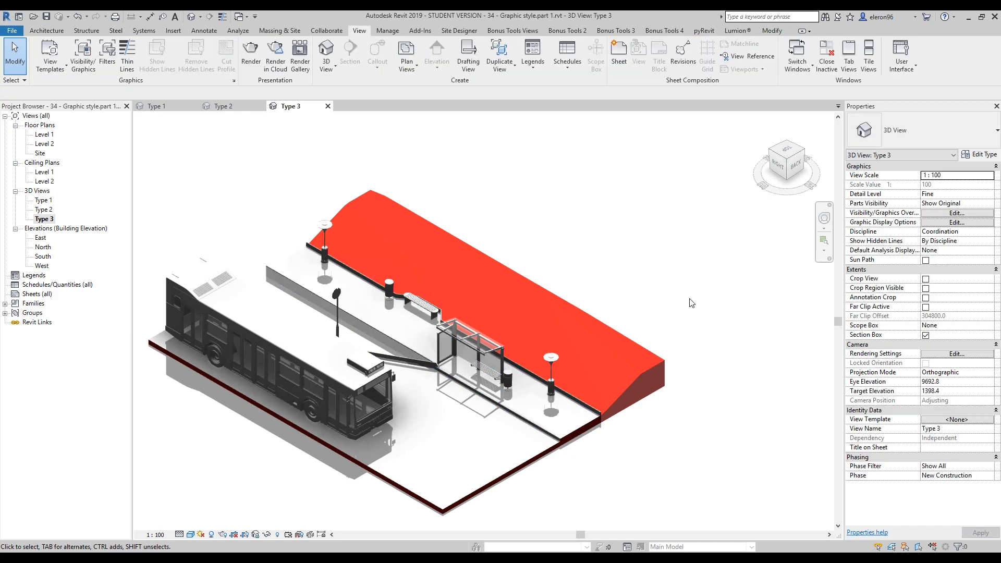
Step: Reopen Type 3's filter overrides and create a new filter named Blue
{"action": "left_click", "coordinate": [955, 212]}
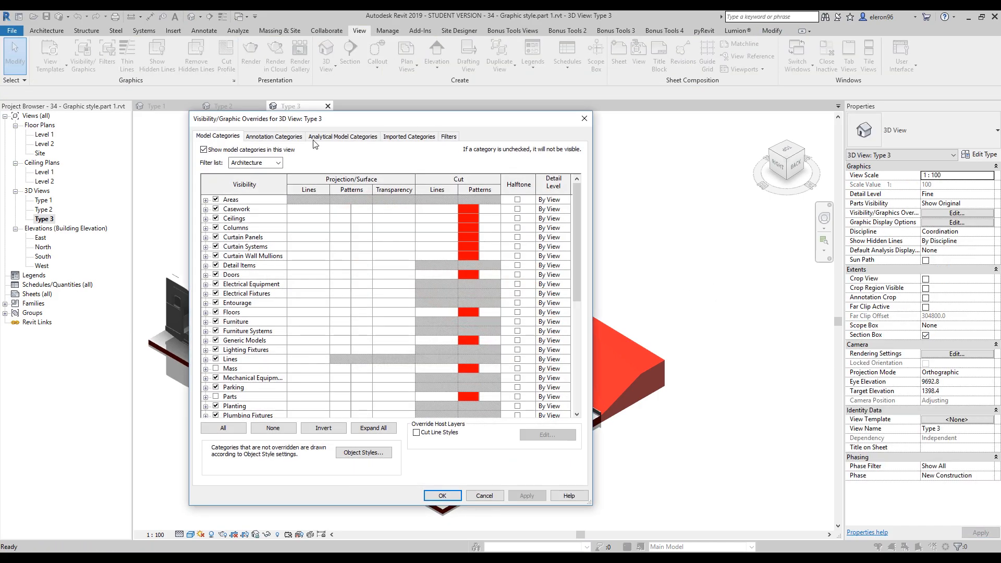
{"action": "left_click", "coordinate": [448, 136]}
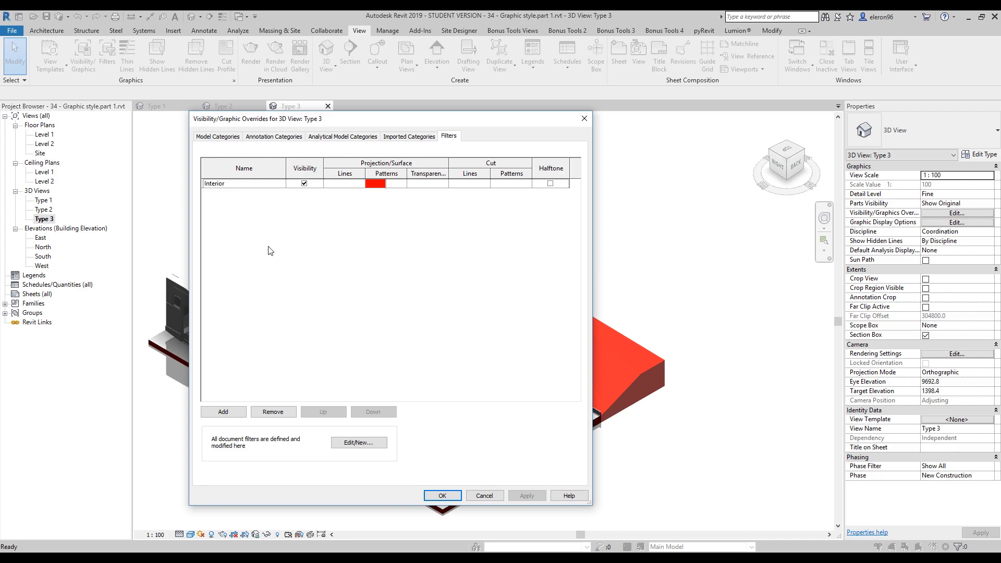
{"action": "left_click", "coordinate": [358, 442]}
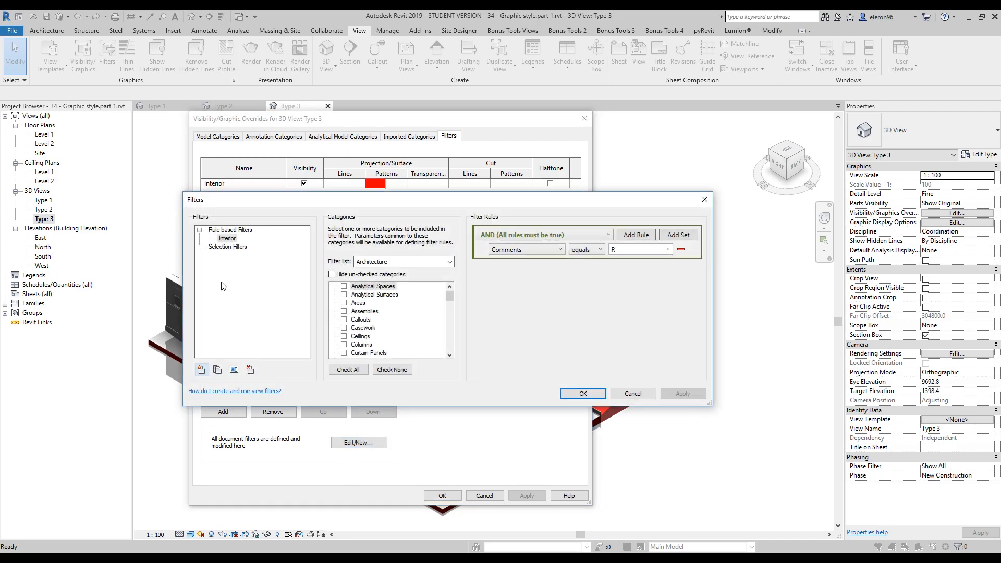
{"action": "left_click", "coordinate": [201, 369]}
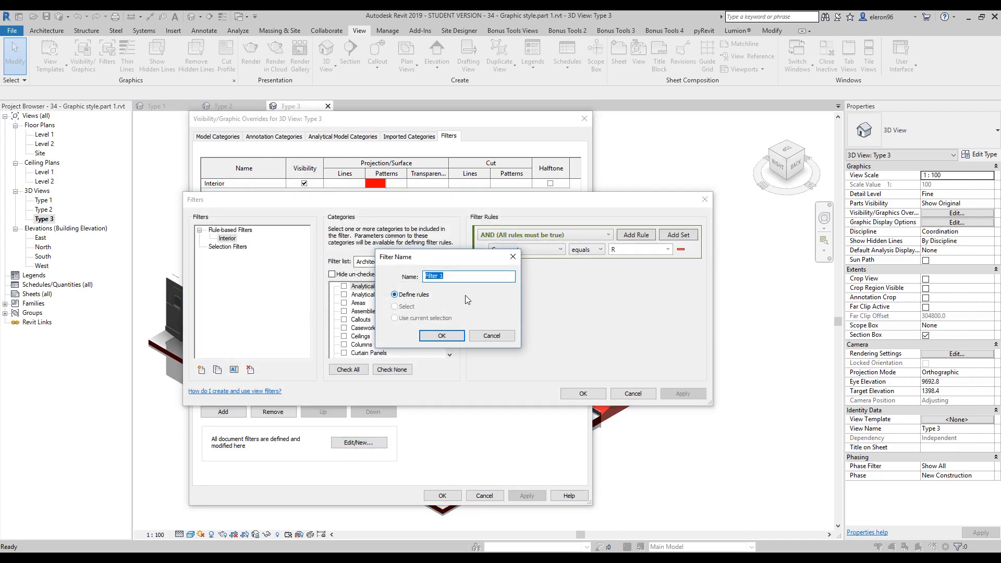
{"action": "type", "text": "Blu"}
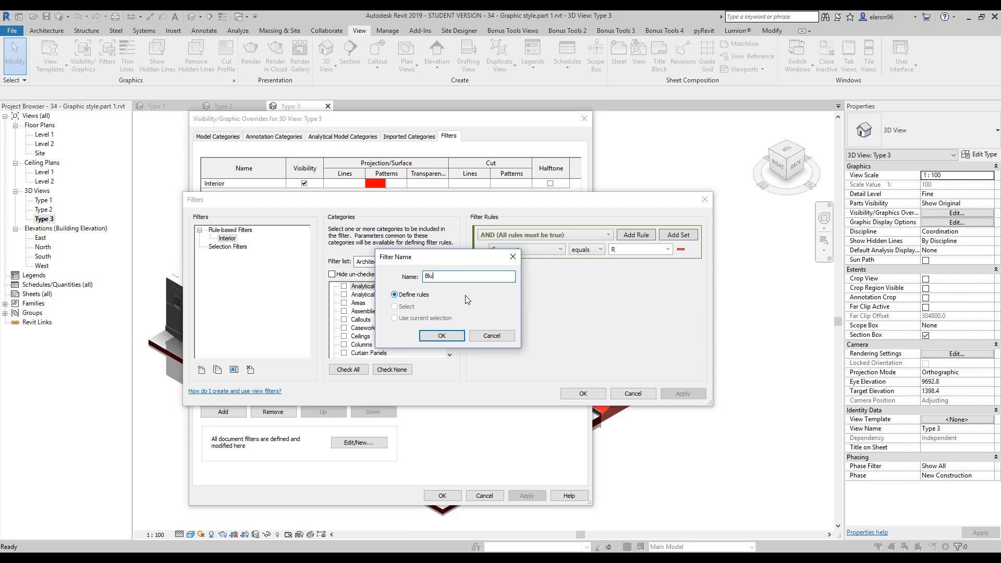
{"action": "type", "text": "e"}
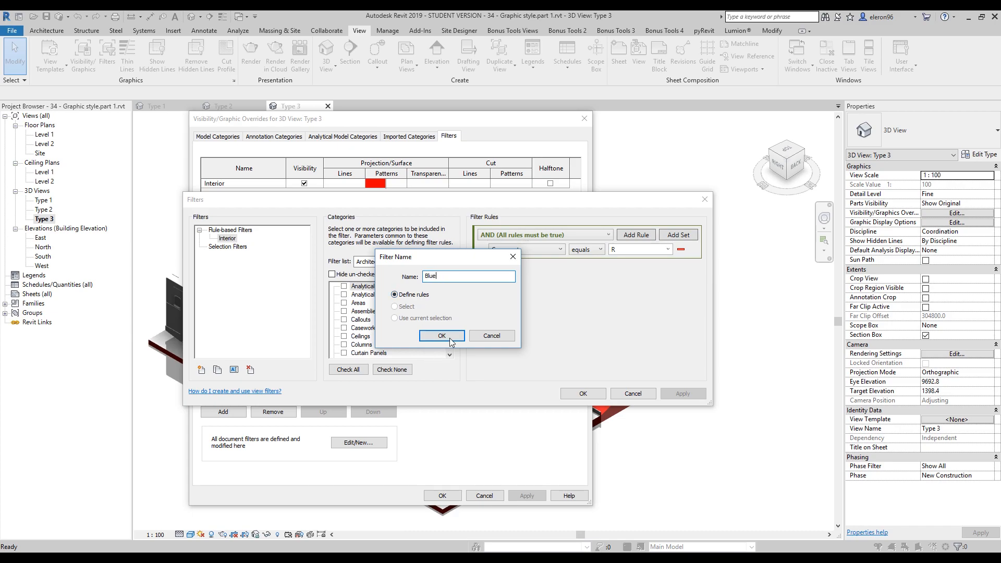
{"action": "left_click", "coordinate": [441, 336]}
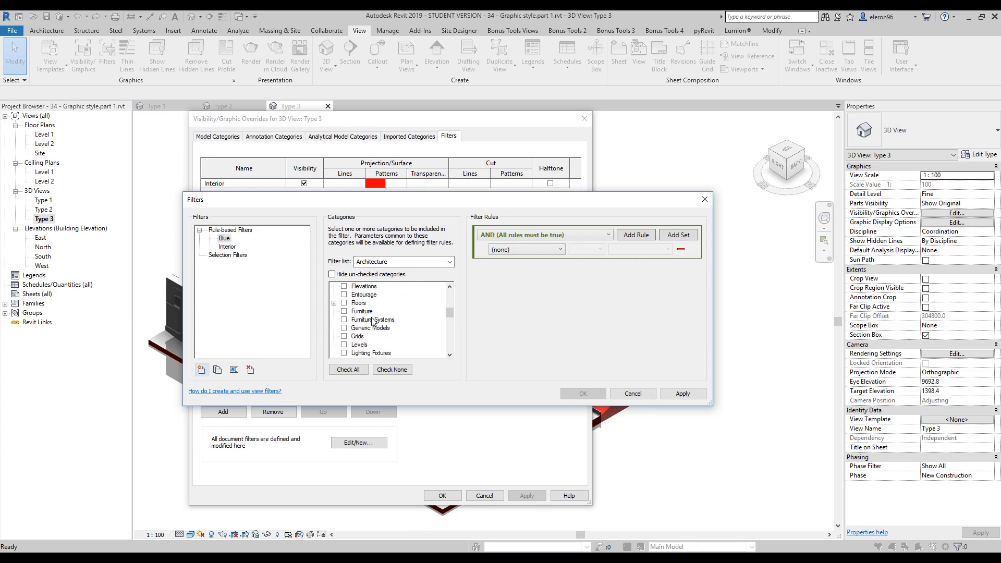
Step: Apply the Blue filter to Floors with the rule Comments equals B, and save it
{"action": "left_click", "coordinate": [343, 311]}
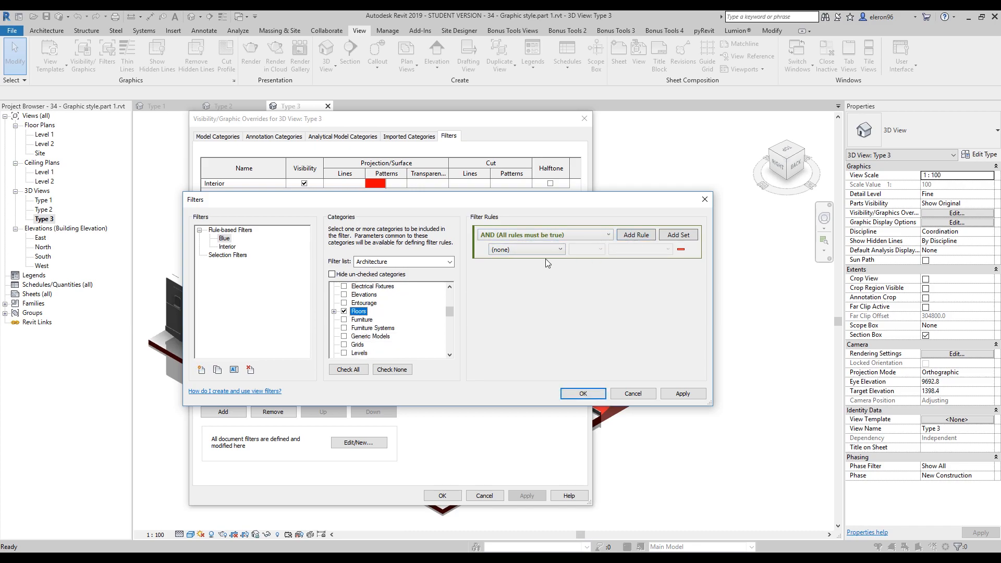
{"action": "left_click", "coordinate": [523, 249]}
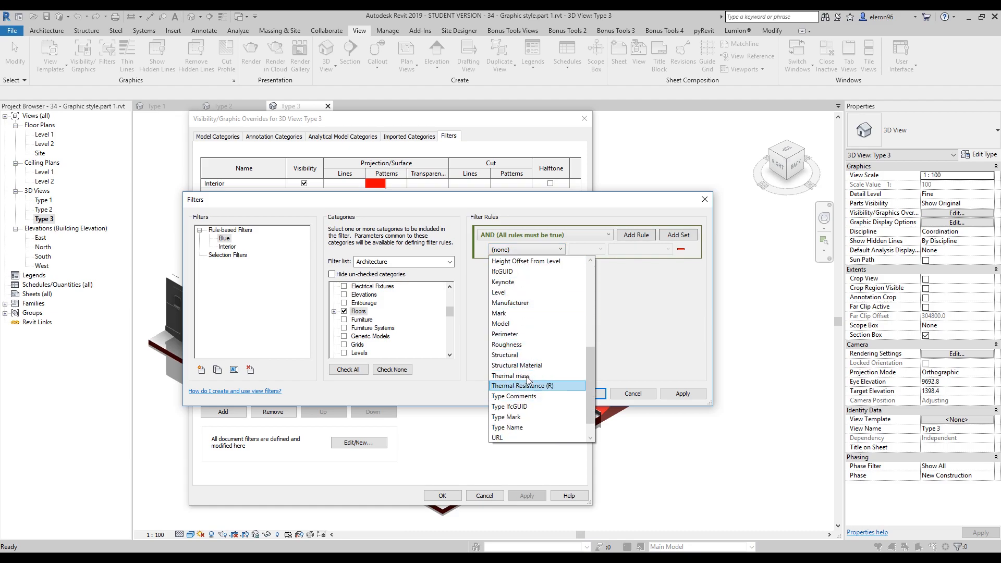
{"action": "scroll", "scroll_direction": "up", "scroll_amount": 3}
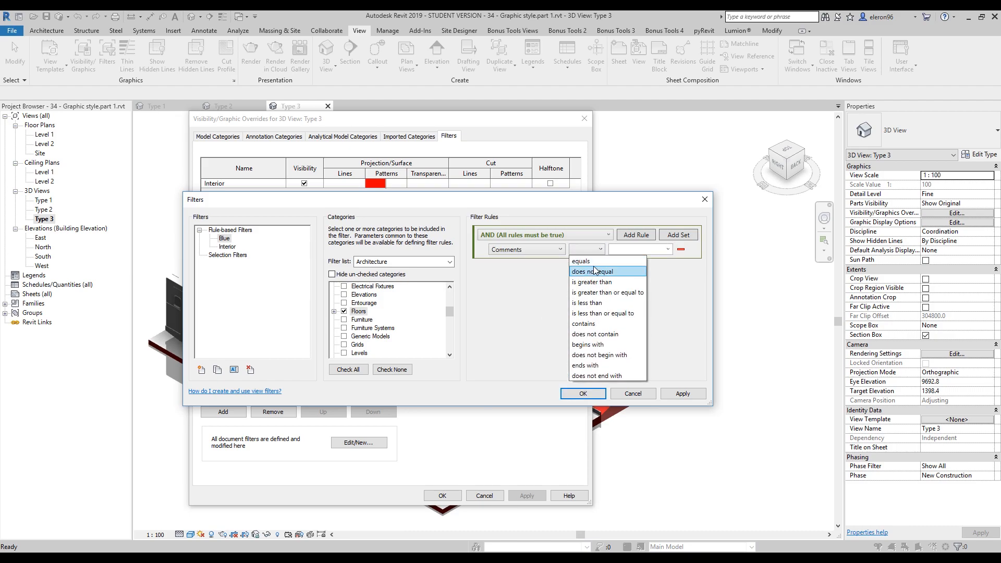
{"action": "left_click", "coordinate": [580, 261]}
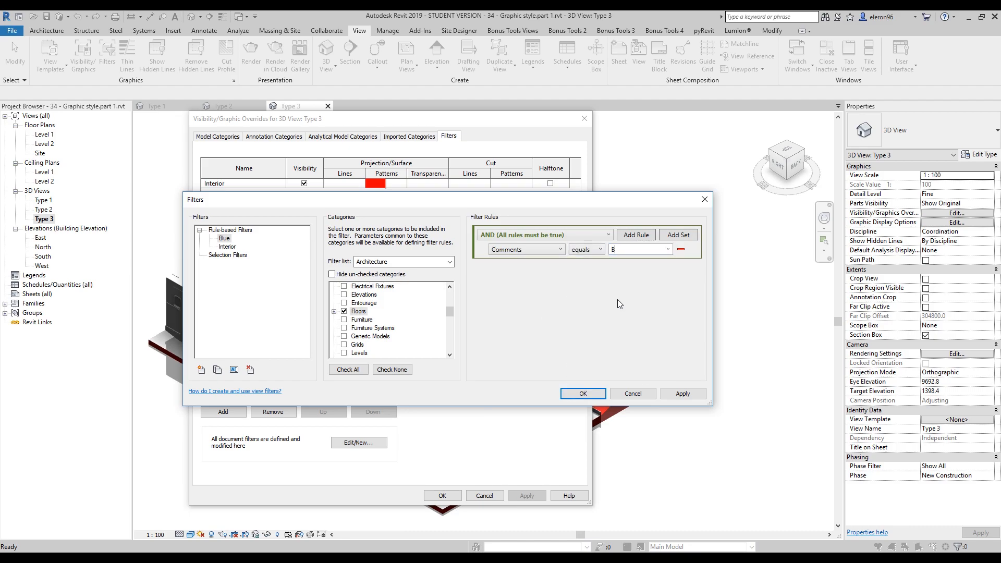
{"action": "left_click", "coordinate": [582, 393]}
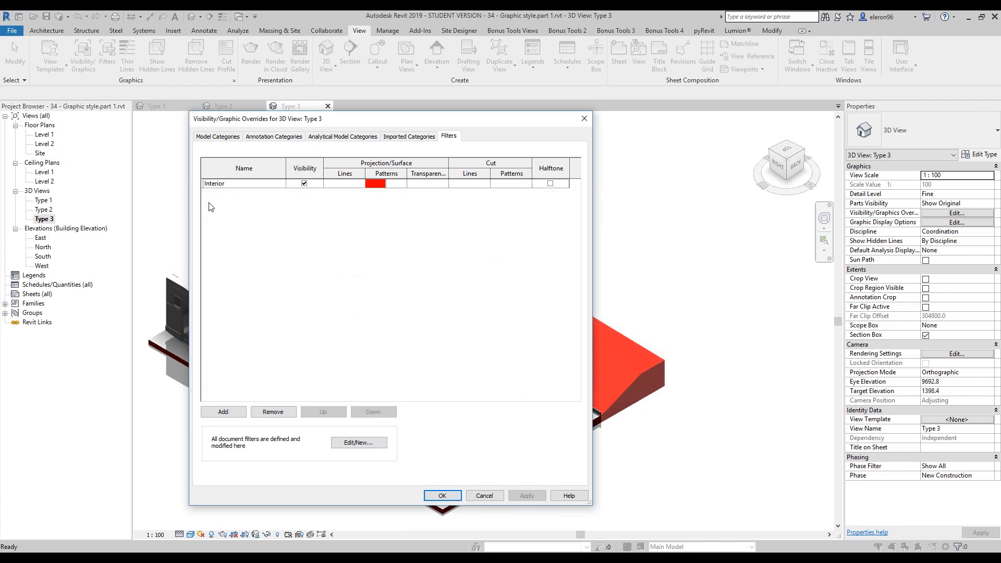
Step: Add the Blue filter to Type 3 with a bright blue (RGB 0-128-255) surface override
{"action": "left_click", "coordinate": [223, 412]}
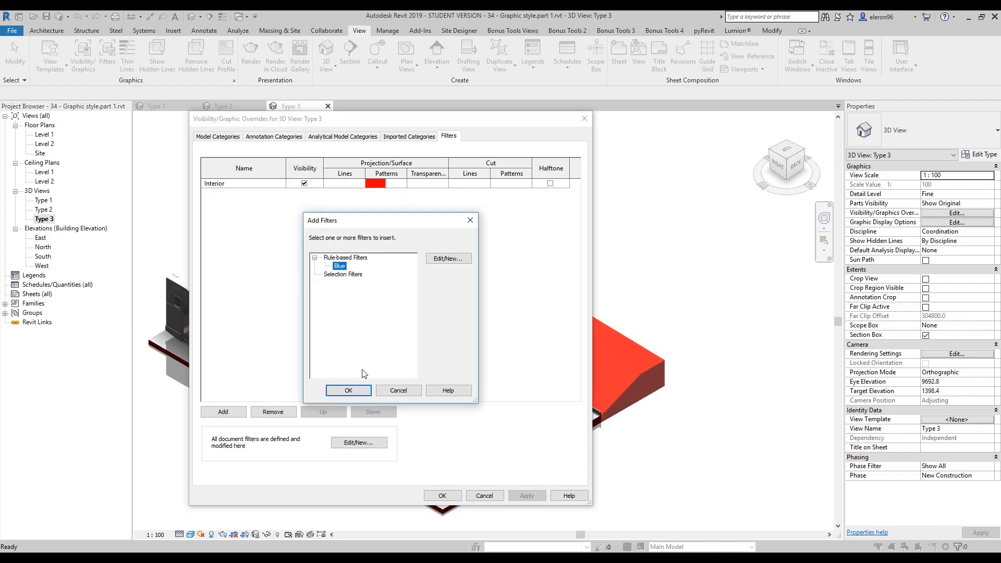
{"action": "left_click", "coordinate": [347, 390]}
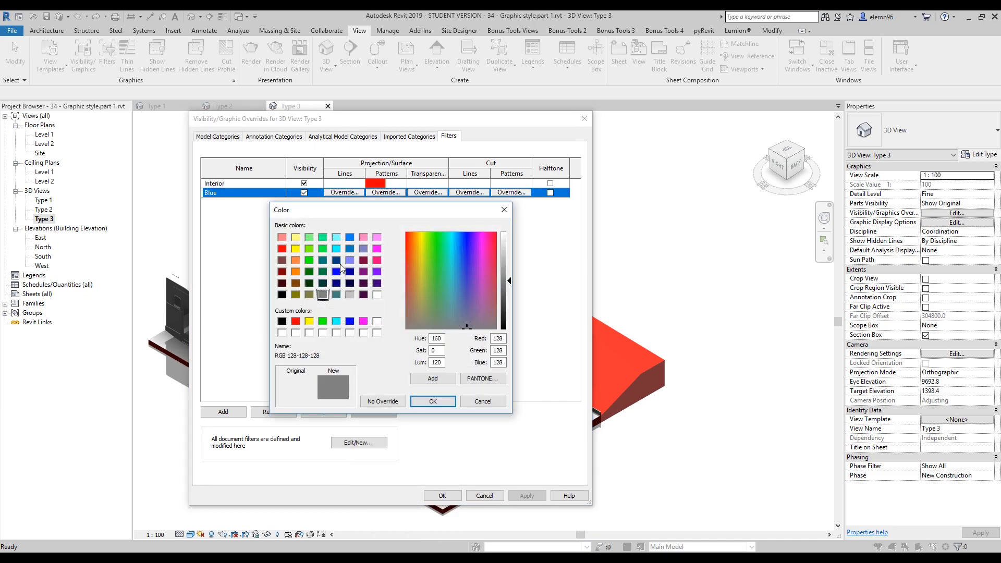
{"action": "left_click", "coordinate": [350, 237]}
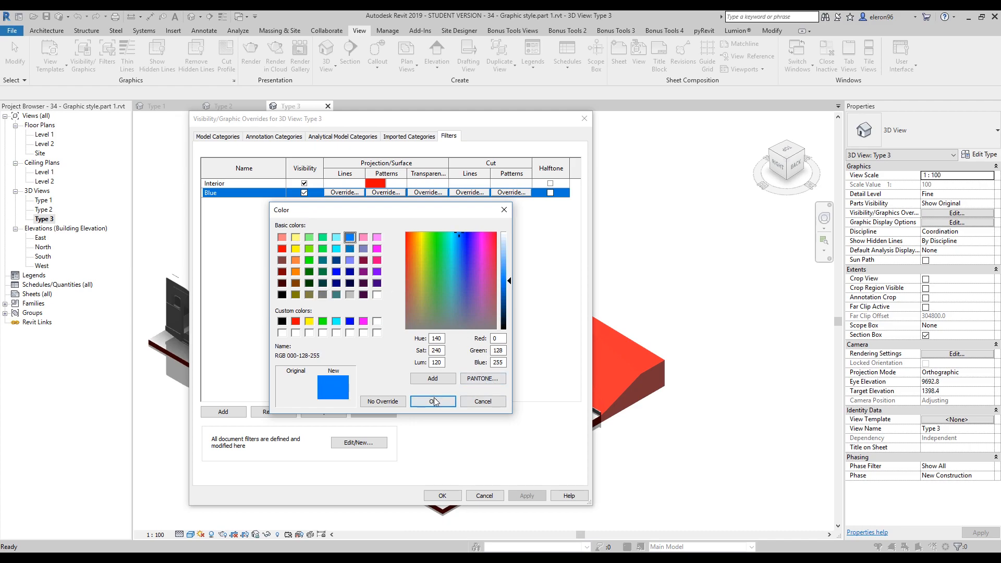
{"action": "left_click", "coordinate": [432, 401]}
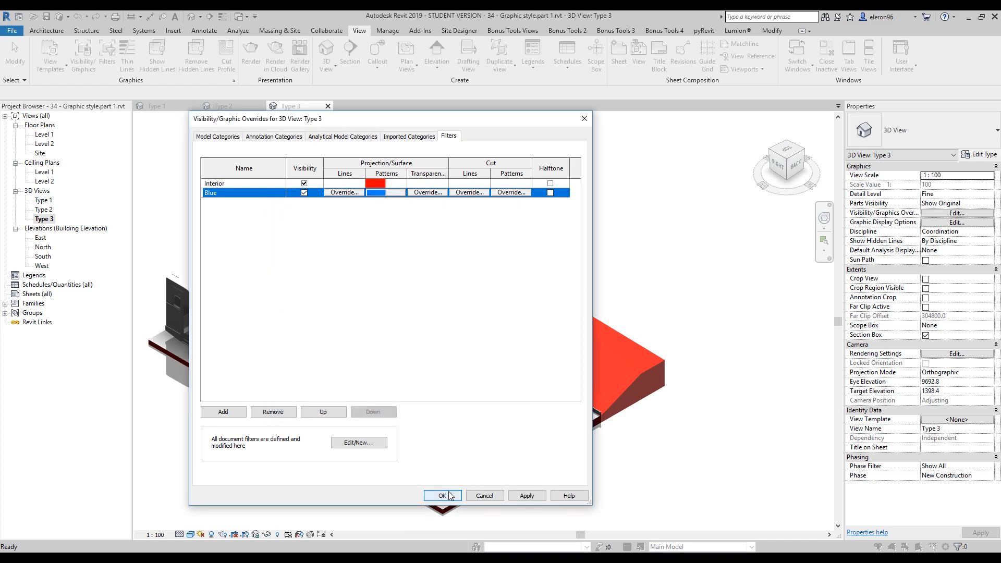
{"action": "left_click", "coordinate": [441, 495]}
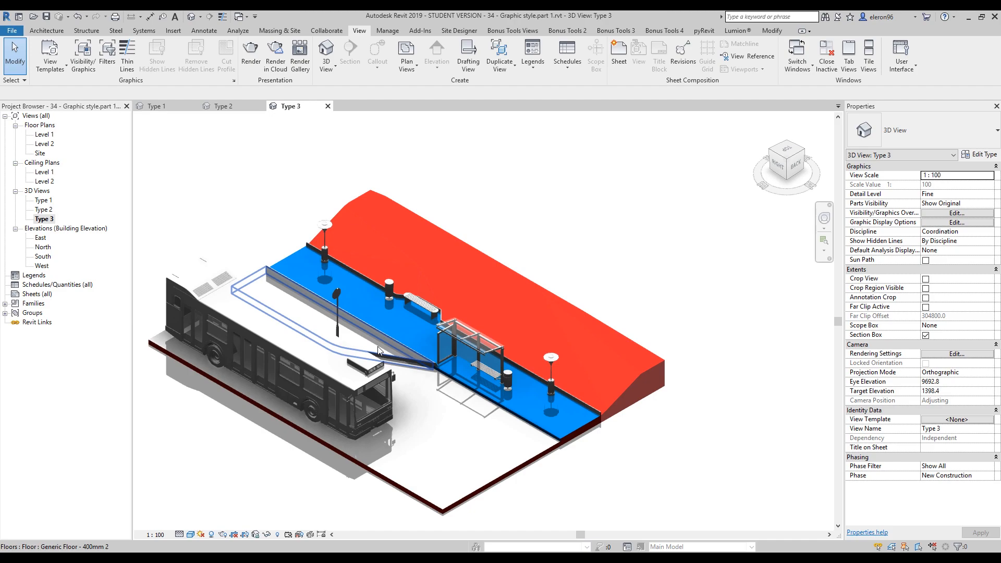
Step: Select the narrow floor strip beside the bus, edit its Comments, and open the Type 1 view
{"action": "left_click", "coordinate": [306, 281]}
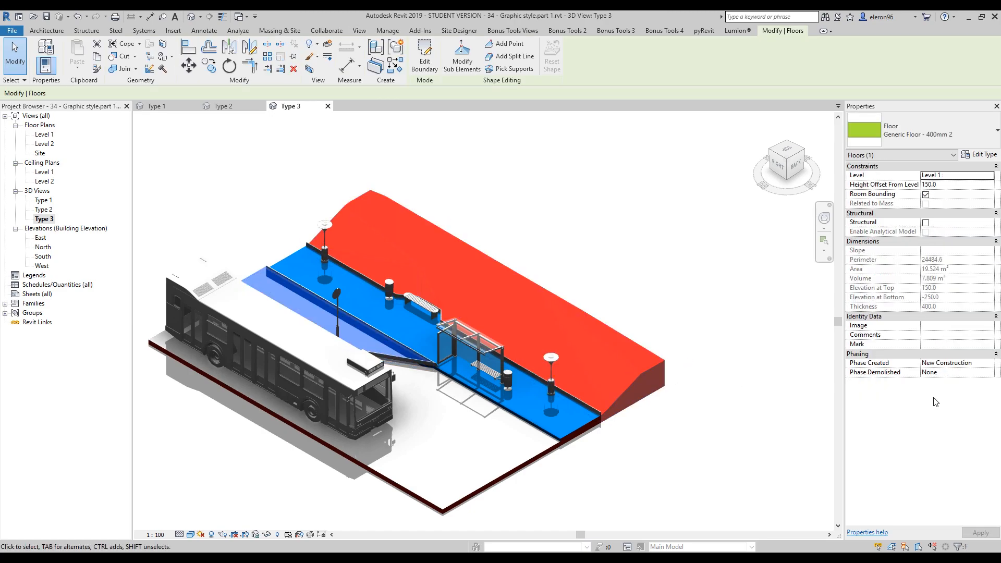
{"action": "left_click", "coordinate": [954, 335]}
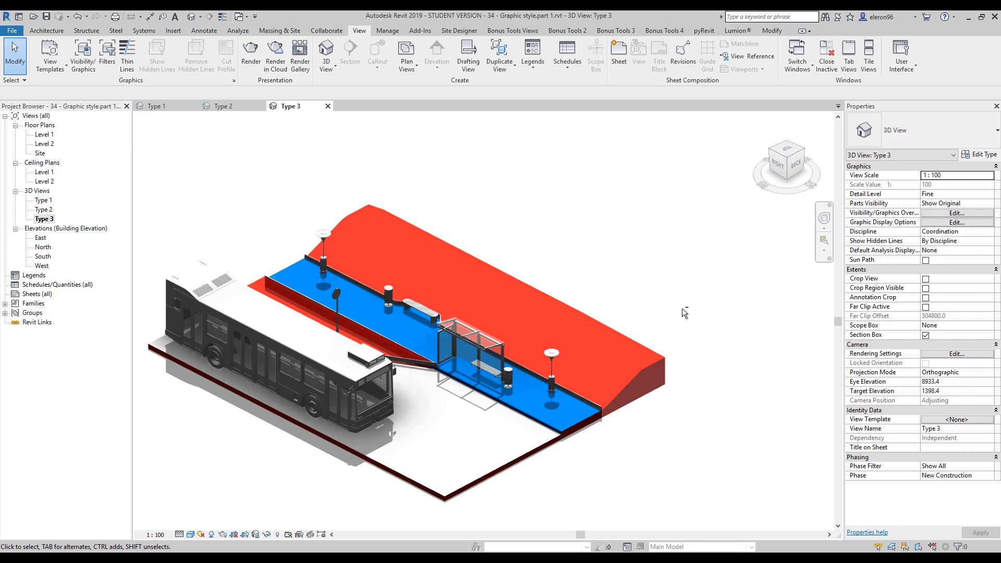
{"action": "left_click", "coordinate": [44, 210]}
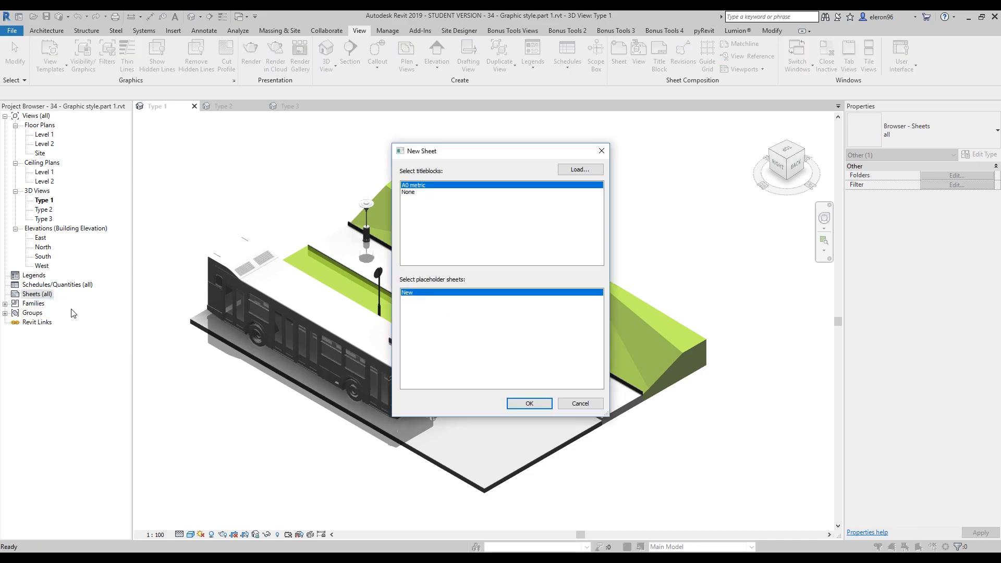
Step: Create sheet A101 with the A0 metric titleblock and place the Type 1 and Type 2 views
{"action": "left_click", "coordinate": [529, 403]}
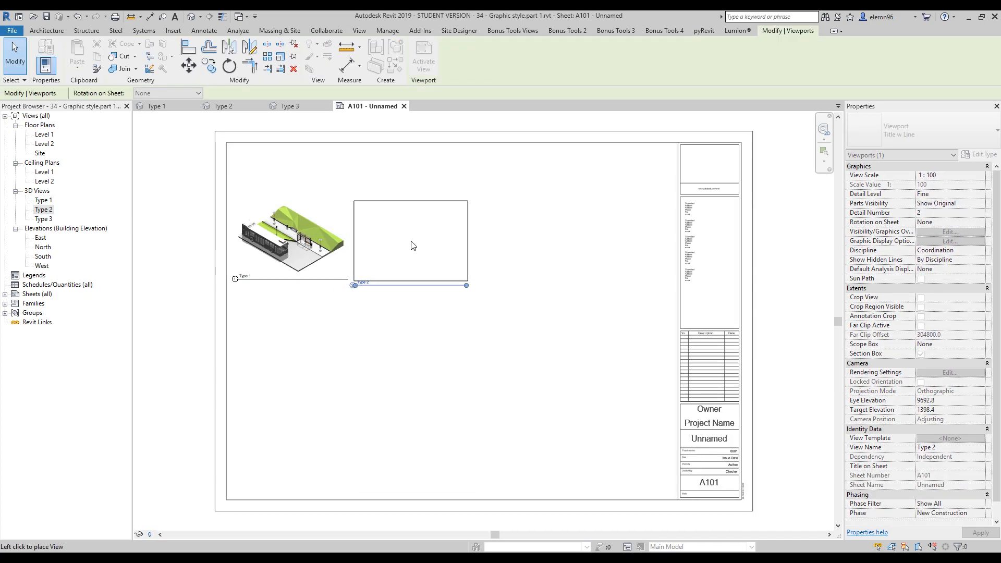
{"action": "left_click", "coordinate": [412, 236]}
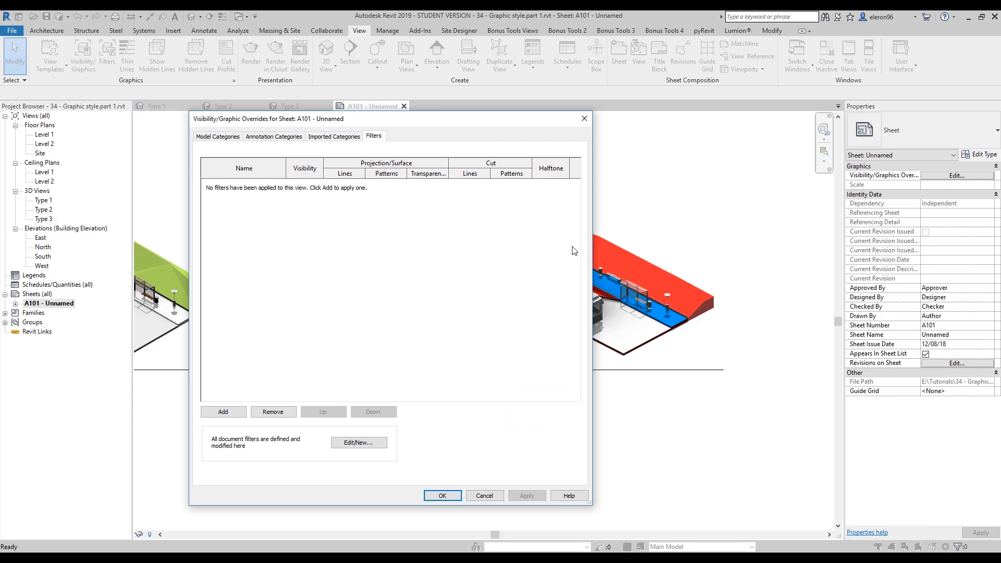
{"action": "mouse_move", "coordinate": [376, 140]}
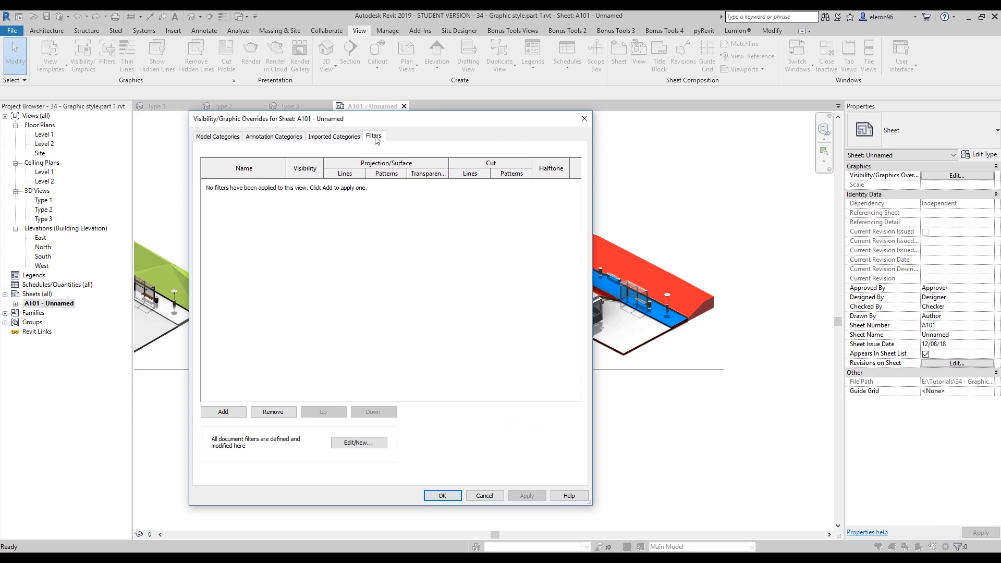
{"action": "mouse_move", "coordinate": [455, 324]}
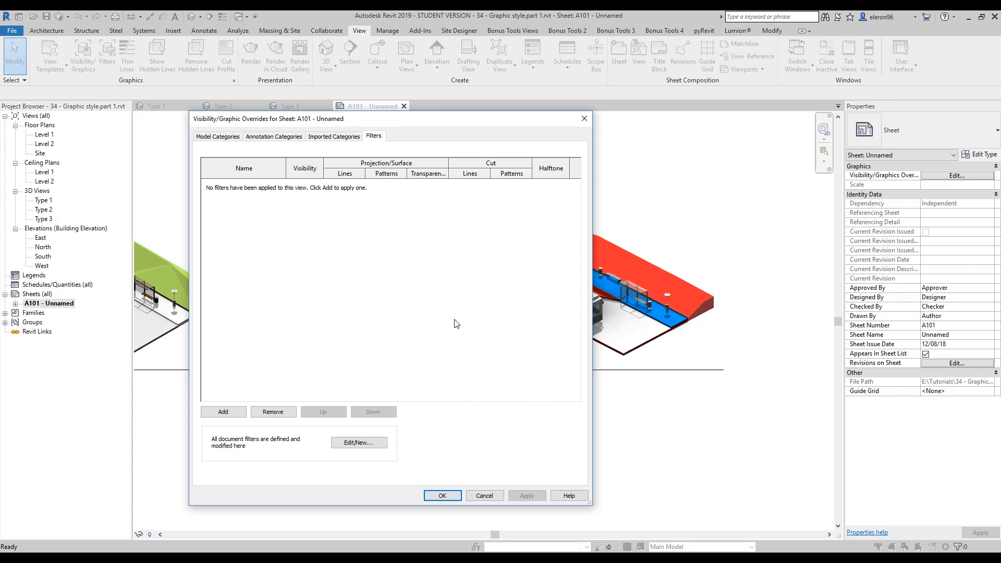
{"action": "left_click", "coordinate": [442, 495]}
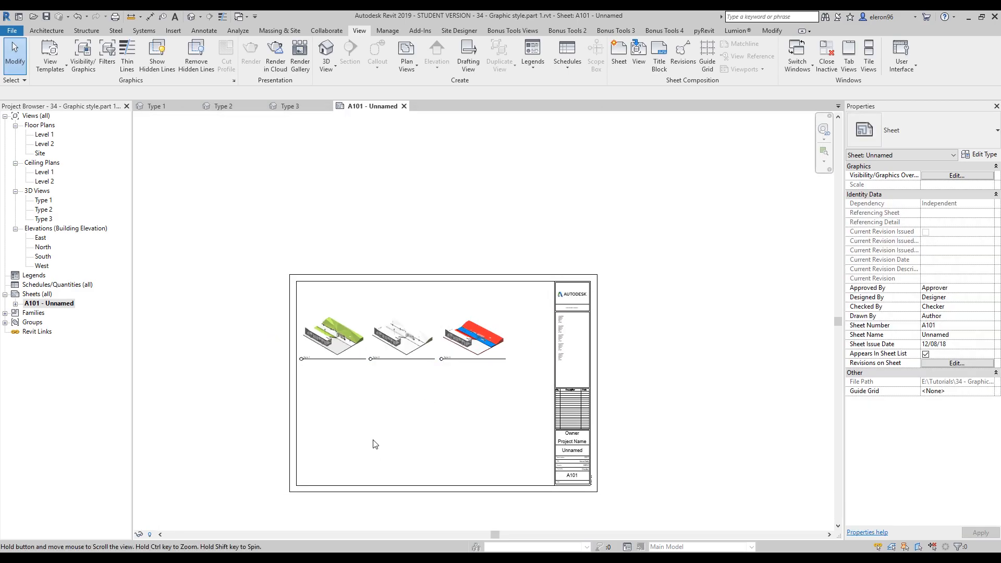
{"action": "left_click", "coordinate": [44, 219]}
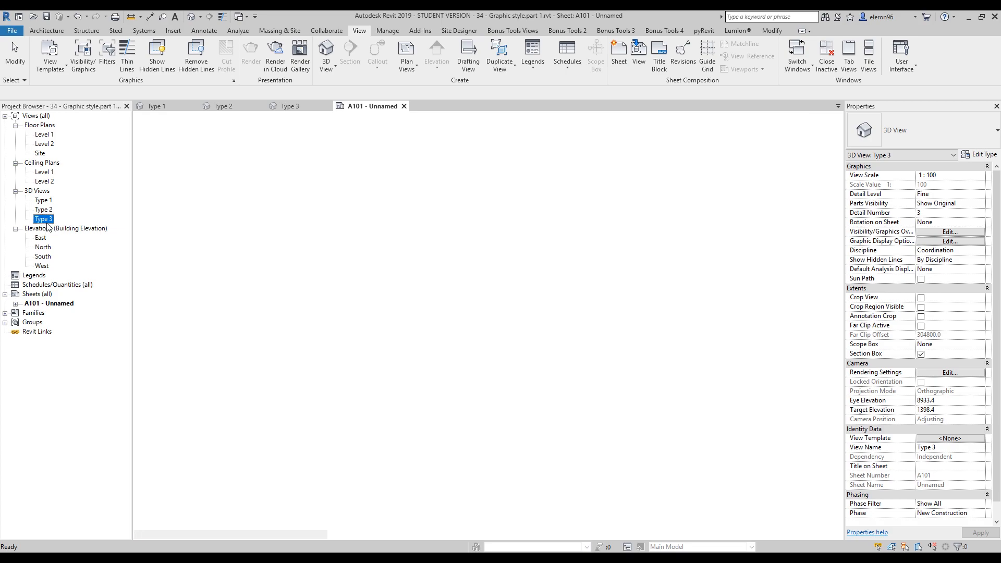
Step: Open the Type 3 view and set the wood-joist base floor's Comments to 'Blue'
{"action": "double_click", "coordinate": [44, 218]}
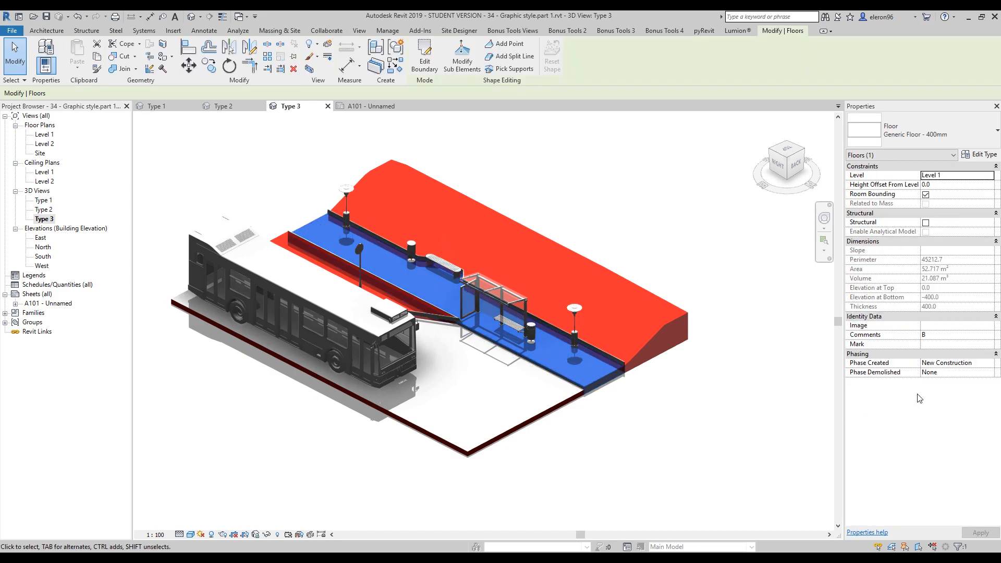
{"action": "mouse_move", "coordinate": [866, 325]}
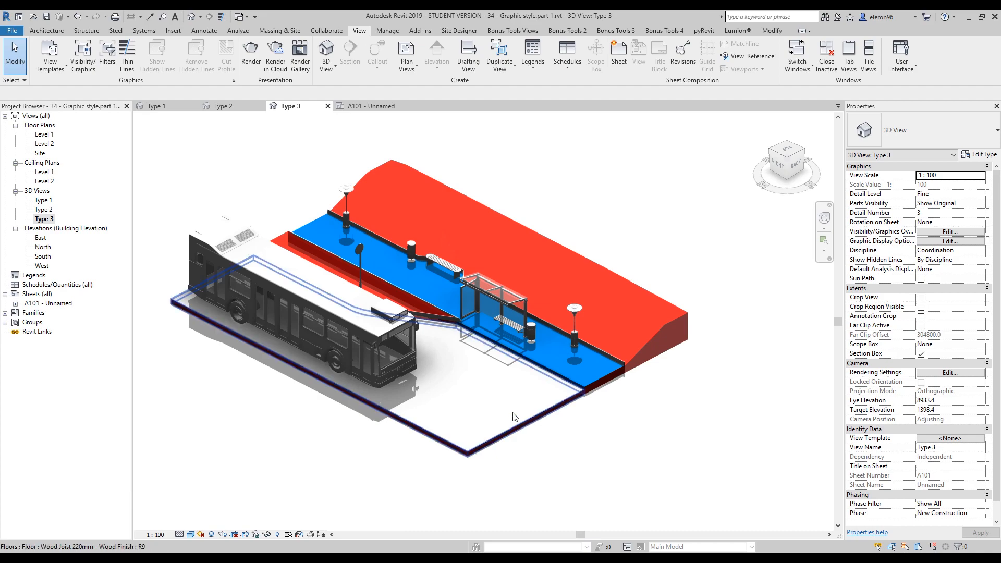
{"action": "left_click", "coordinate": [515, 416]}
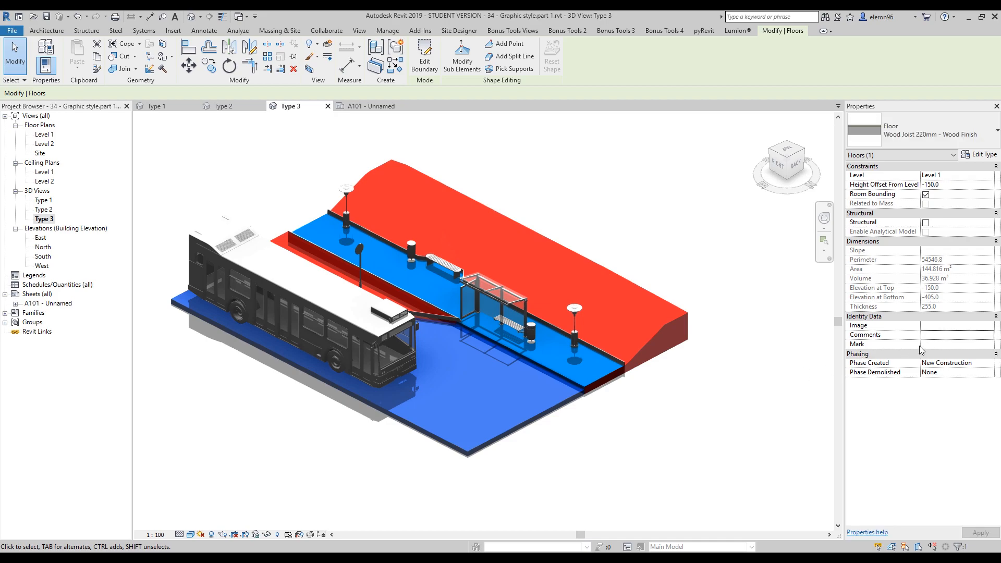
{"action": "type", "text": "B"}
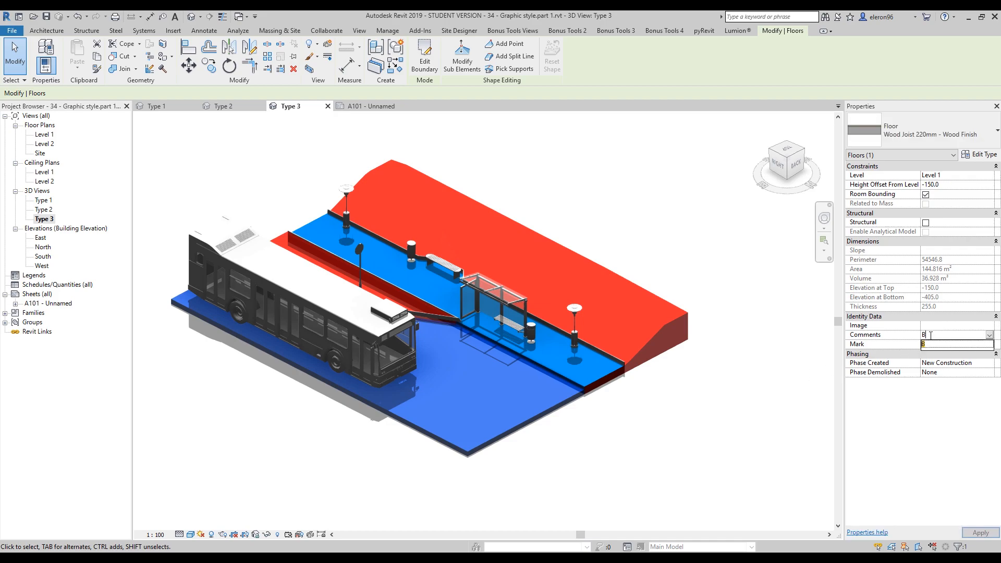
{"action": "type", "text": "luce"}
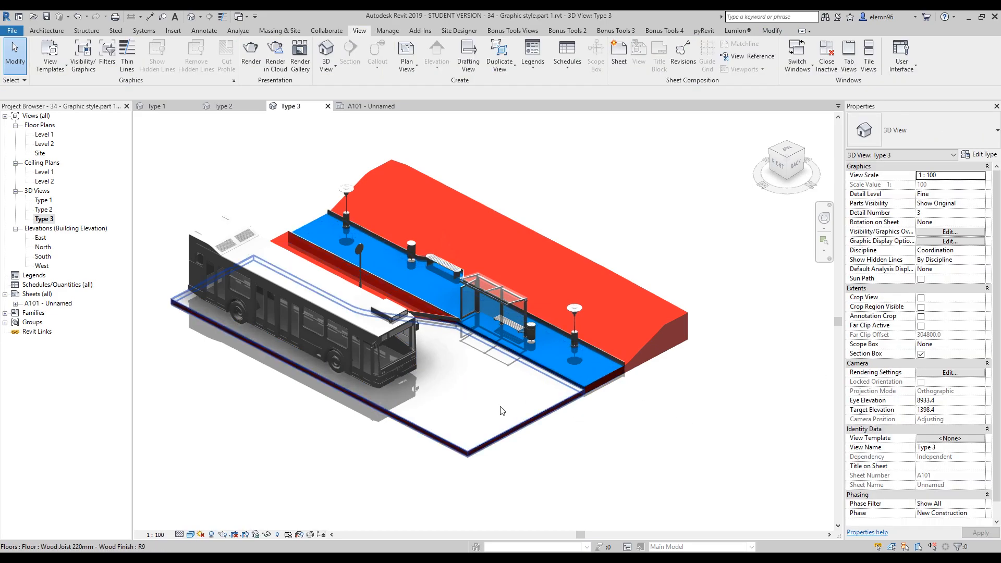
{"action": "left_click", "coordinate": [715, 443]}
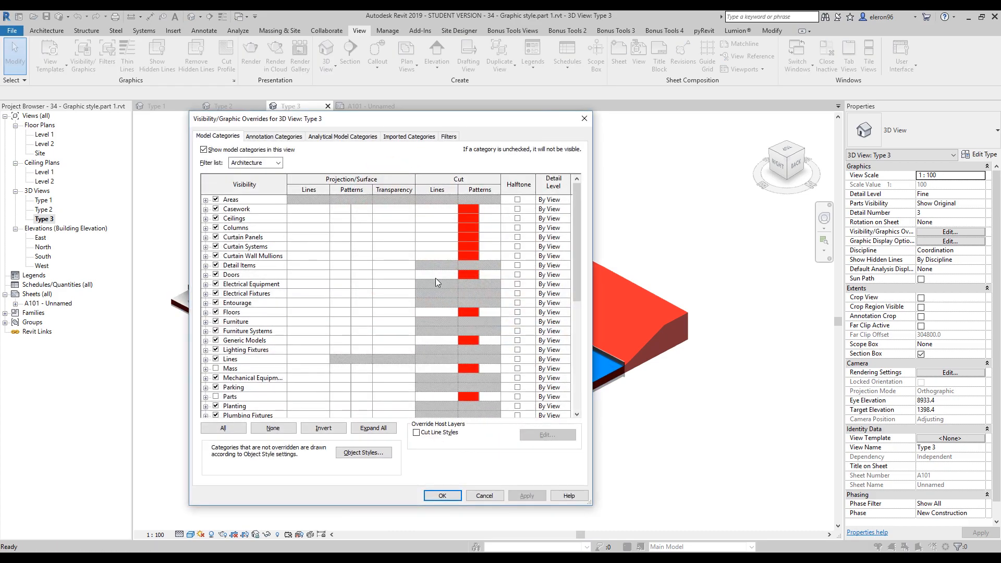
Step: Select the Blue filter in the filter editor and set its rules to combine with OR
{"action": "left_click", "coordinate": [449, 136]}
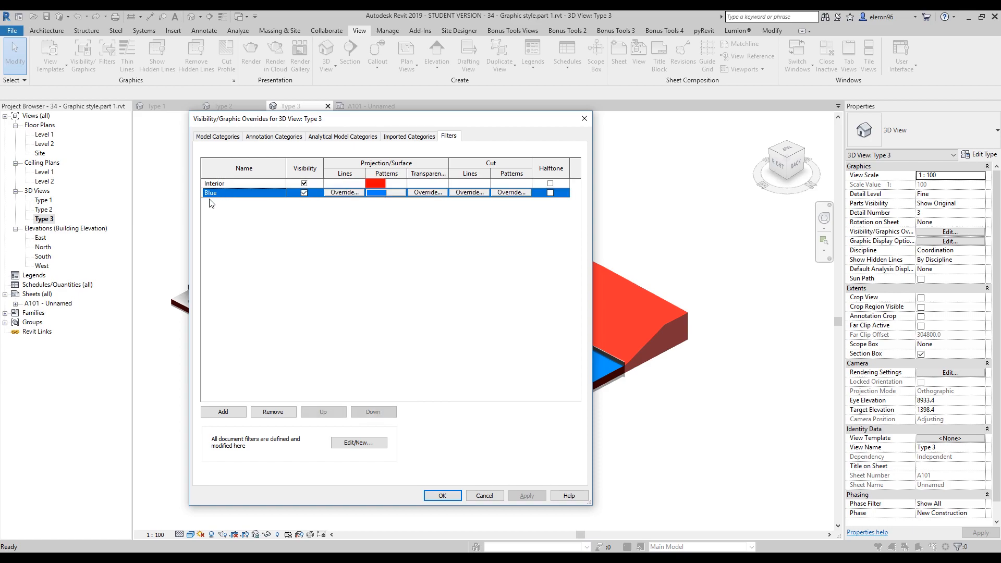
{"action": "left_click", "coordinate": [358, 441]}
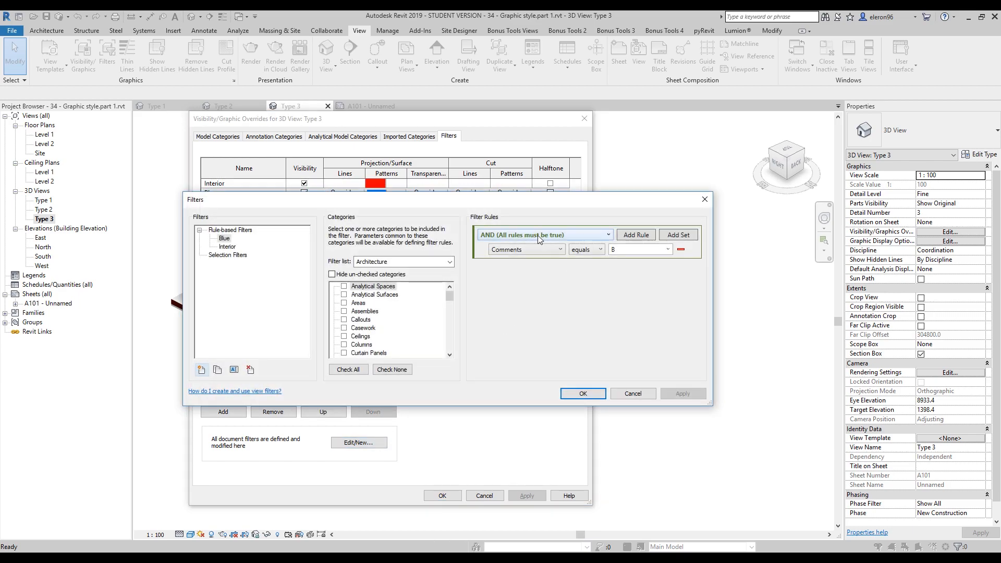
{"action": "mouse_move", "coordinate": [494, 260]}
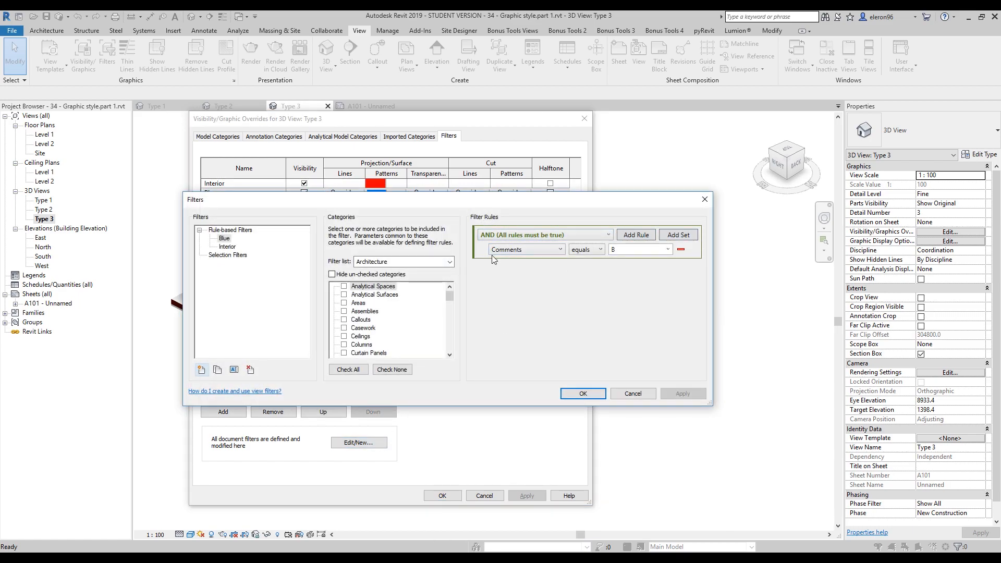
{"action": "left_click", "coordinate": [544, 234]}
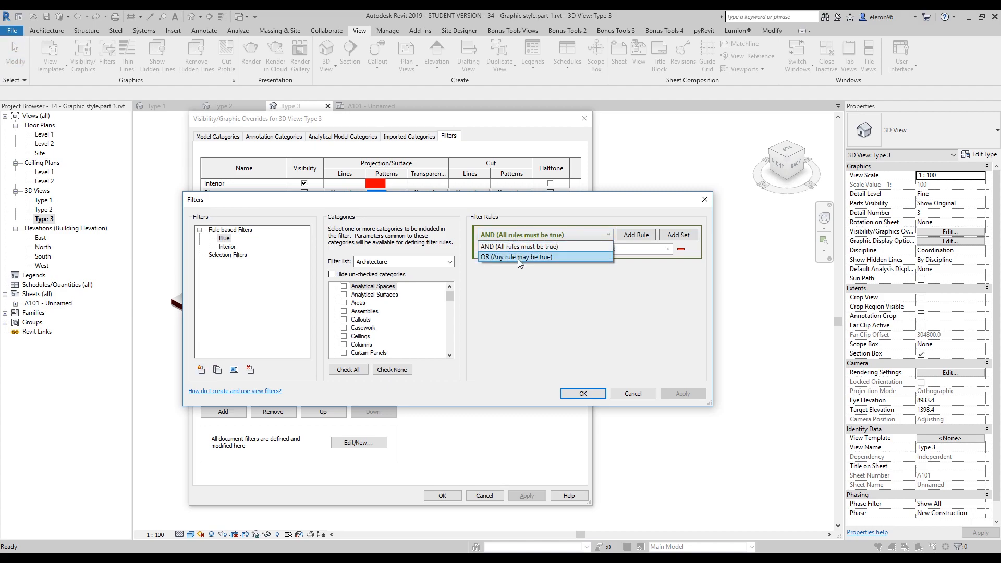
{"action": "left_click", "coordinate": [515, 257]}
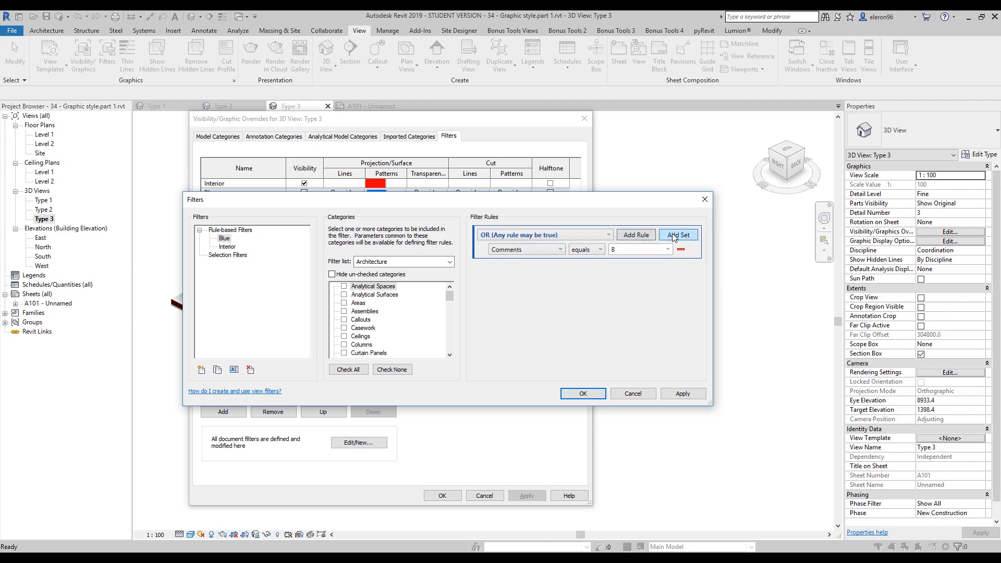
Step: Add nested OR rule groups, including a Comments equals Blue rule
{"action": "left_click", "coordinate": [678, 234]}
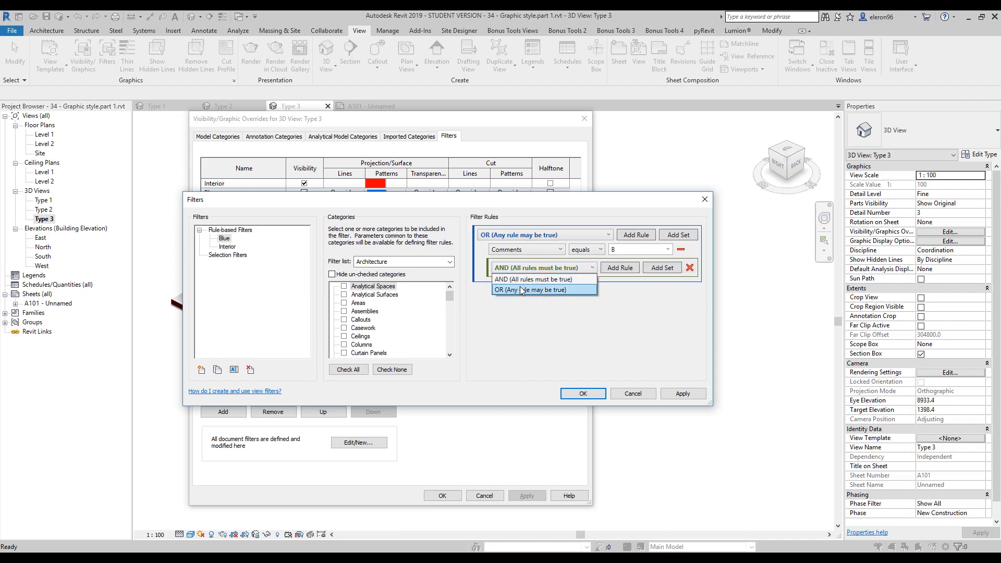
{"action": "left_click", "coordinate": [528, 290]}
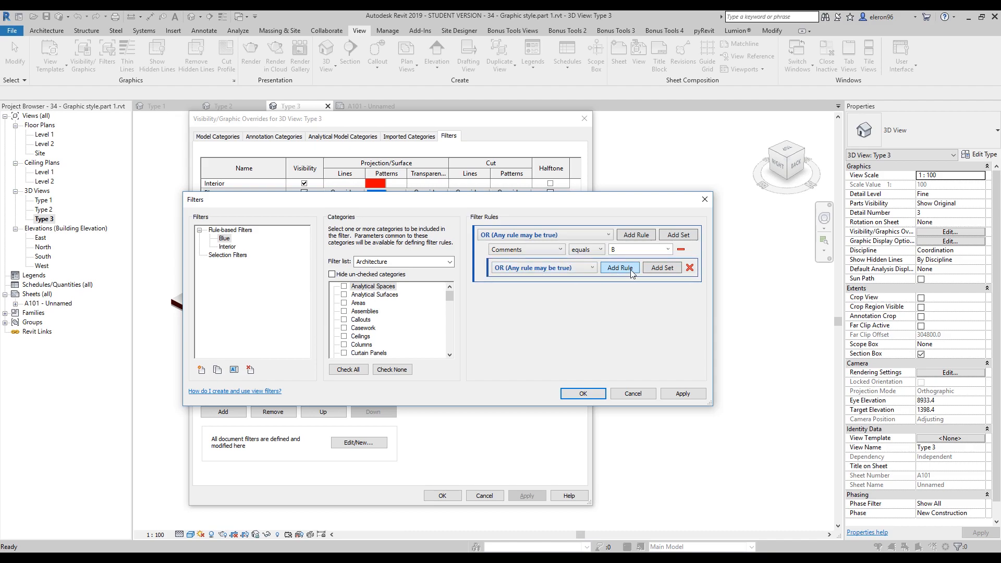
{"action": "left_click", "coordinate": [552, 282]}
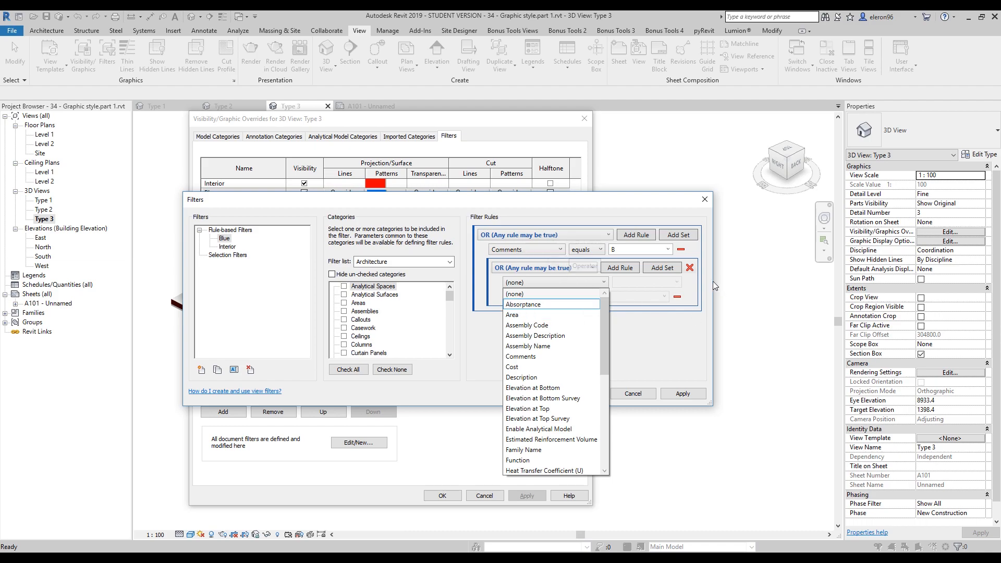
{"action": "left_click", "coordinate": [689, 266]}
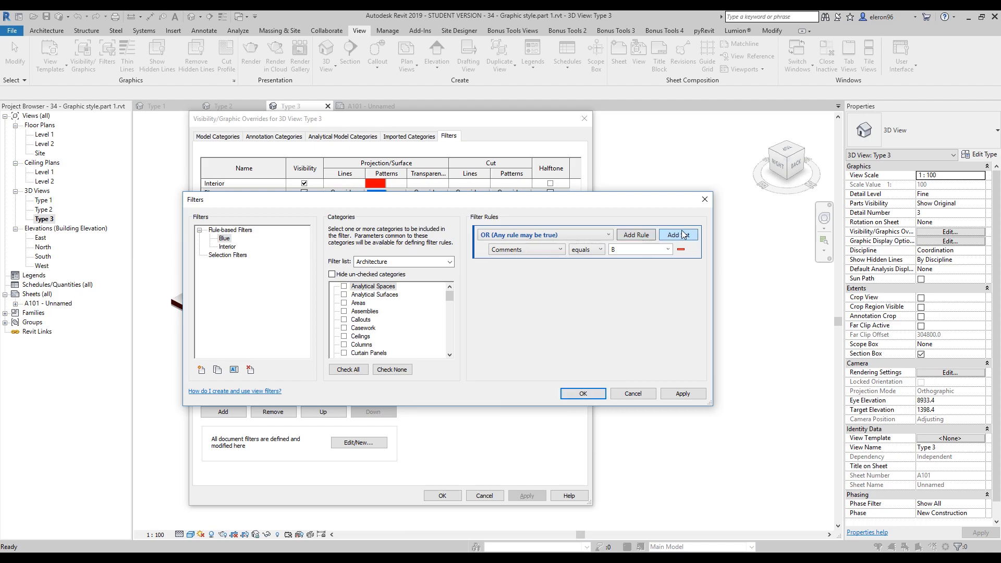
{"action": "left_click", "coordinate": [678, 234]}
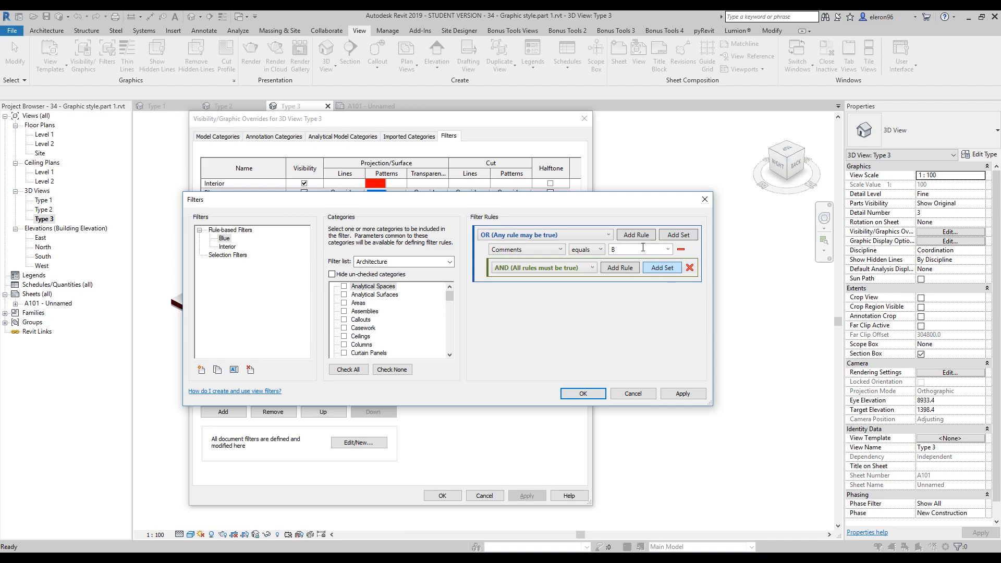
{"action": "left_click", "coordinate": [524, 263]}
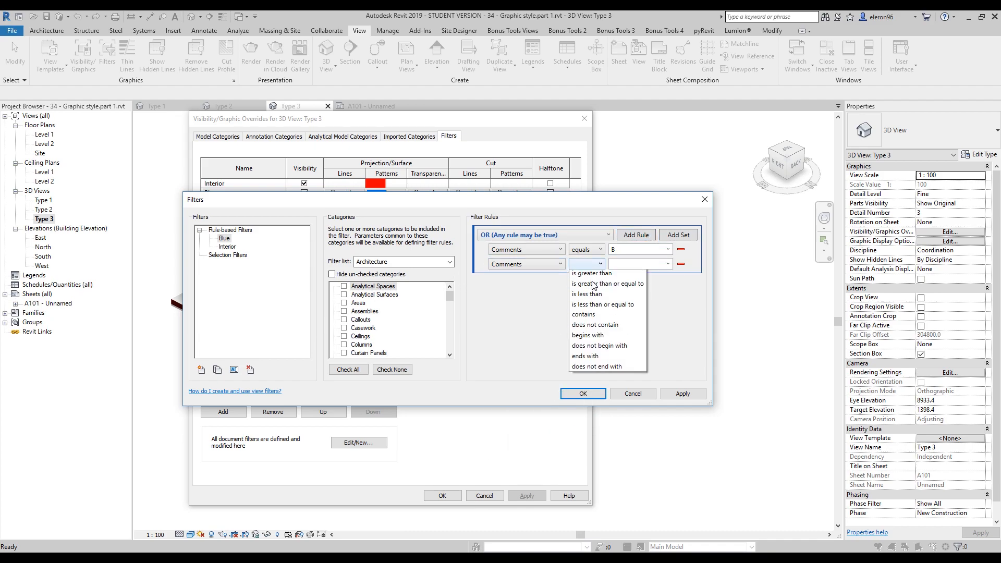
{"action": "left_click", "coordinate": [581, 264]}
{"action": "type", "text": "Blue"}
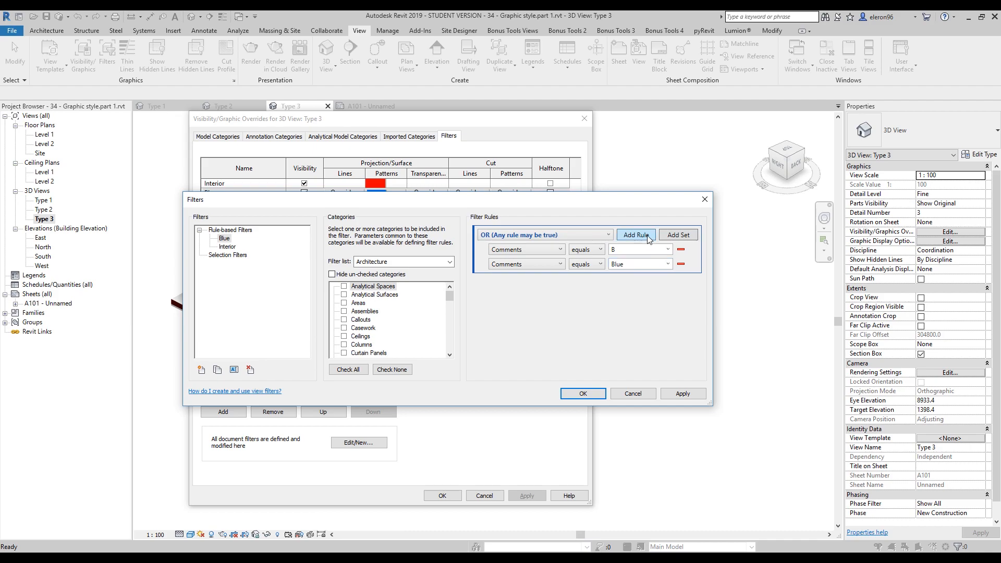
{"action": "mouse_move", "coordinate": [678, 234]}
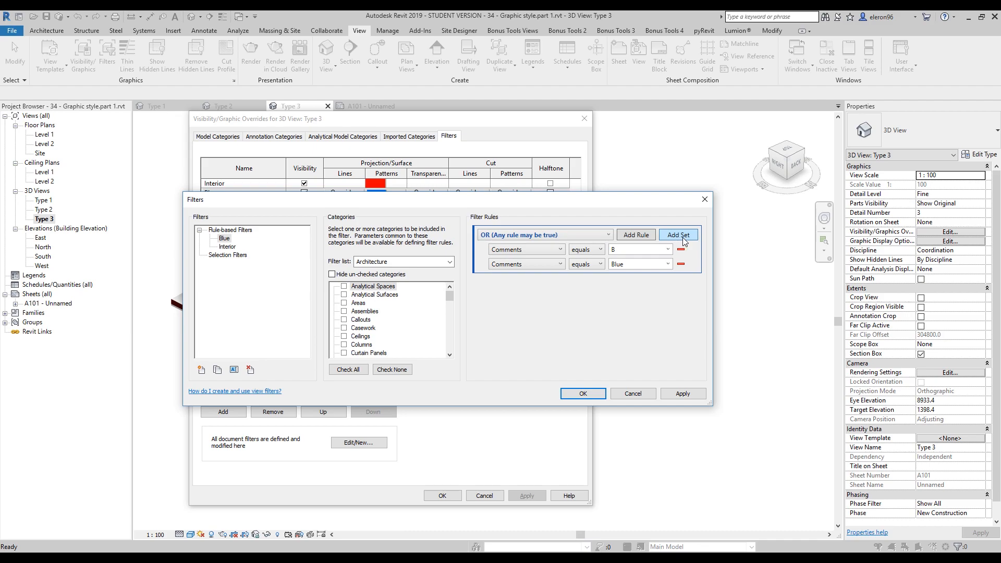
{"action": "left_click", "coordinate": [678, 234]}
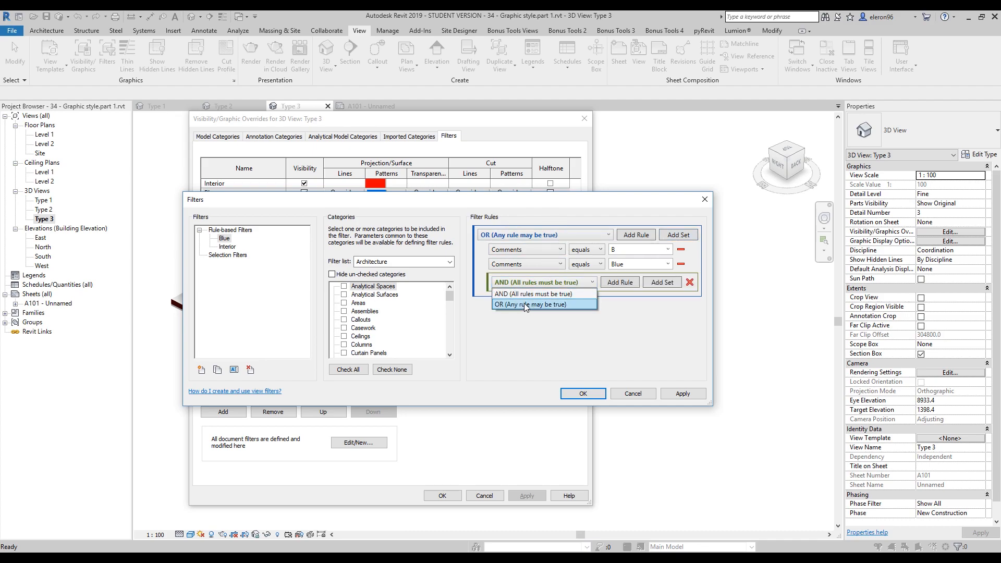
{"action": "left_click", "coordinate": [529, 304]}
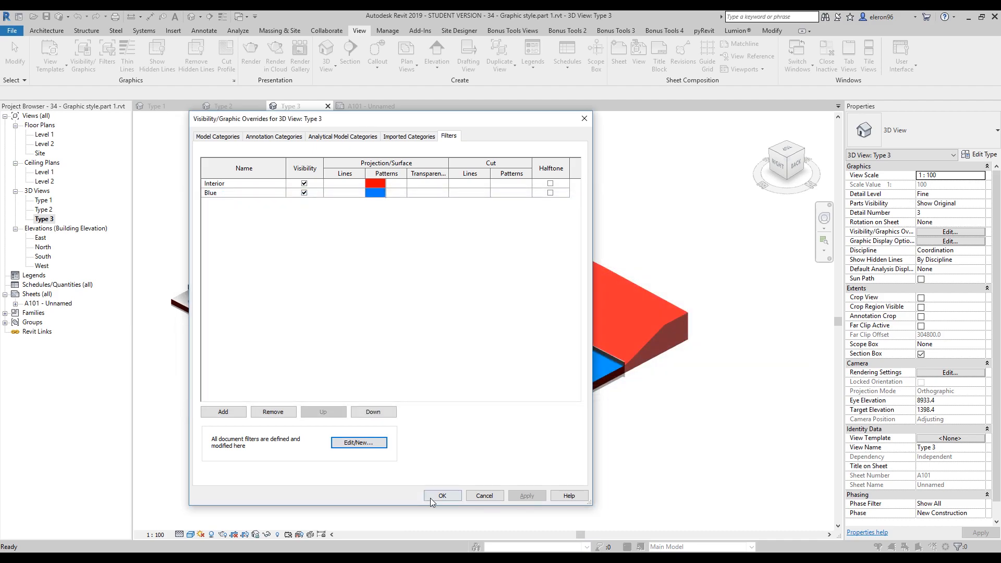
Step: Apply the red and blue filter overrides, then inspect and deselect the base floor
{"action": "left_click", "coordinate": [441, 495]}
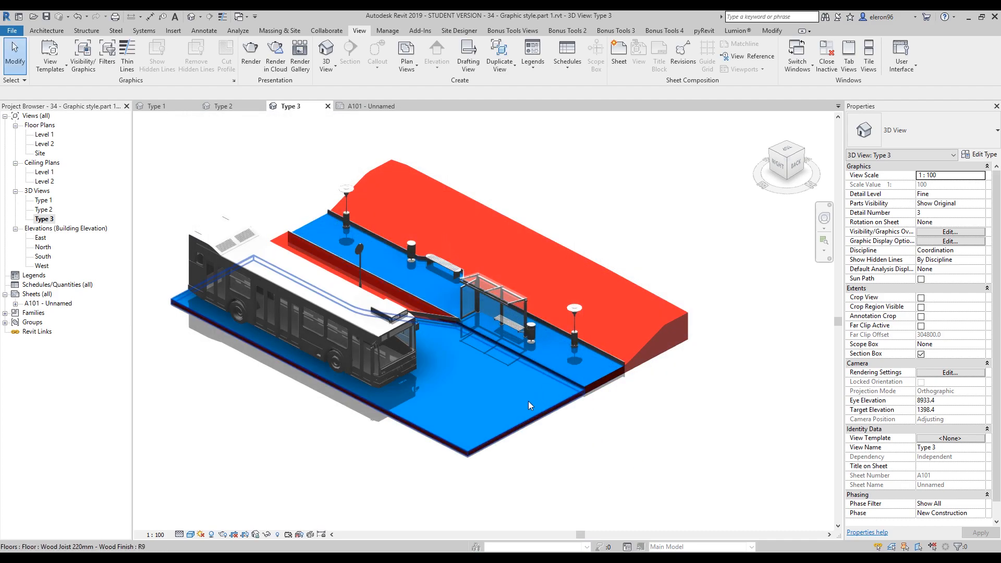
{"action": "mouse_move", "coordinate": [568, 409]}
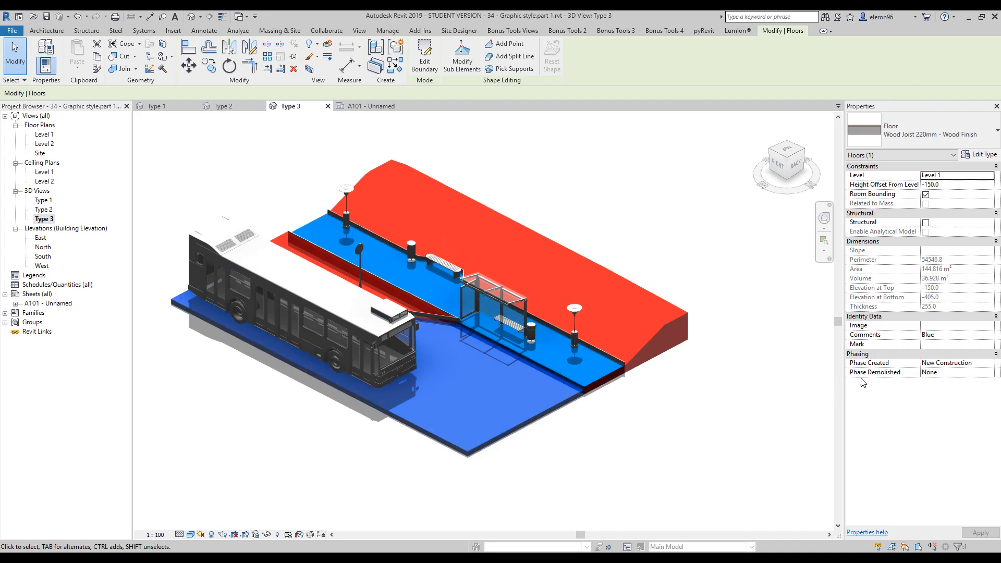
{"action": "mouse_move", "coordinate": [884, 325]}
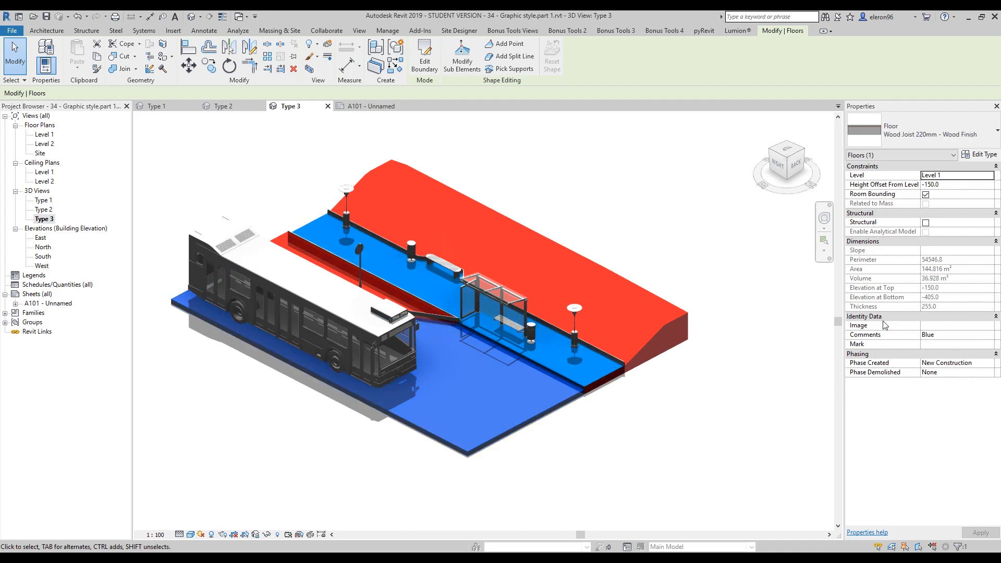
{"action": "left_click", "coordinate": [358, 31]}
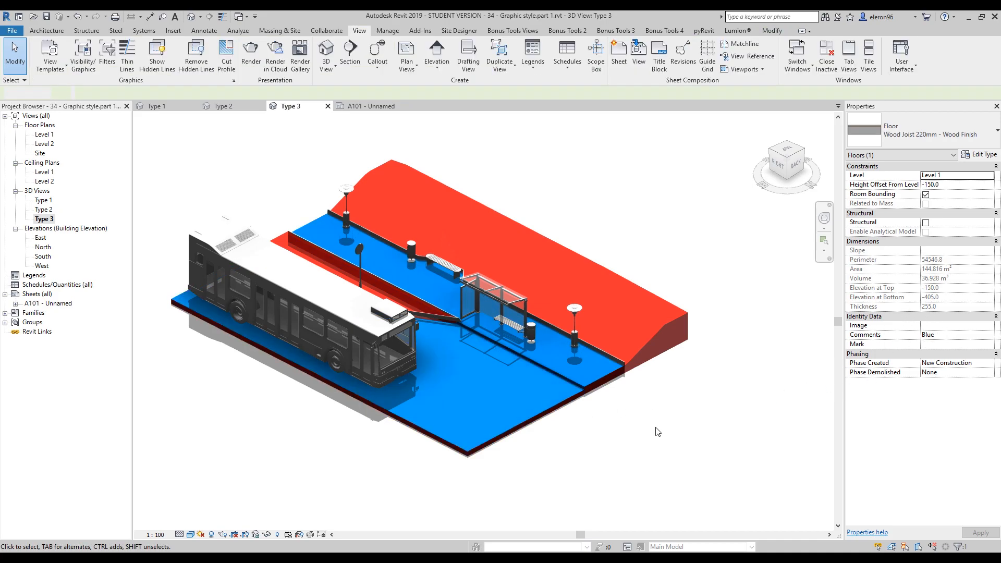
{"action": "left_click", "coordinate": [657, 431]}
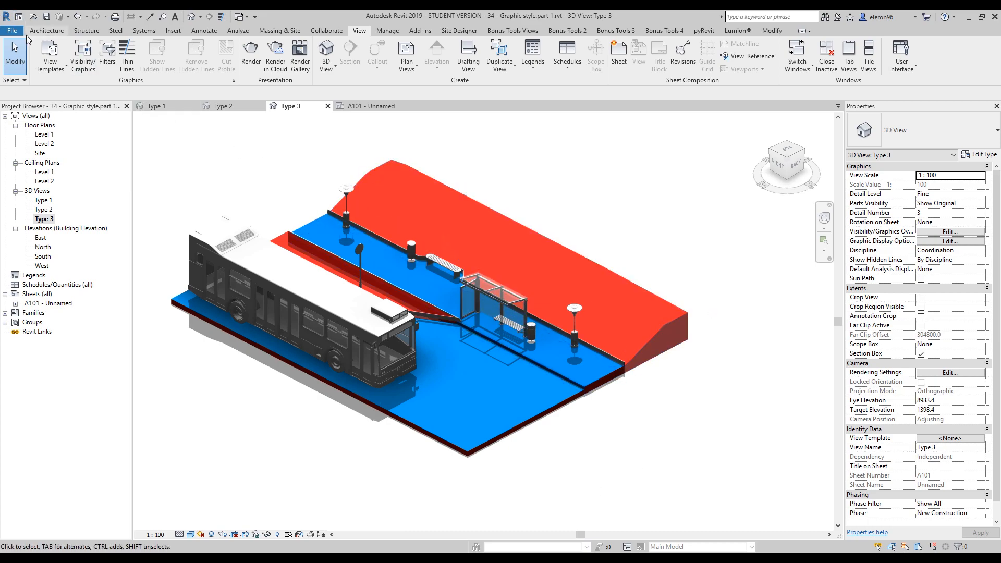
Step: Place a 3D Arrow Red component on the blue platform and start placing another
{"action": "left_click", "coordinate": [46, 30]}
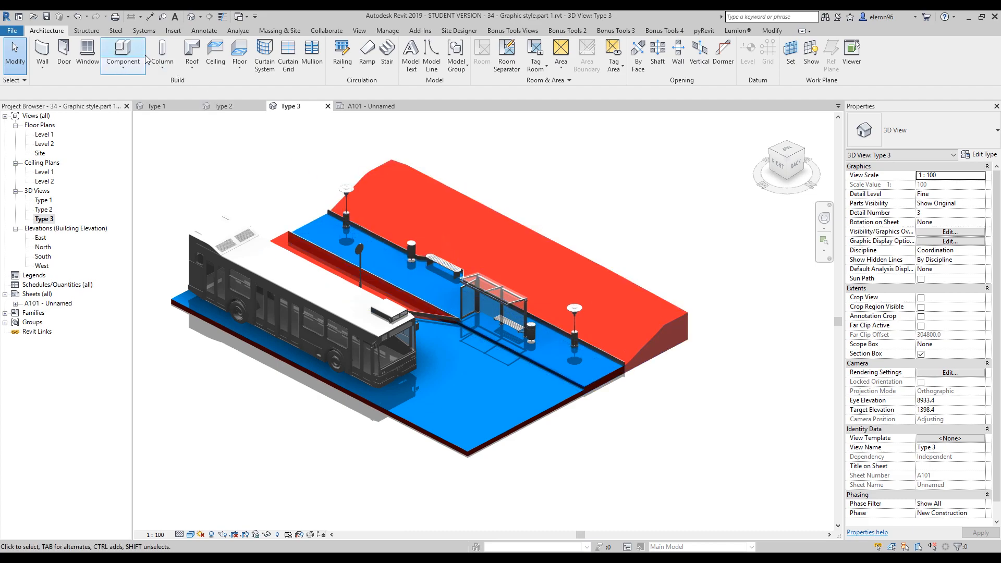
{"action": "left_click", "coordinate": [123, 53]}
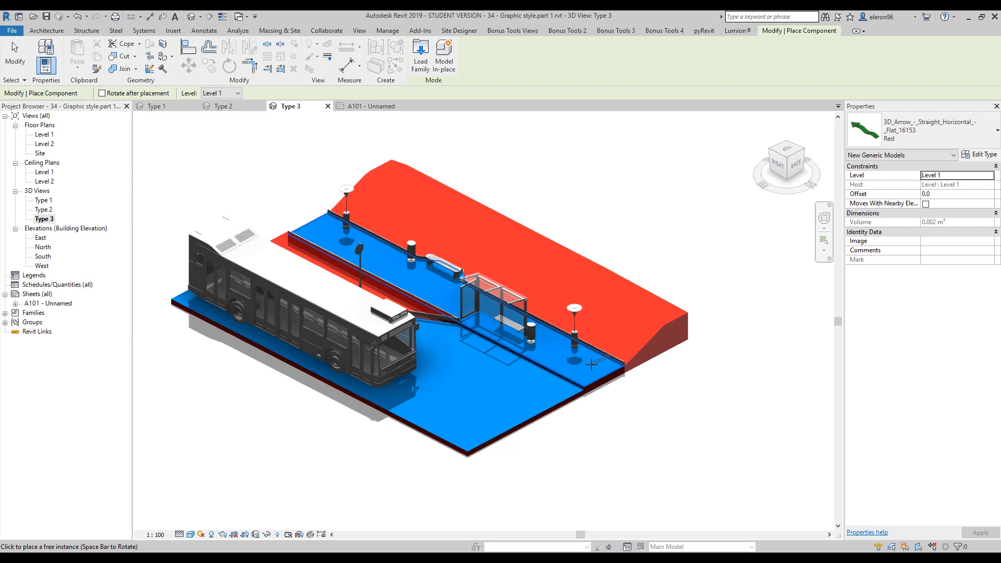
{"action": "mouse_move", "coordinate": [588, 372]}
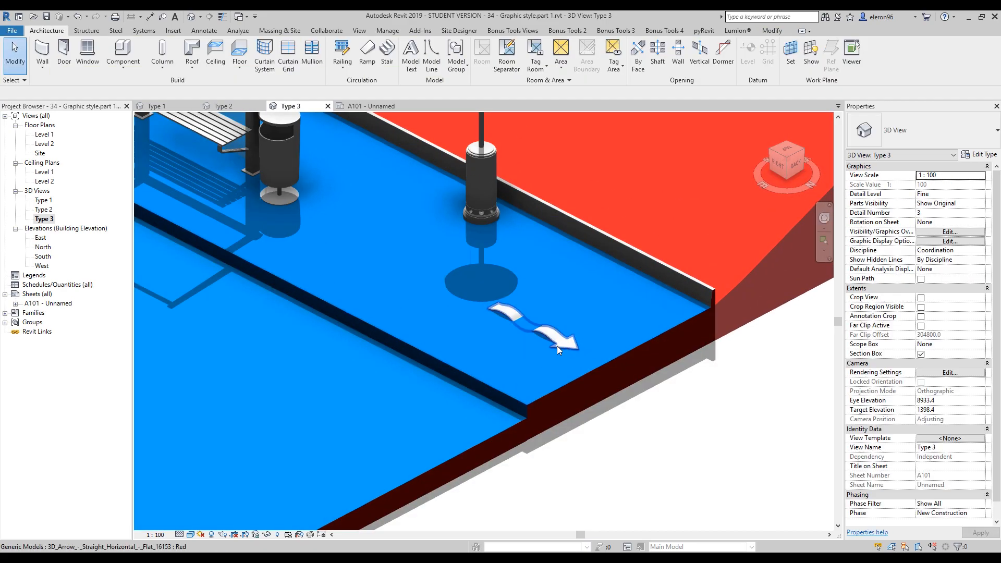
{"action": "left_click", "coordinate": [533, 329]}
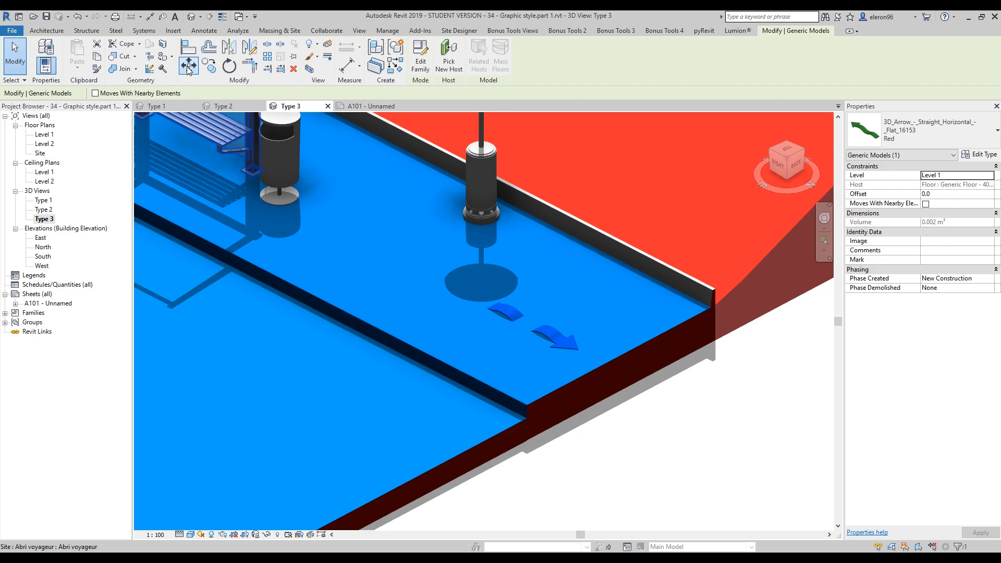
{"action": "left_click", "coordinate": [526, 408]}
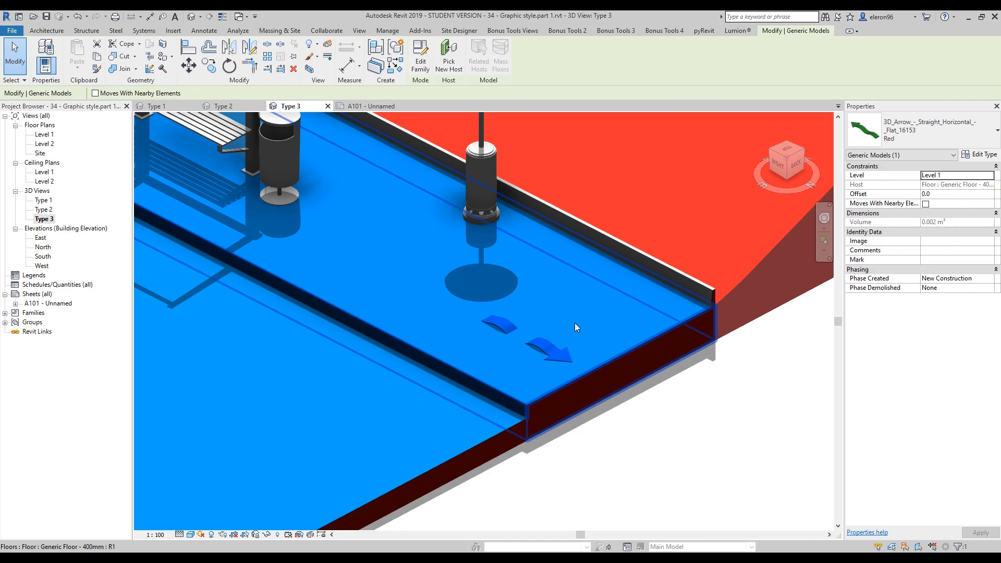
{"action": "mouse_move", "coordinate": [552, 301]}
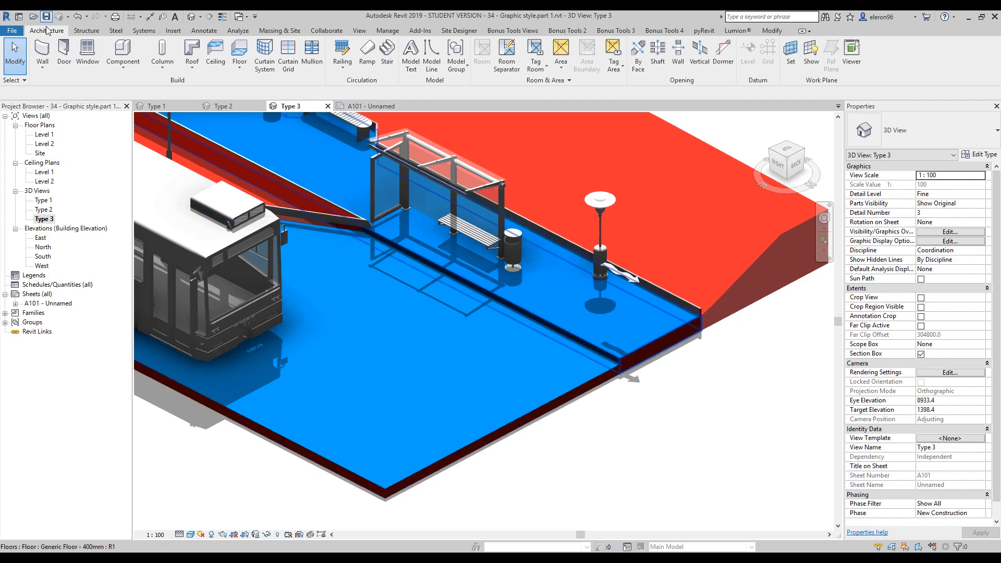
{"action": "left_click", "coordinate": [123, 55]}
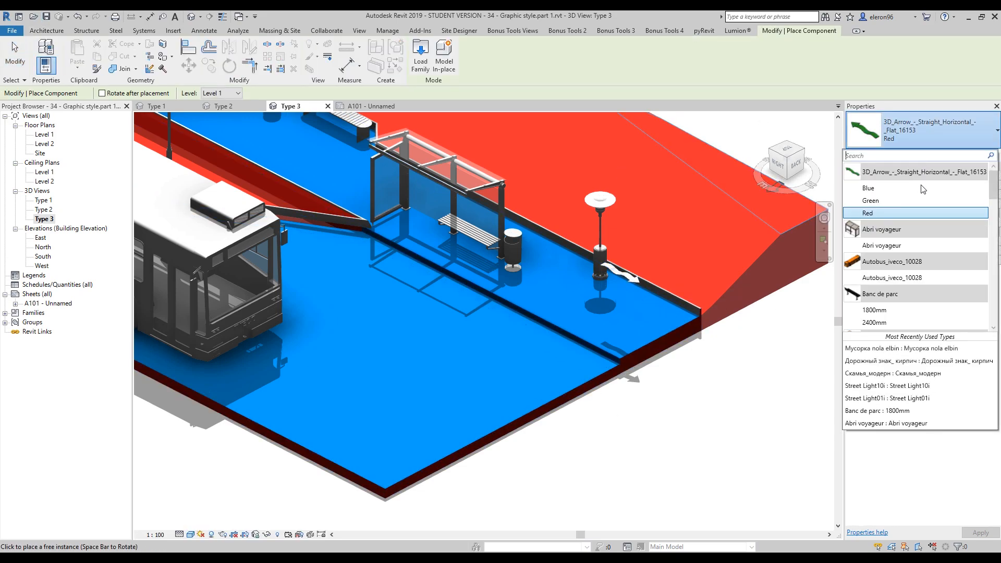
{"action": "mouse_move", "coordinate": [858, 245]}
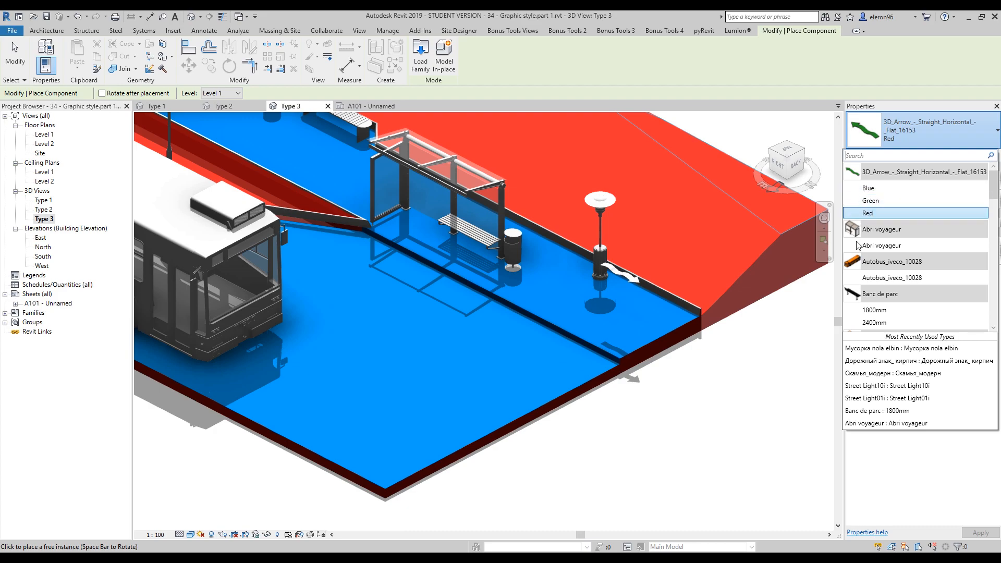
{"action": "left_click", "coordinate": [665, 319]}
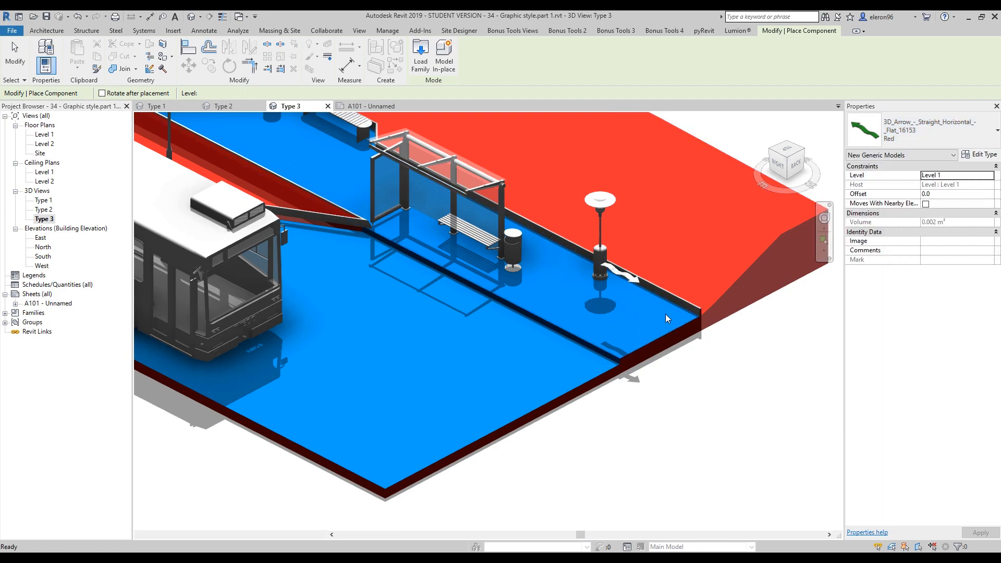